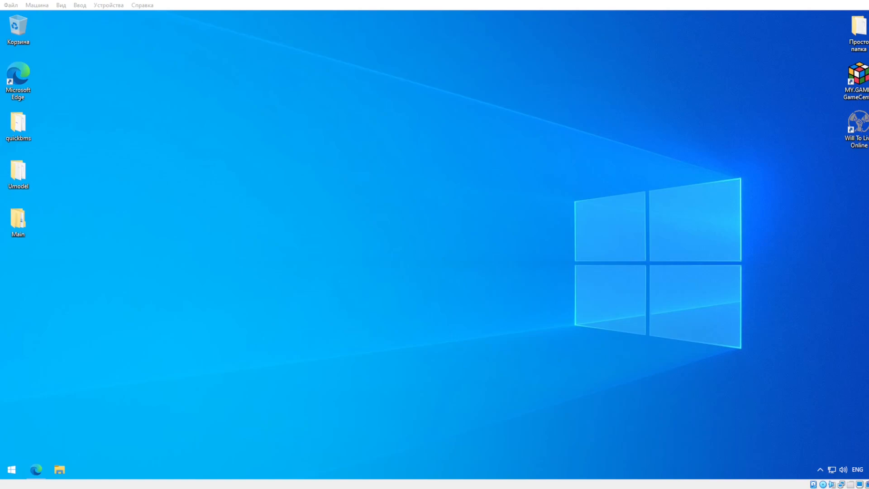
mouse_move(35, 469)
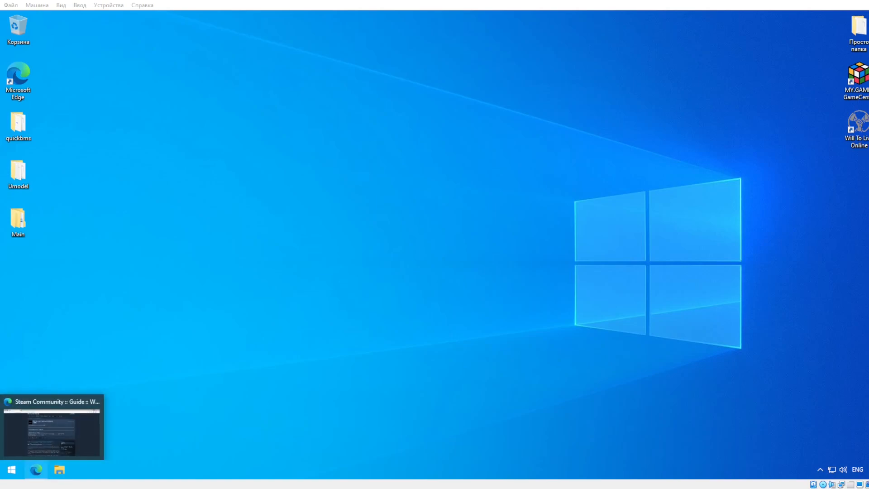
Bring up the Steam guide page and the game's Paks folder.
click(51, 426)
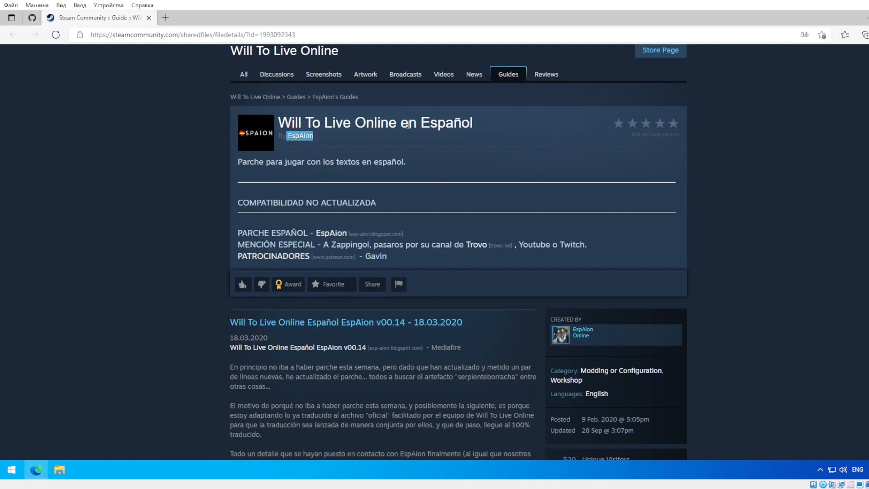
mouse_move(496, 107)
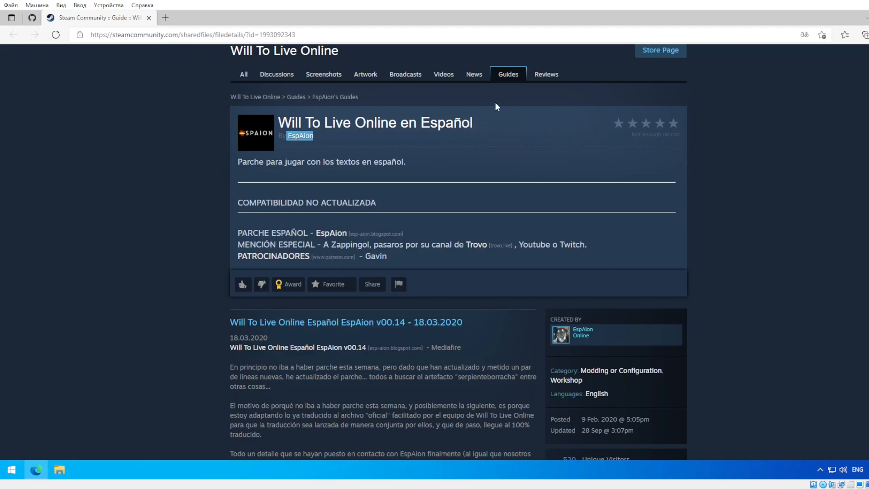
mouse_move(505, 175)
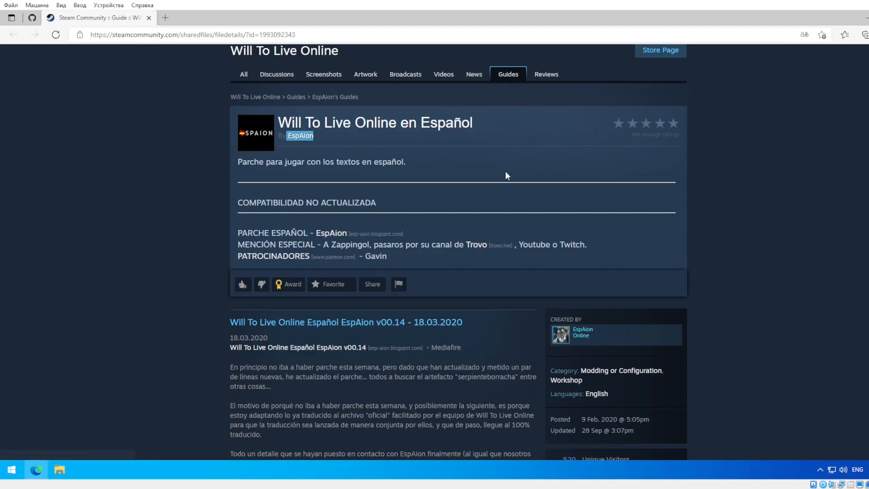
mouse_move(448, 211)
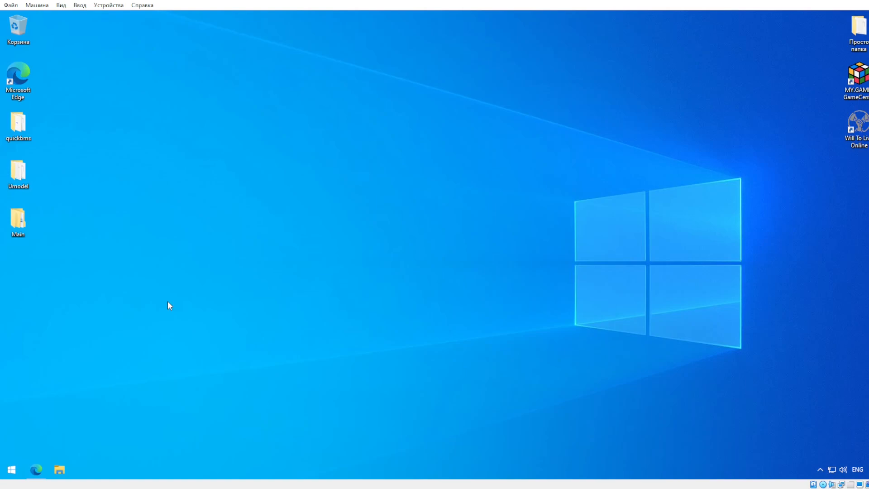
mouse_move(142, 301)
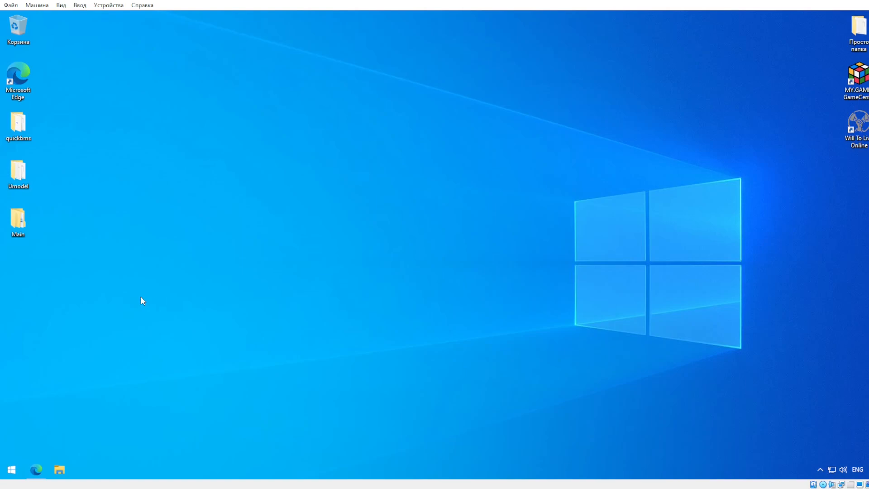
mouse_move(72, 191)
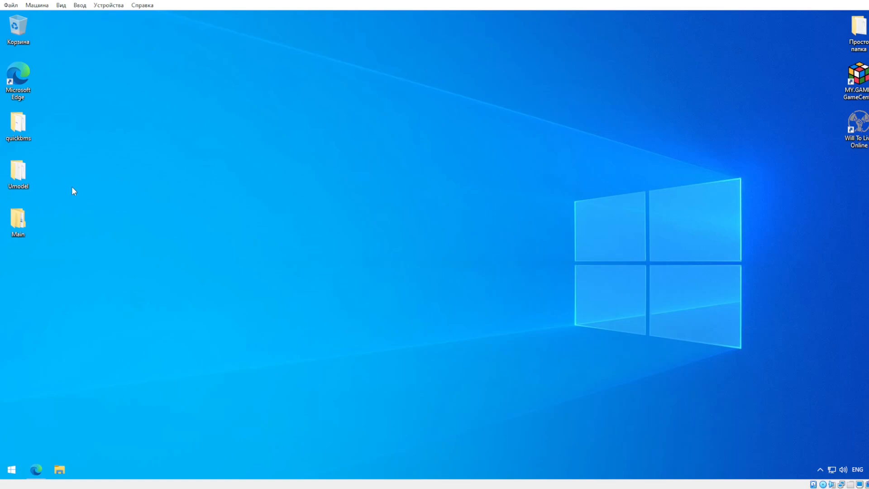
mouse_move(61, 219)
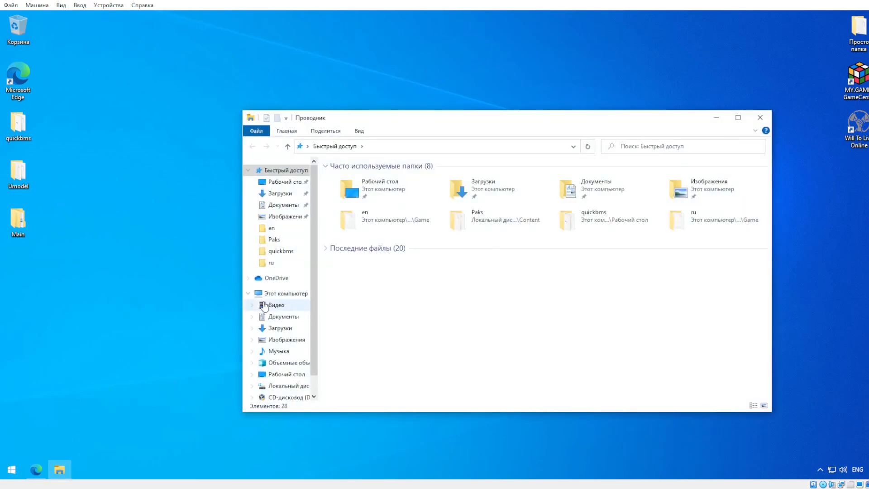
click(273, 239)
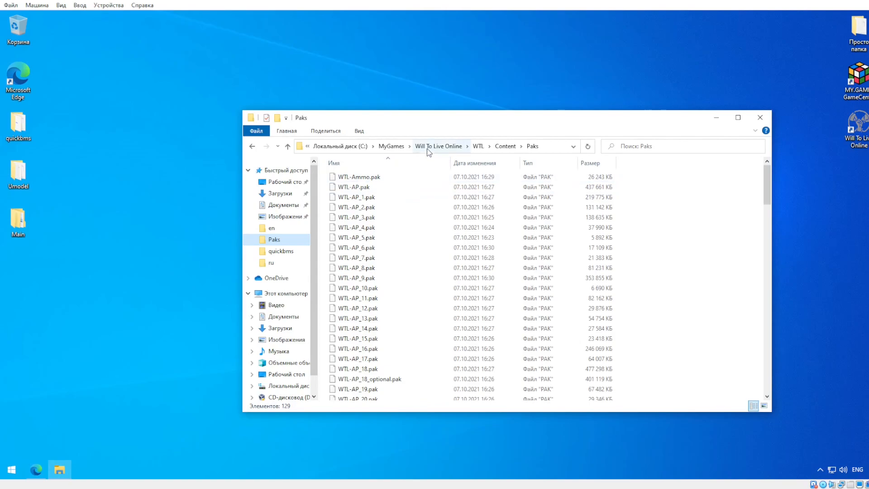
mouse_move(471, 155)
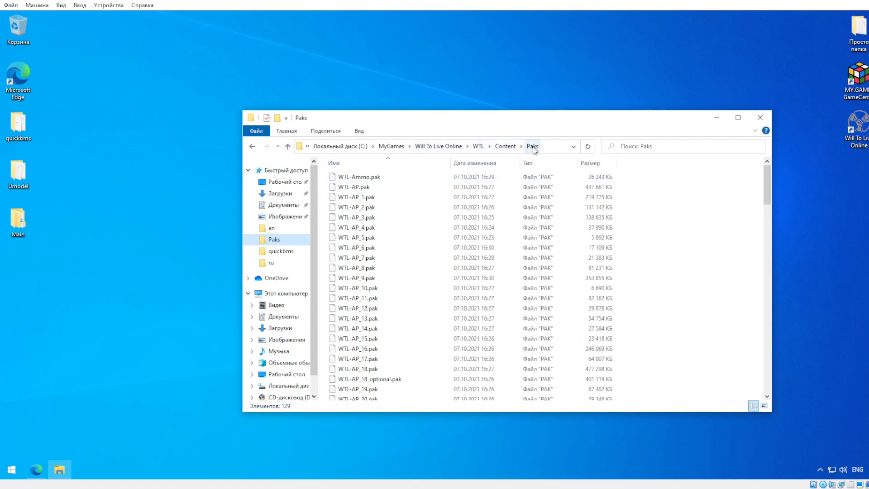
mouse_move(433, 258)
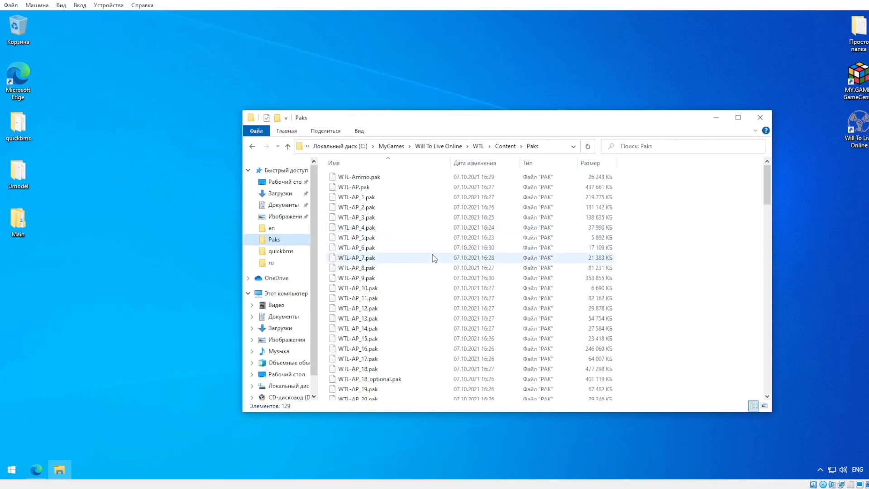
mouse_move(436, 238)
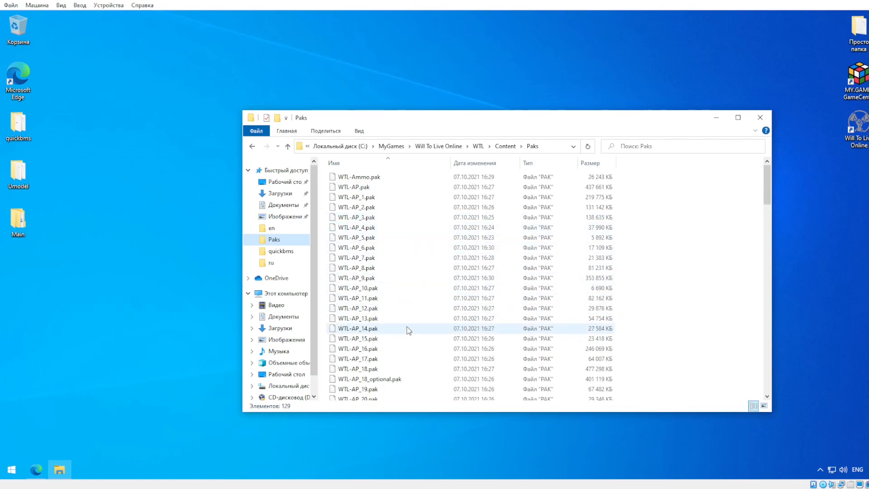
Locate and select the WTL-Main.pak archive among the 129 pak files.
scroll(down, 3)
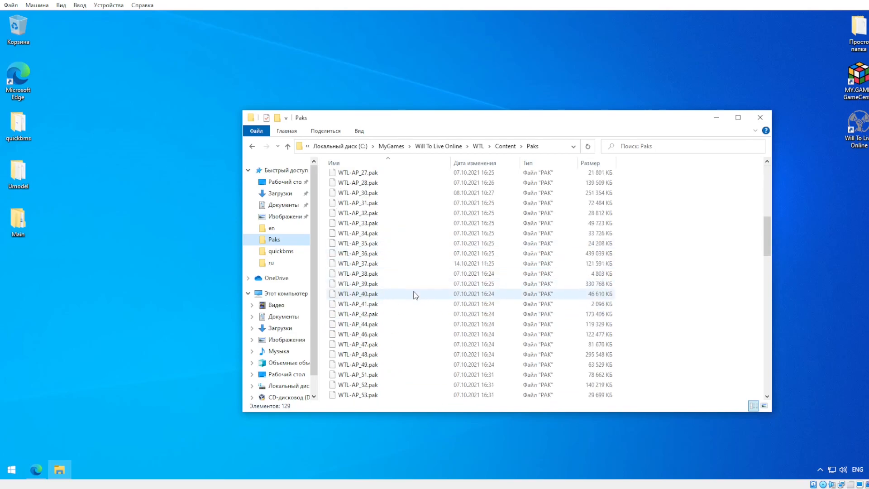
scroll(up, 3)
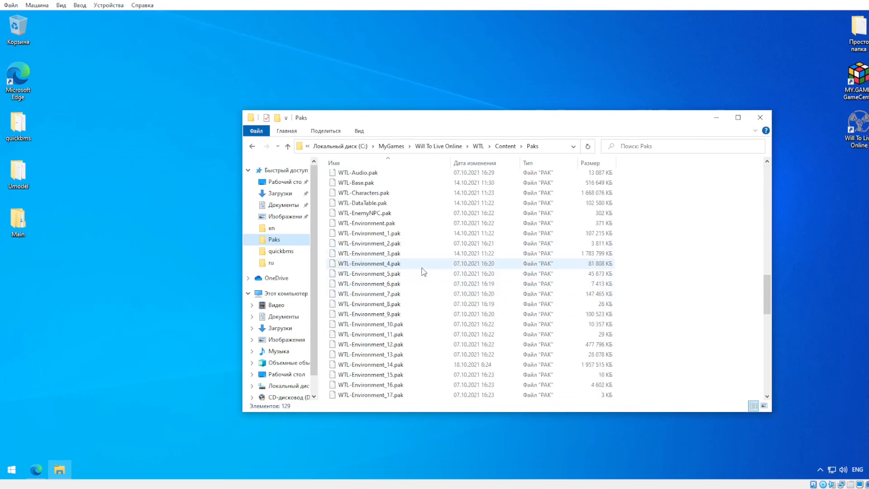
scroll(down, 3)
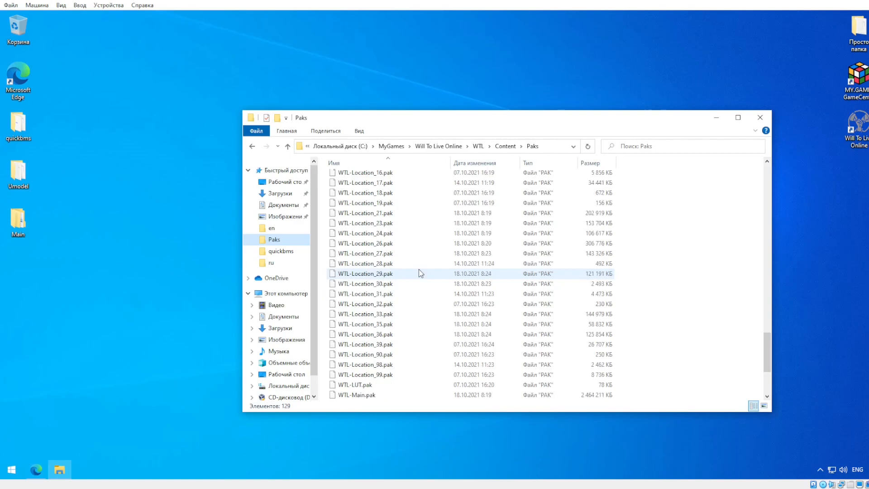
click(361, 284)
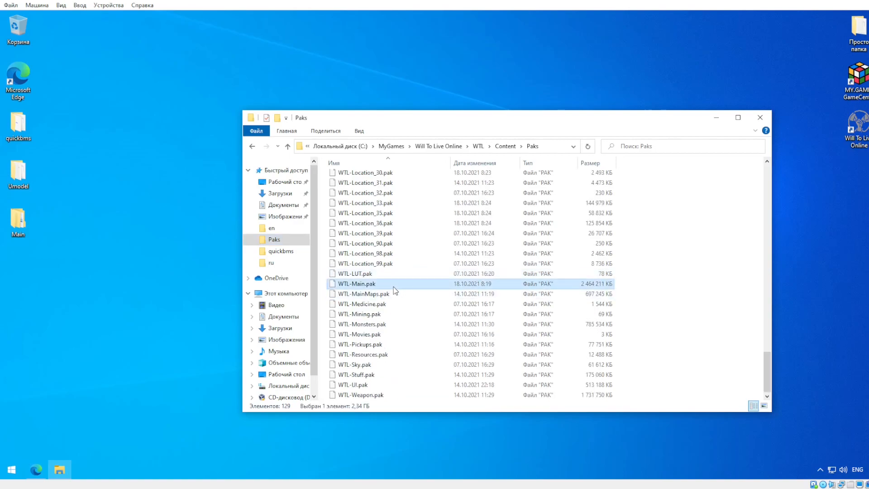
mouse_move(429, 284)
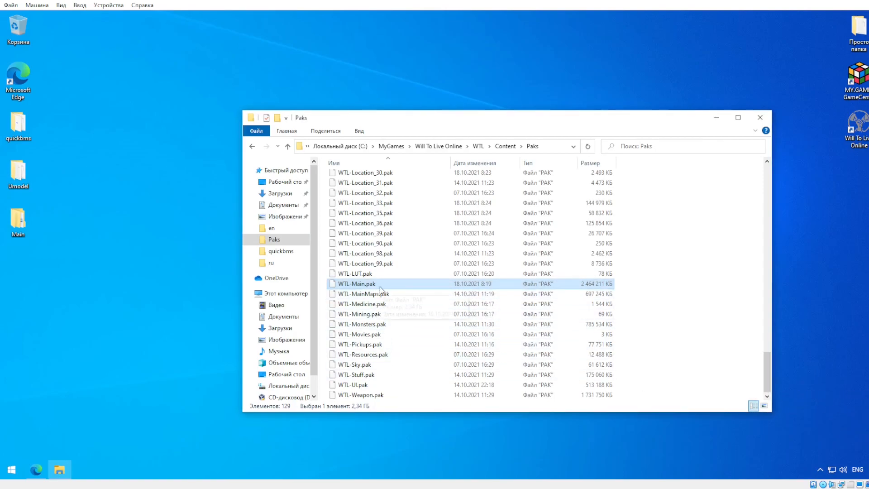
mouse_move(683, 191)
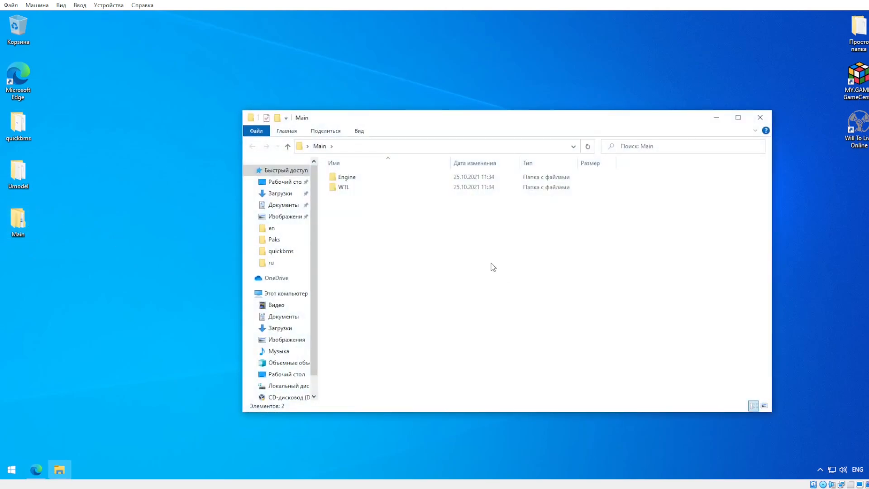
click(344, 187)
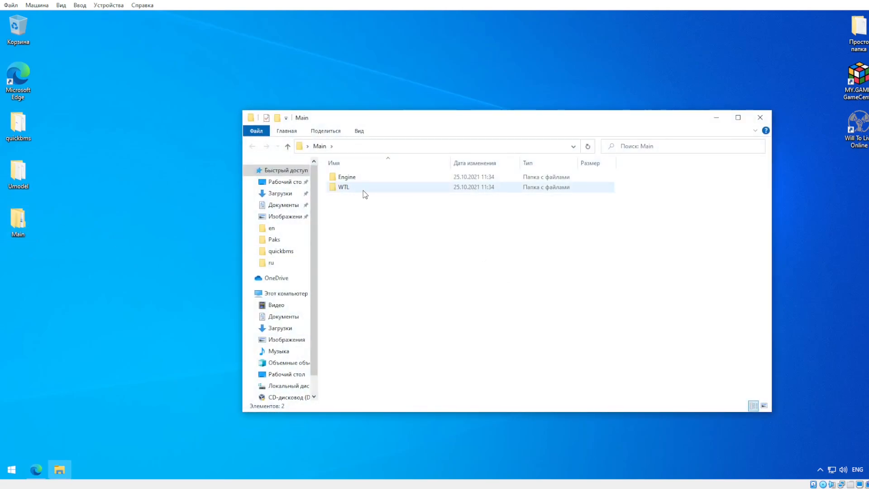
mouse_move(364, 194)
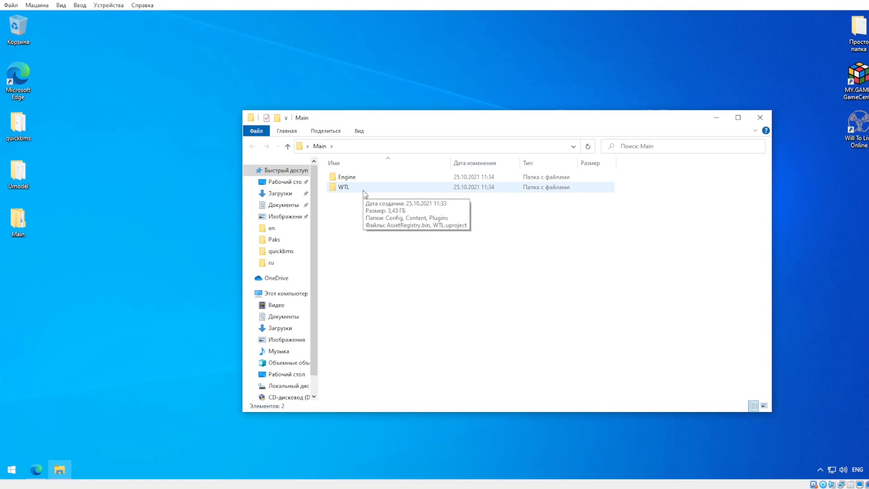
mouse_move(354, 199)
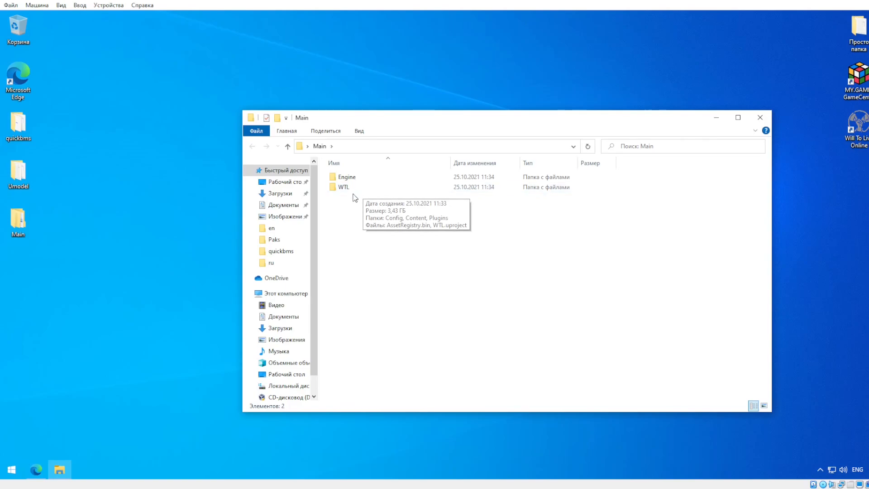
double_click(344, 186)
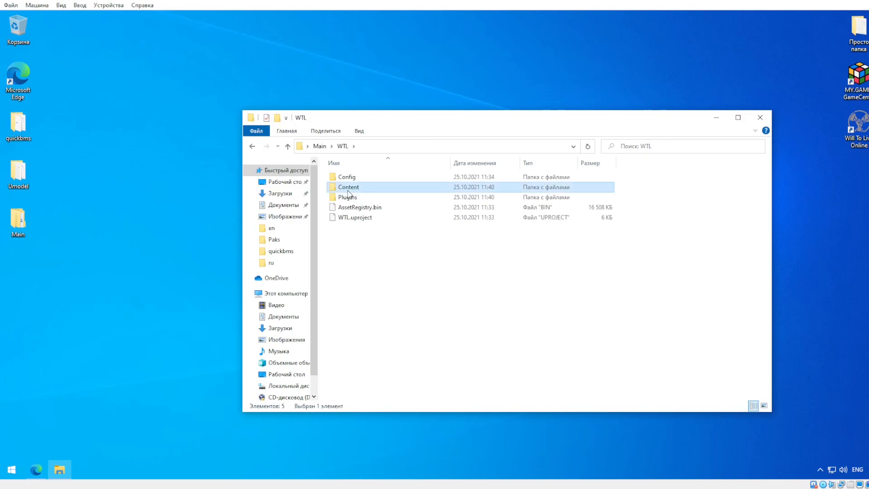
double_click(348, 187)
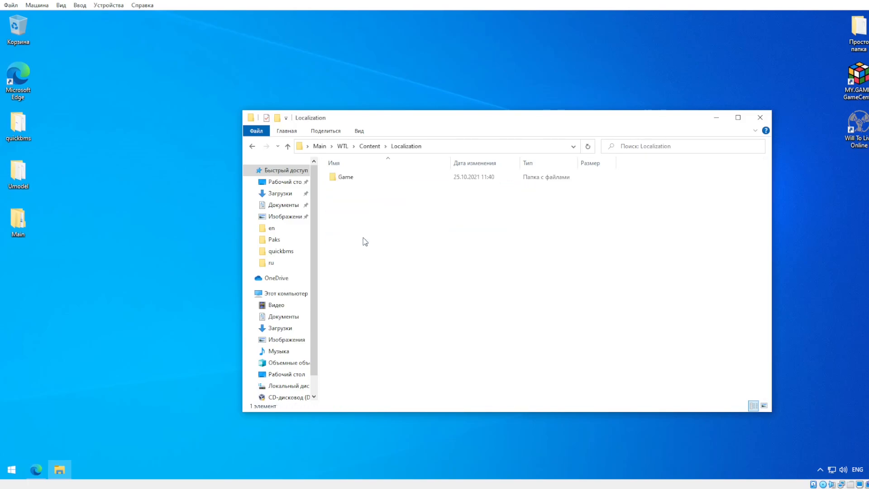
double_click(346, 176)
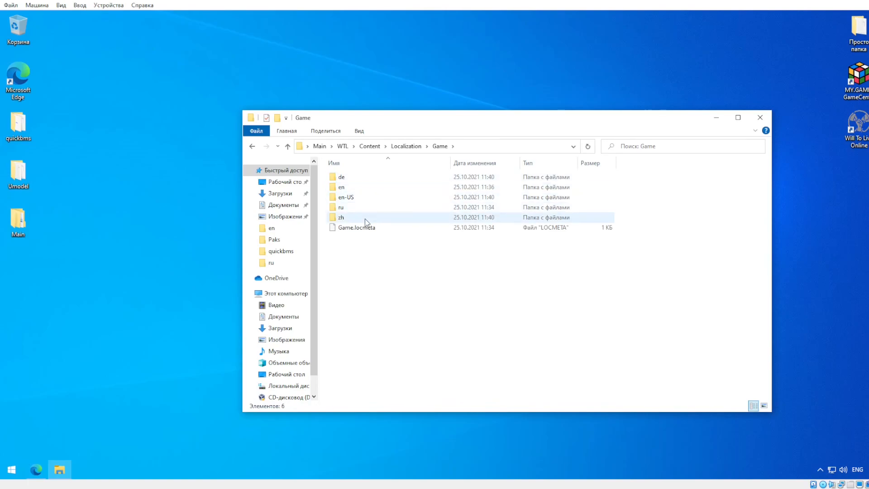
mouse_move(364, 213)
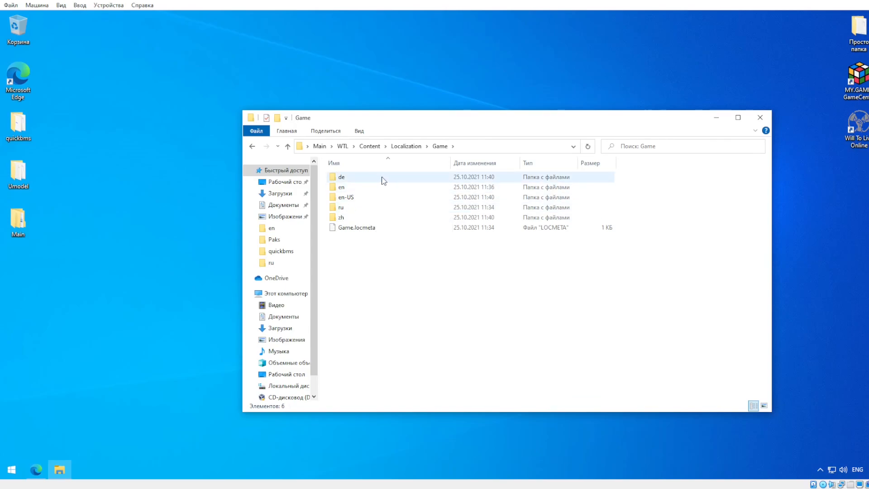
mouse_move(382, 178)
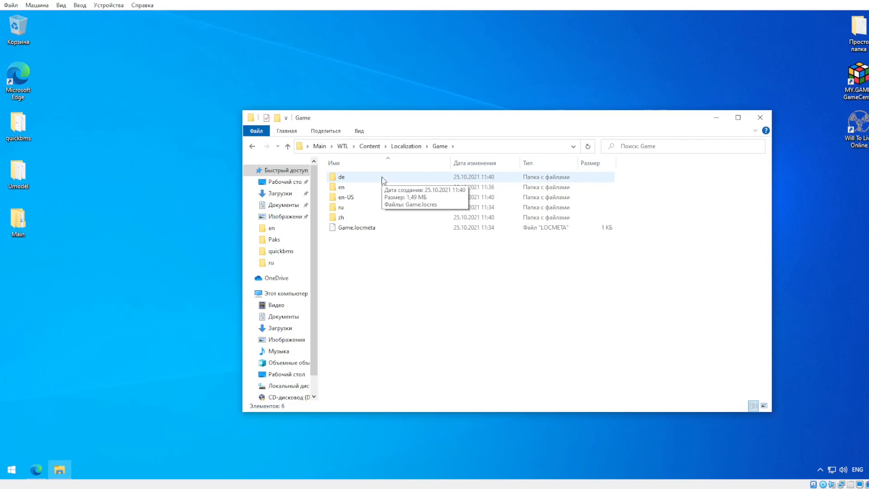
click(341, 177)
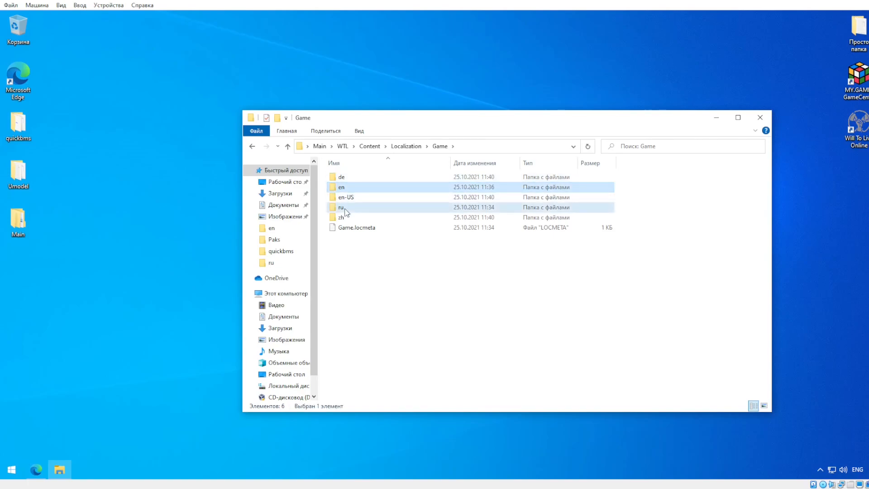
click(341, 217)
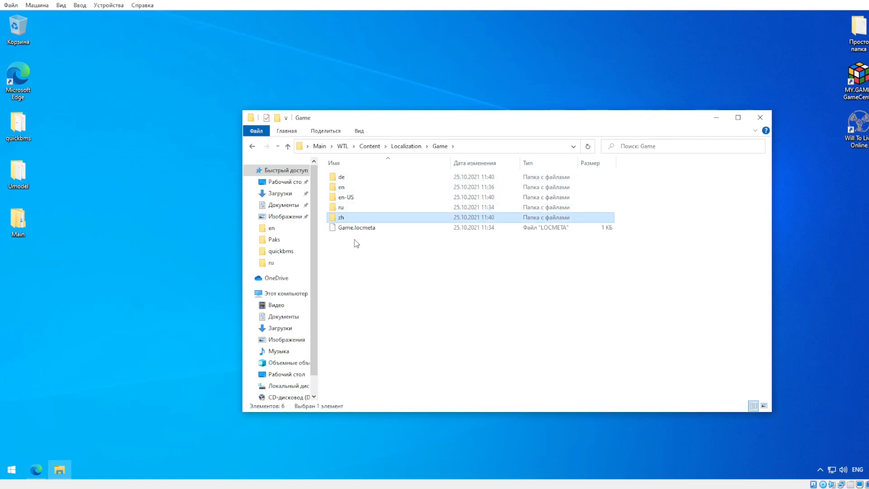
mouse_move(371, 229)
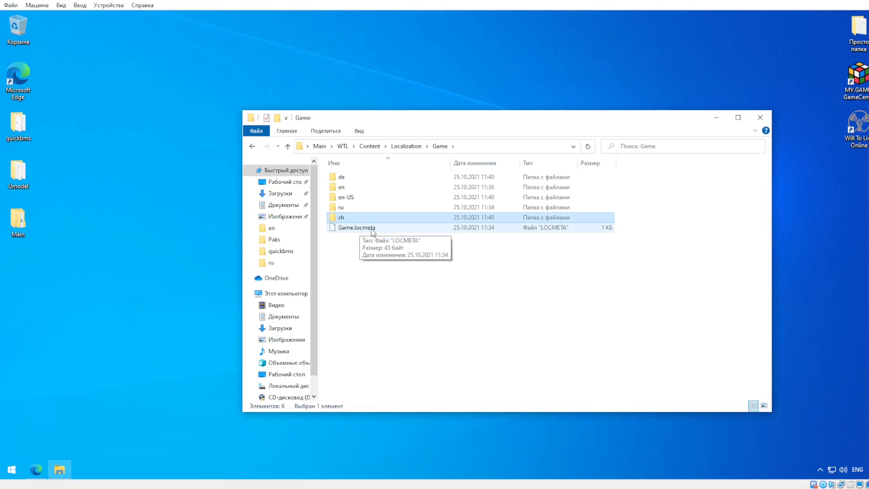
mouse_move(381, 231)
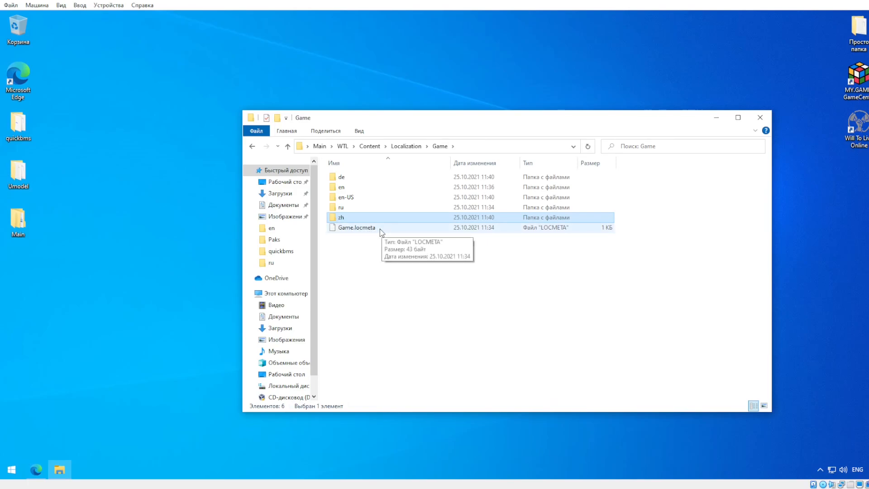
mouse_move(374, 228)
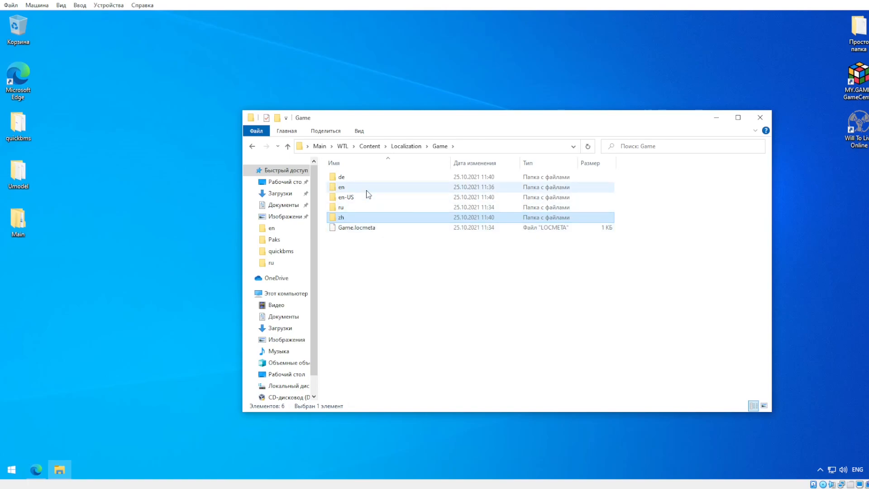
mouse_move(341, 186)
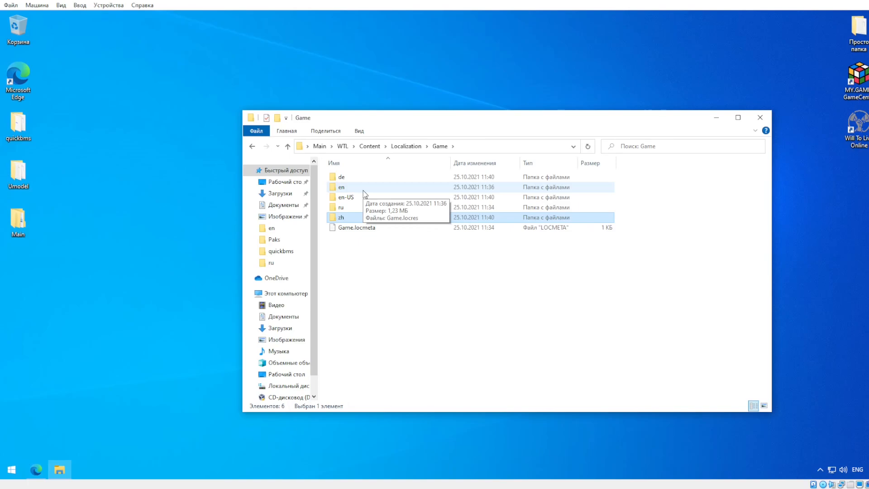
mouse_move(364, 206)
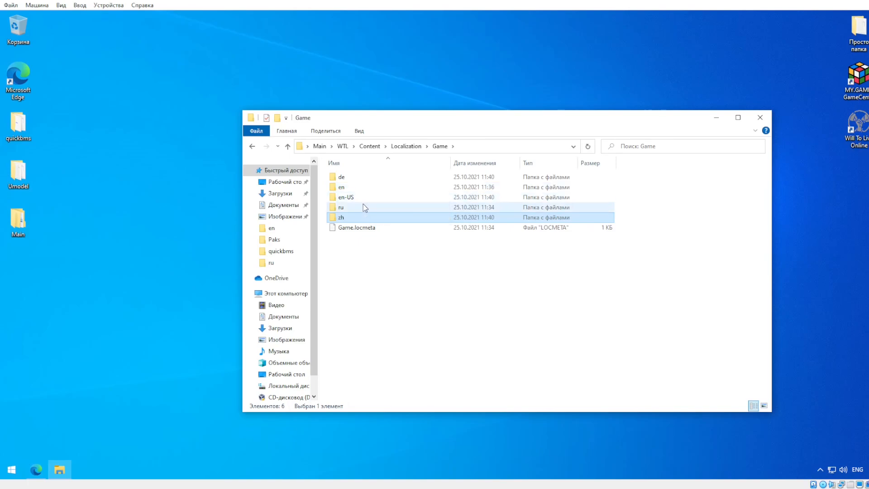
mouse_move(356, 206)
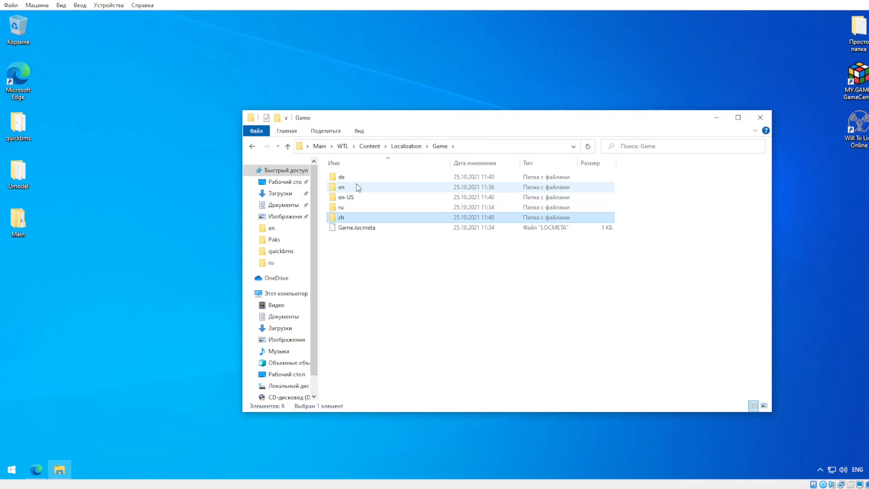
Copy Game.locres from the en folder and paste it onto the desktop.
double_click(342, 187)
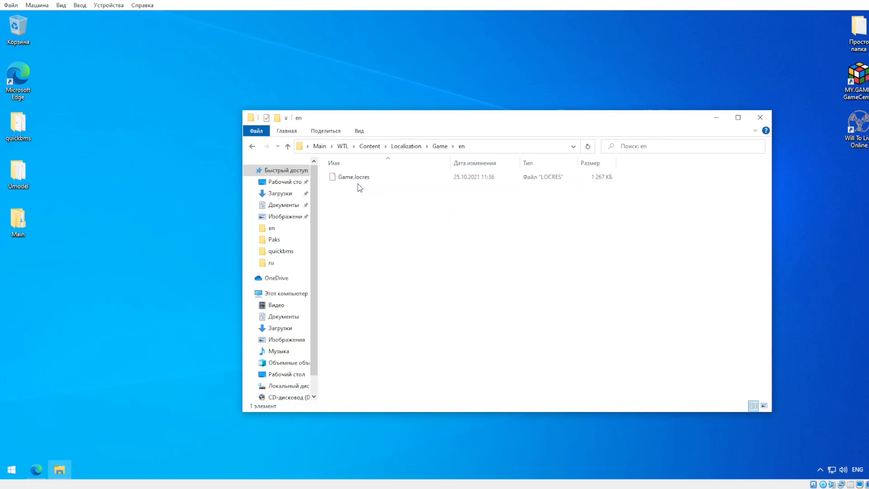
mouse_move(355, 177)
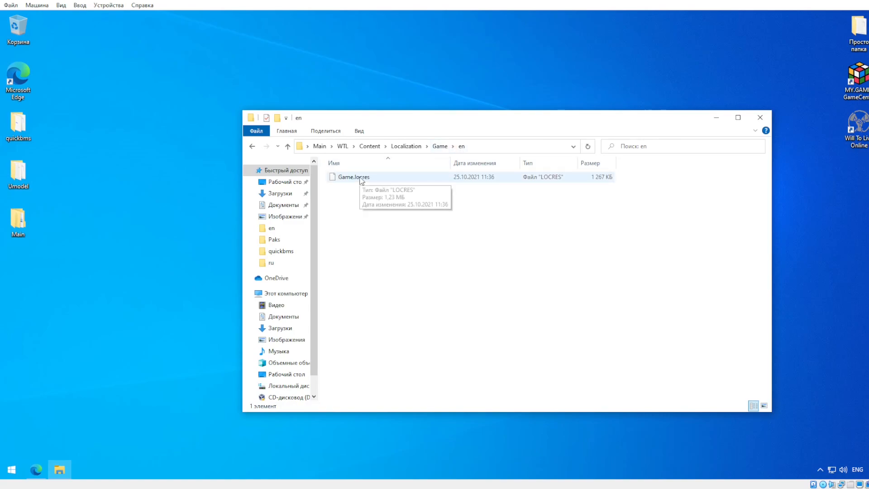
mouse_move(352, 184)
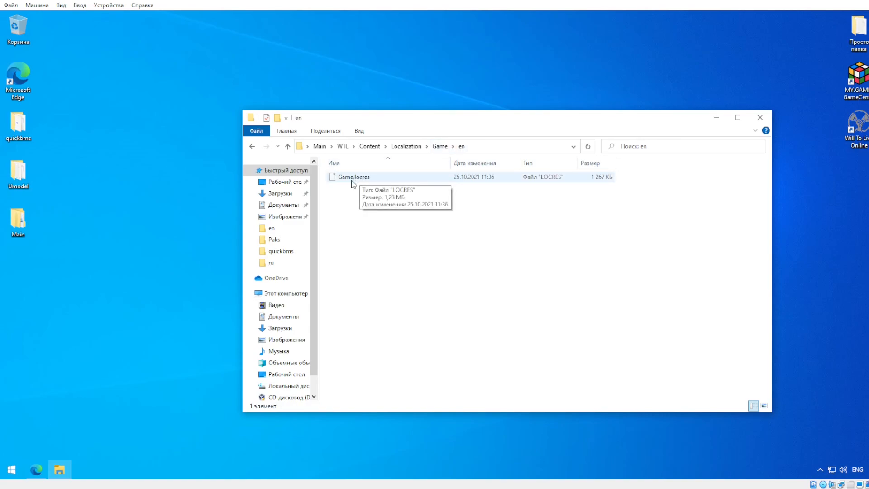
mouse_move(370, 184)
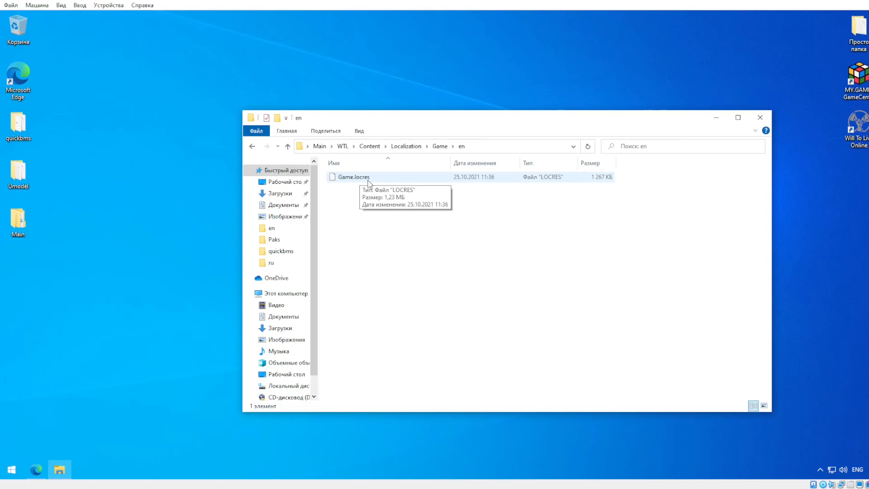
mouse_move(363, 184)
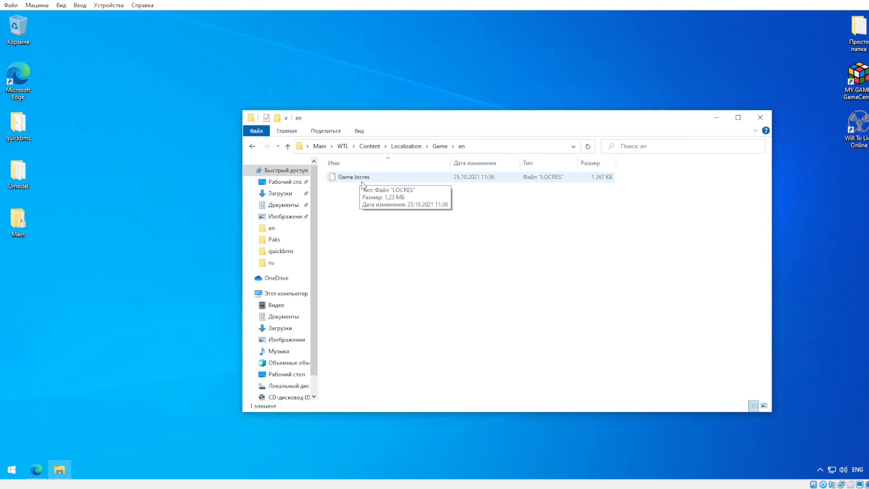
click(353, 177)
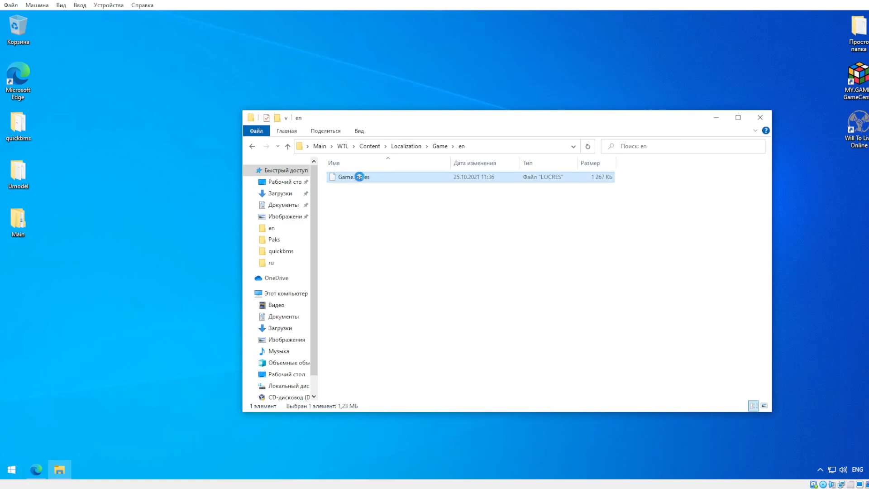
right_click(359, 176)
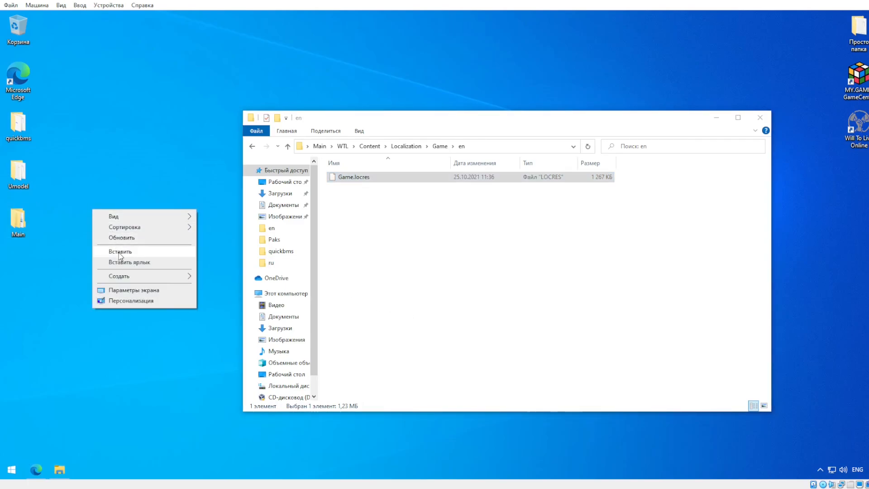
click(120, 251)
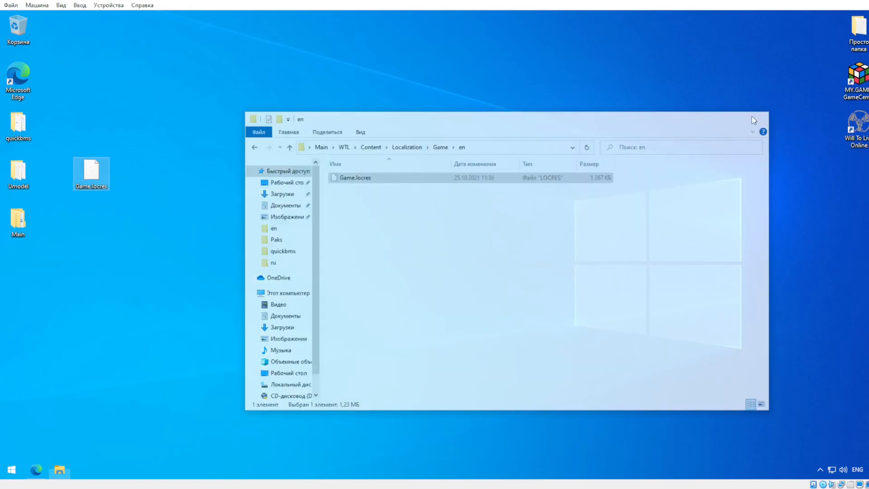
right_click(91, 170)
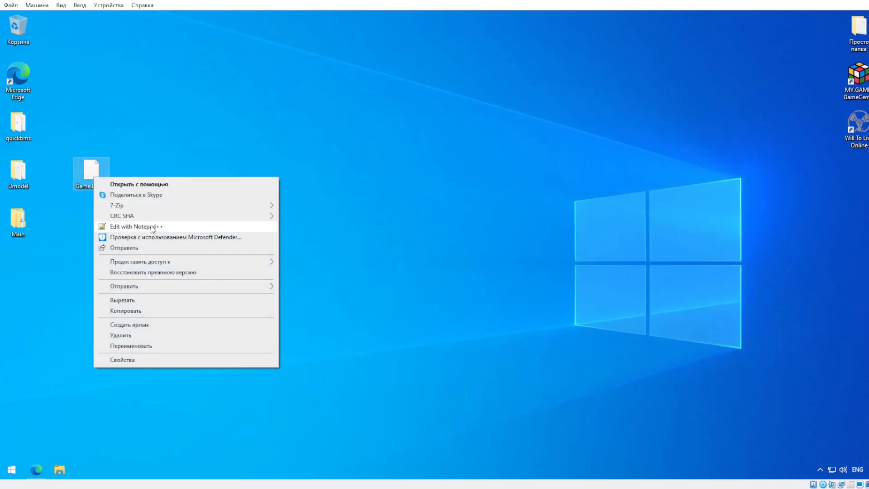
mouse_move(155, 195)
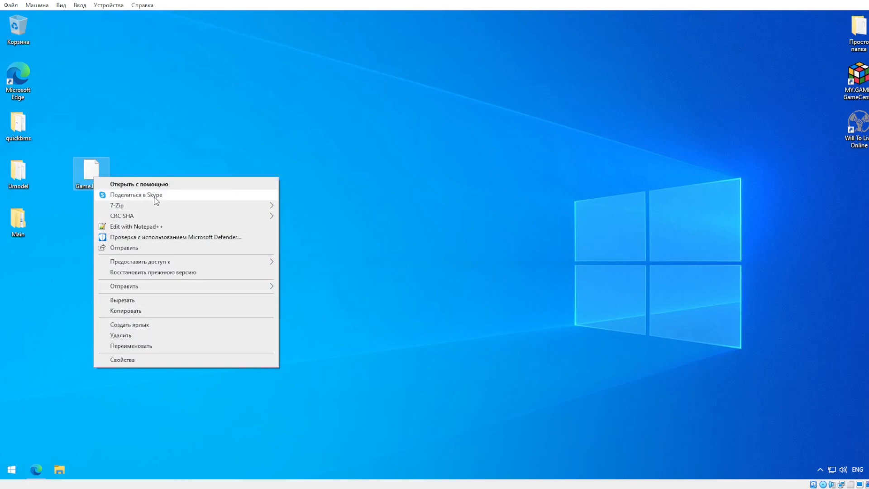
View Game.locres in Notepad via Open with > More apps, revealing binary text, then close it.
click(139, 183)
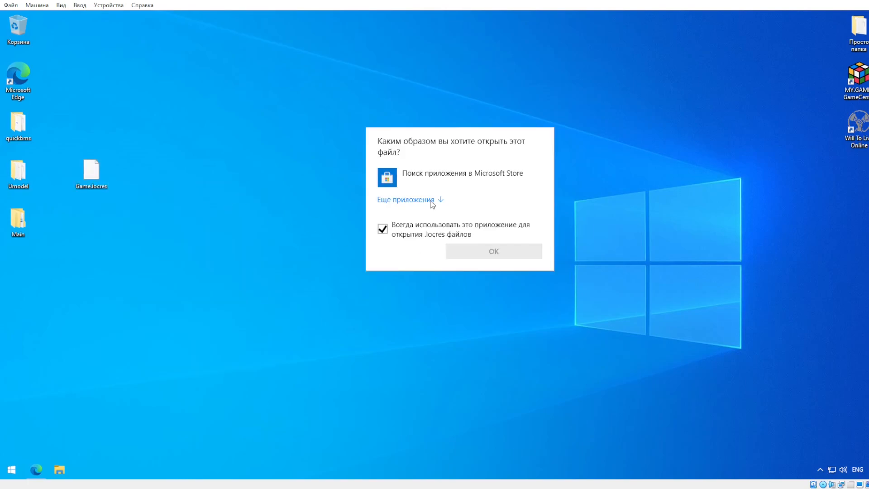
click(404, 200)
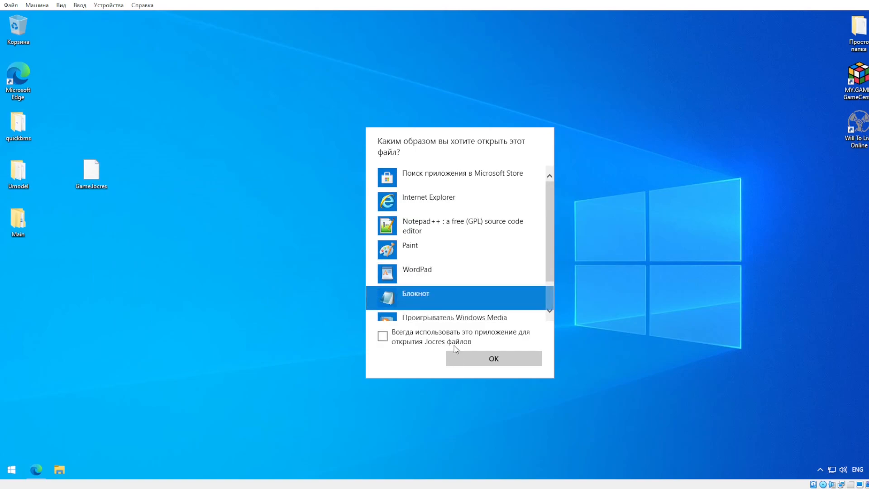
click(492, 358)
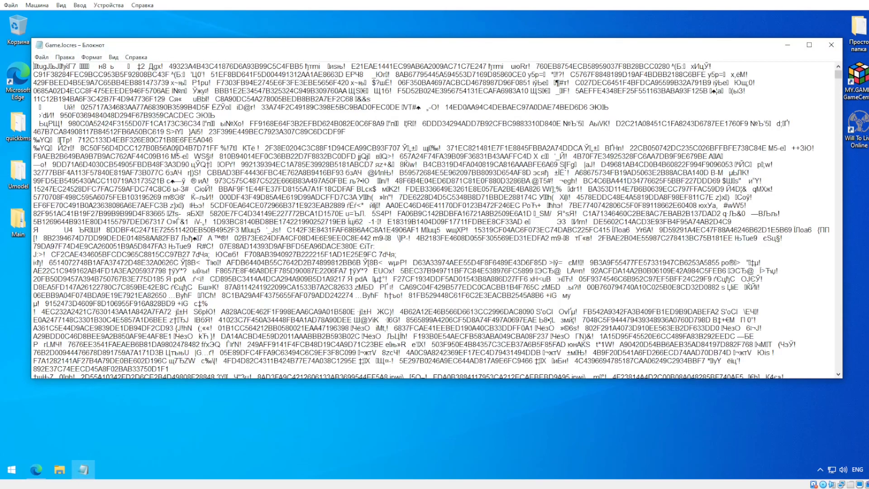
scroll(down, 3)
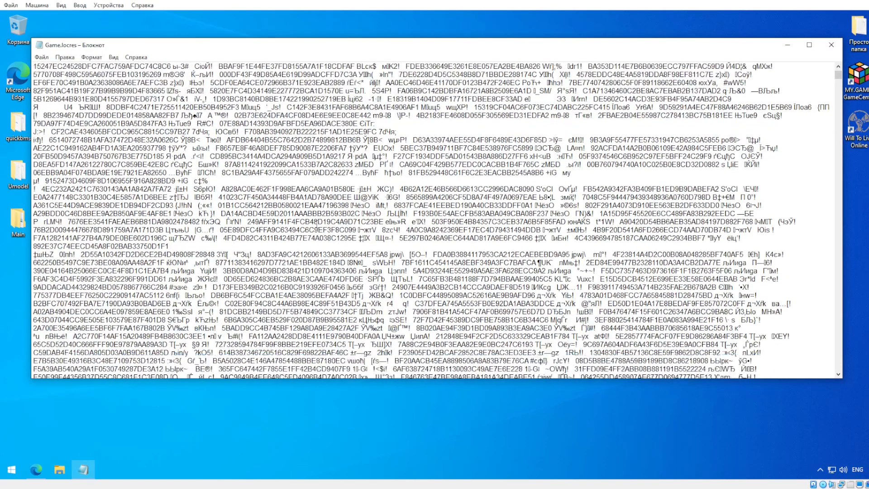
scroll(down, 3)
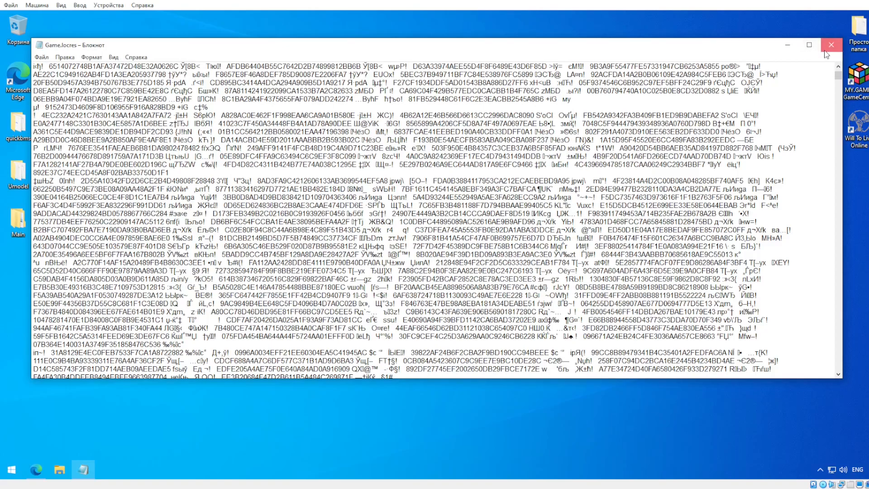
click(831, 45)
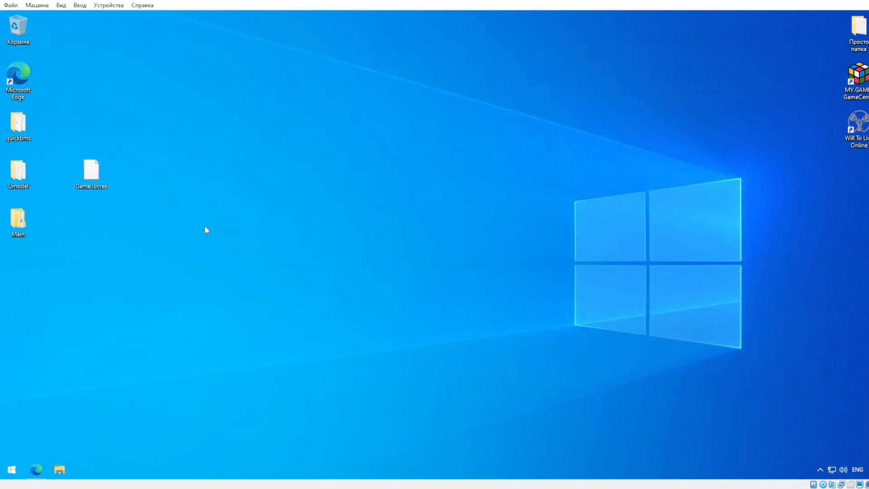
mouse_move(112, 201)
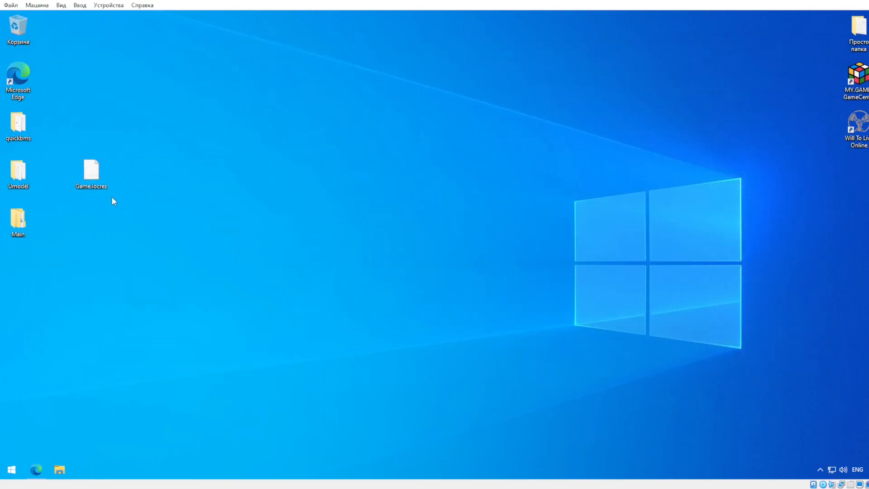
mouse_move(111, 226)
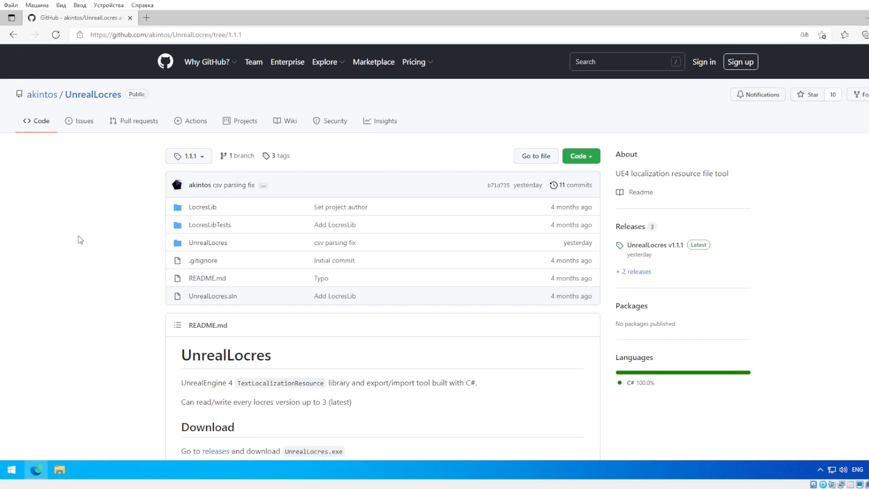
mouse_move(202, 119)
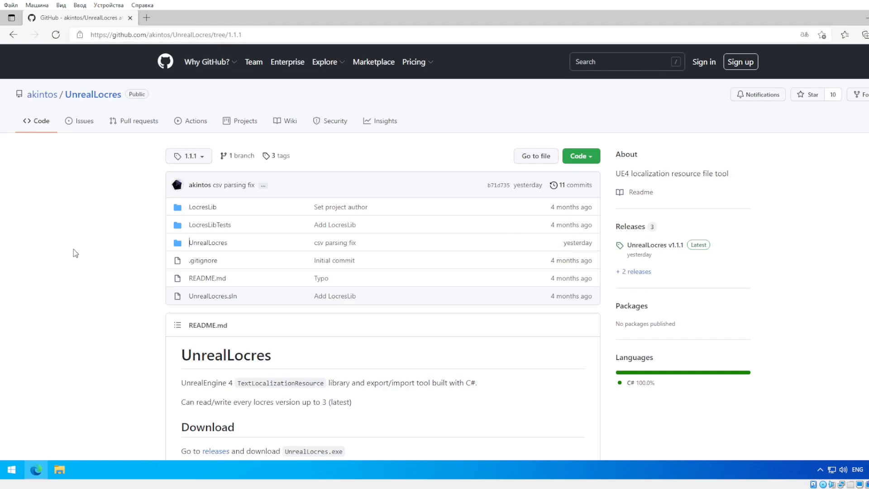
Scroll the UnrealLocres README to its Usage section with Export and Import syntax.
scroll(down, 3)
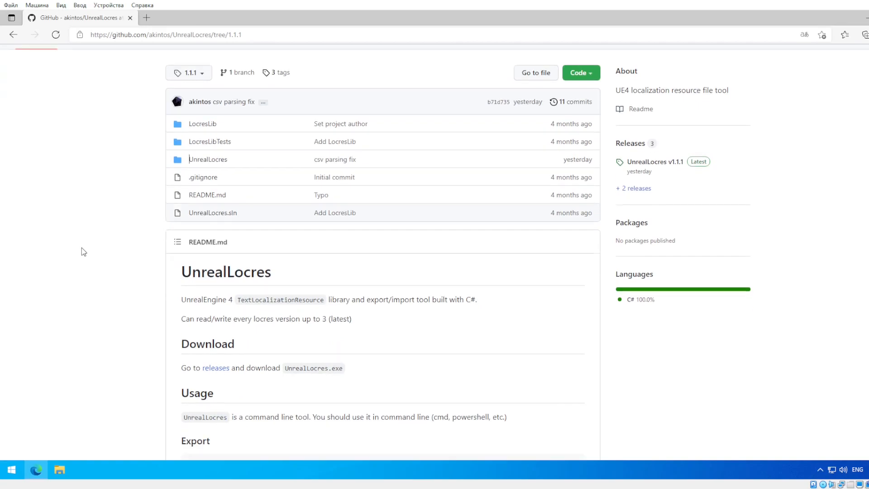
scroll(down, 3)
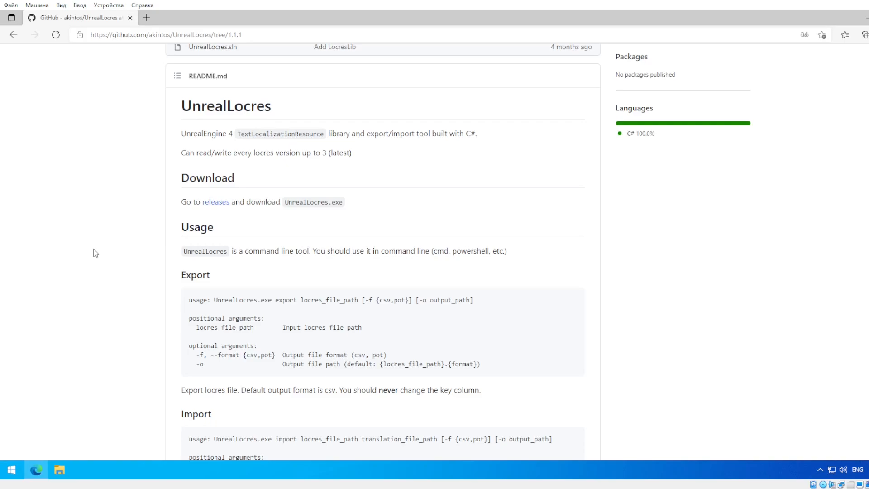
scroll(down, 3)
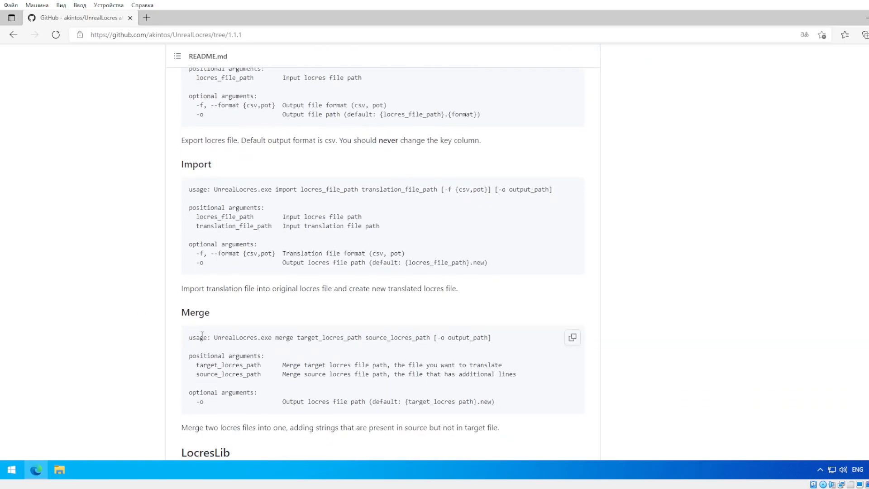
mouse_move(150, 345)
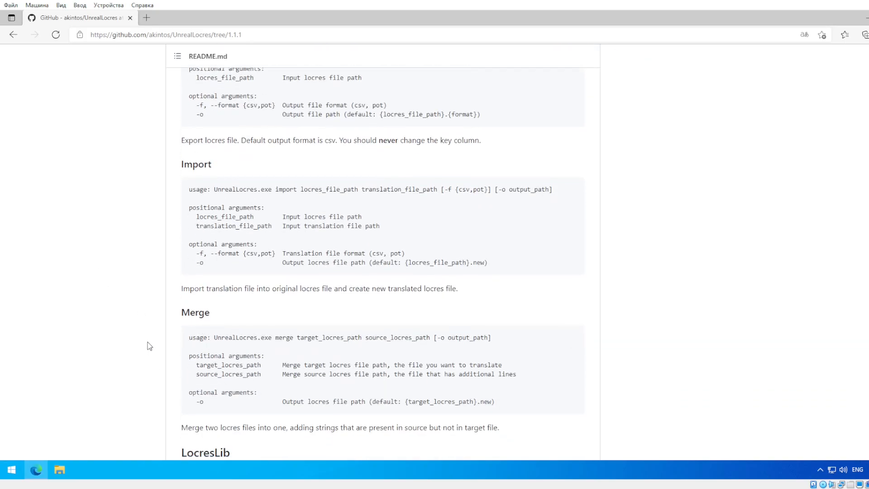
scroll(up, 3)
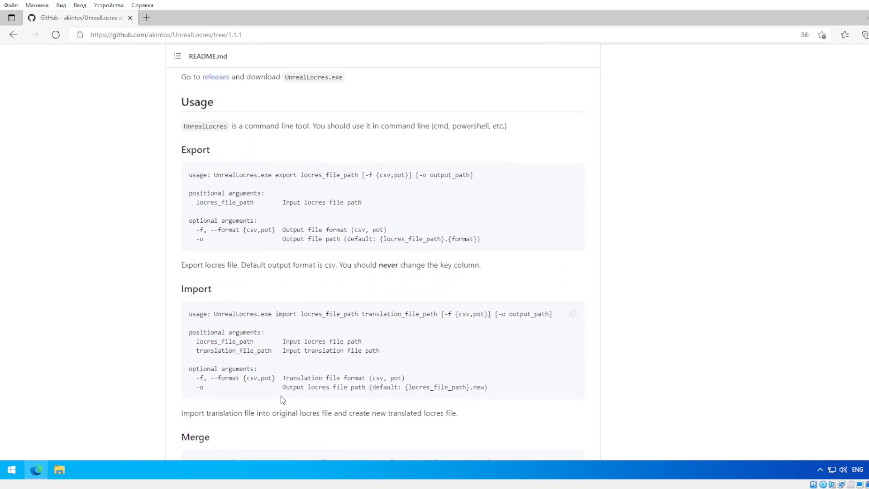
scroll(up, 3)
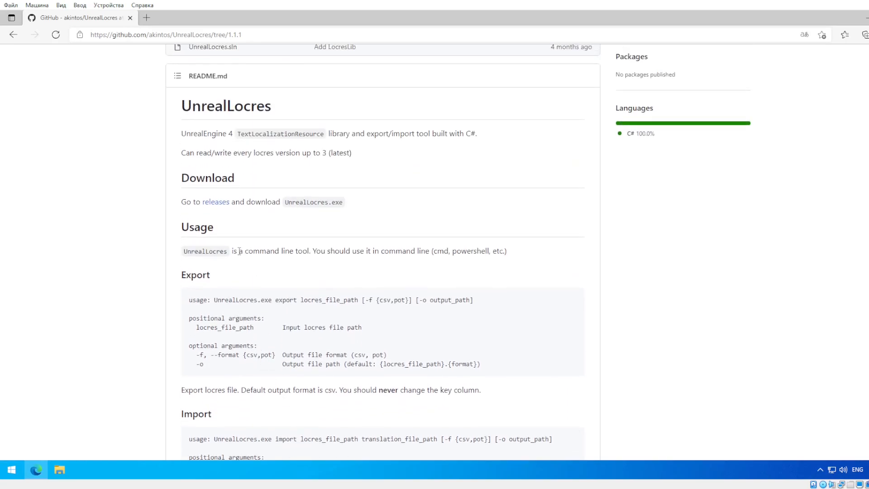
mouse_move(300, 268)
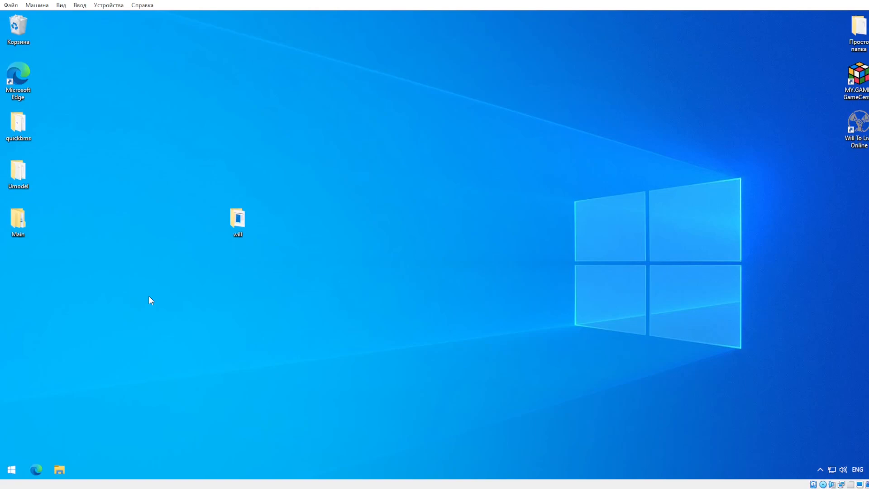
Open the desktop will folder and select Game.locres beside UnrealLocres.
double_click(237, 216)
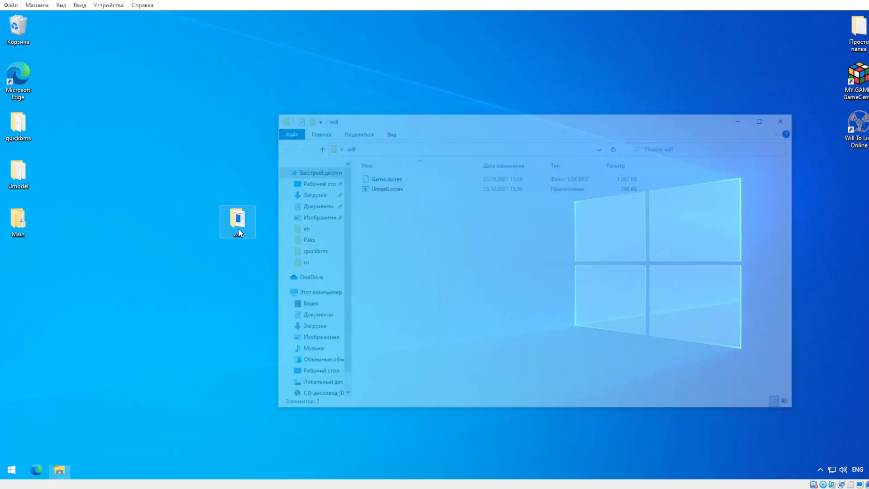
click(382, 177)
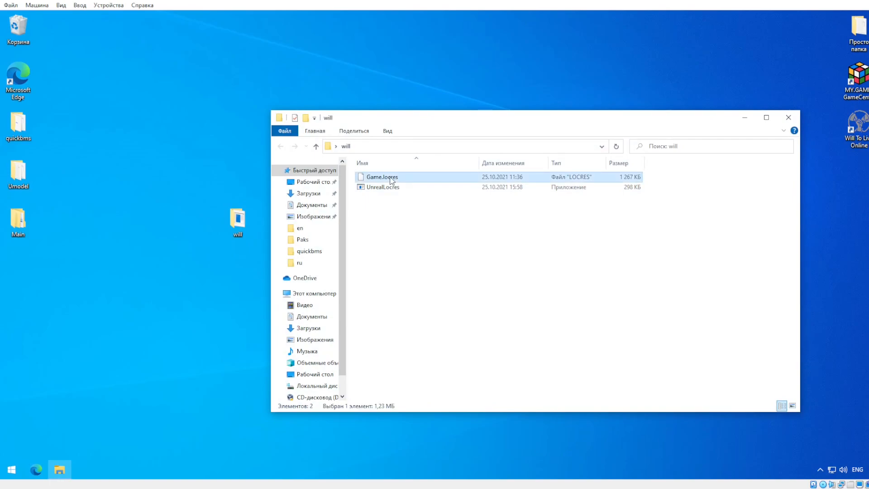
mouse_move(402, 188)
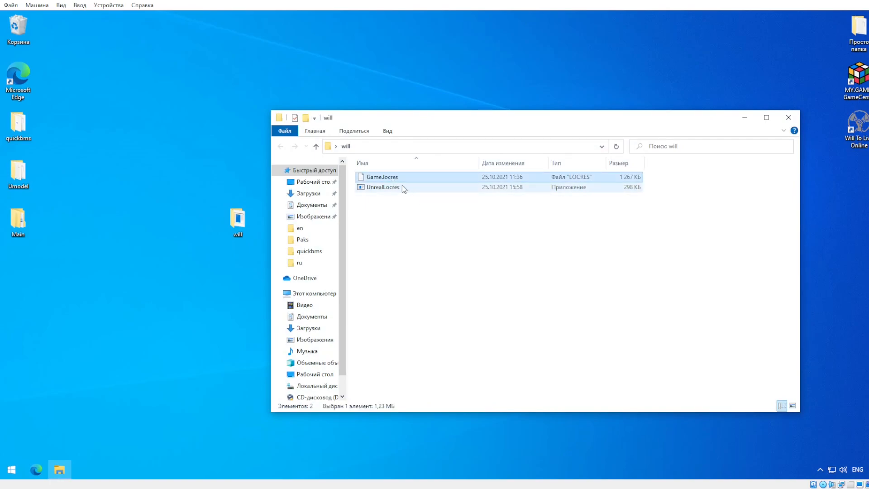
mouse_move(391, 188)
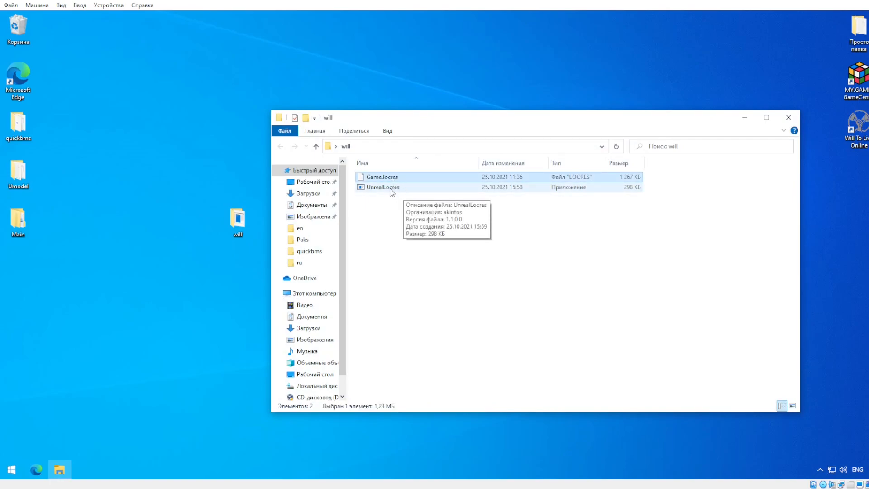
mouse_move(405, 191)
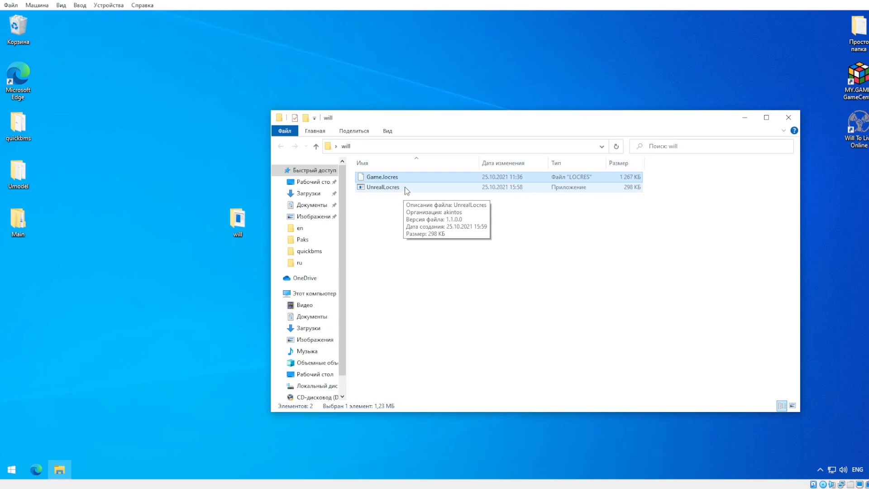
mouse_move(367, 207)
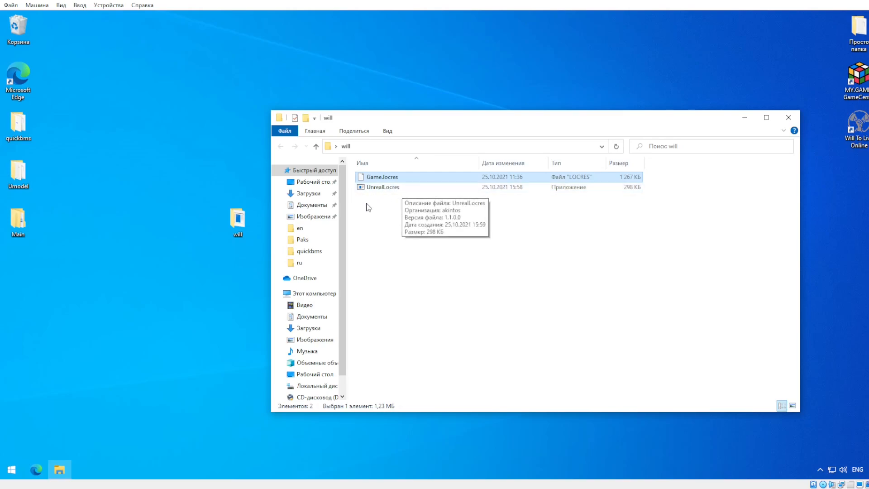
click(11, 470)
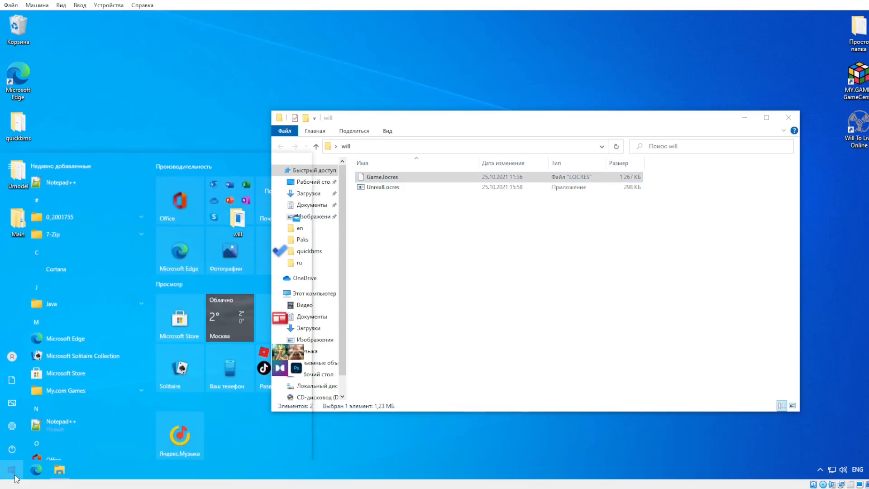
Search Start for 'c' and run Command Prompt as administrator.
right_click(11, 478)
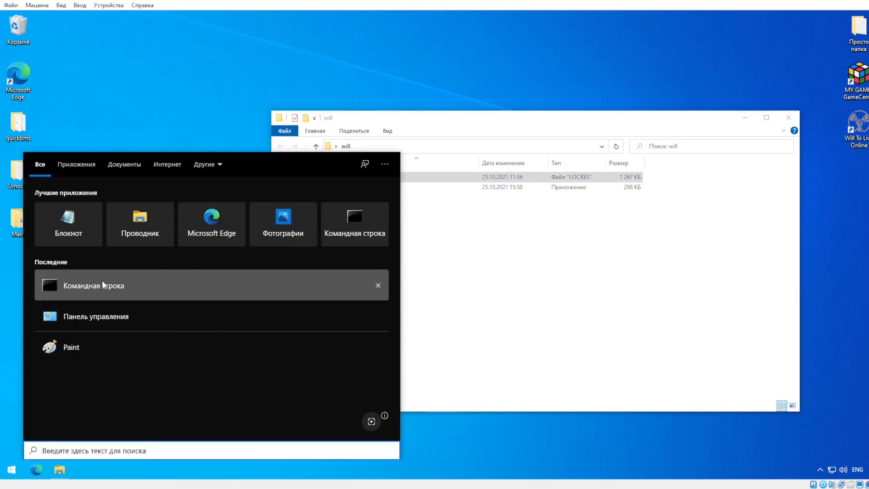
text(c)
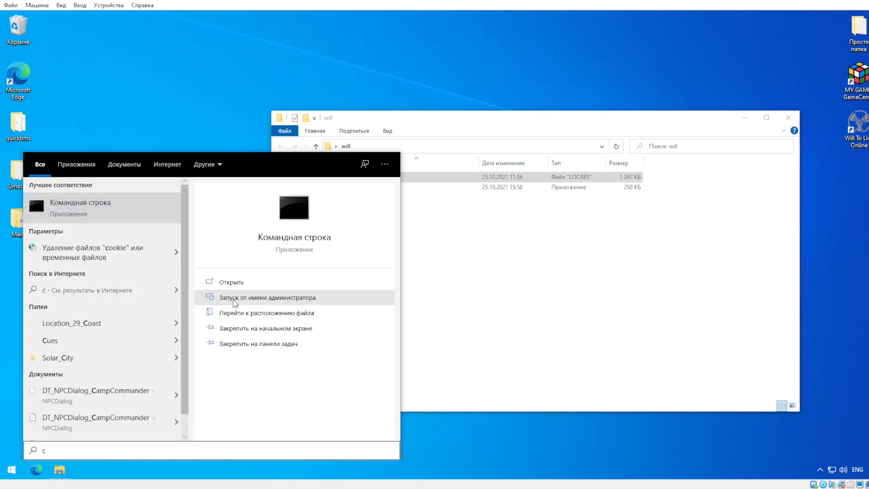
click(266, 297)
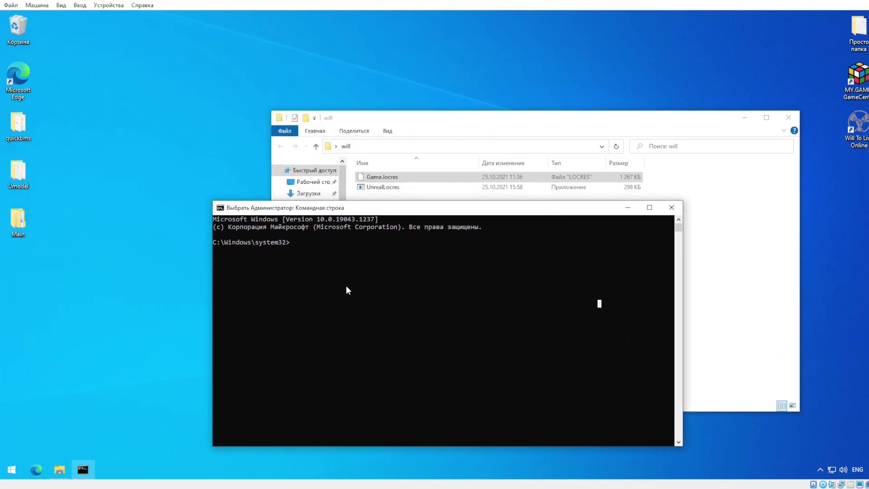
mouse_move(316, 253)
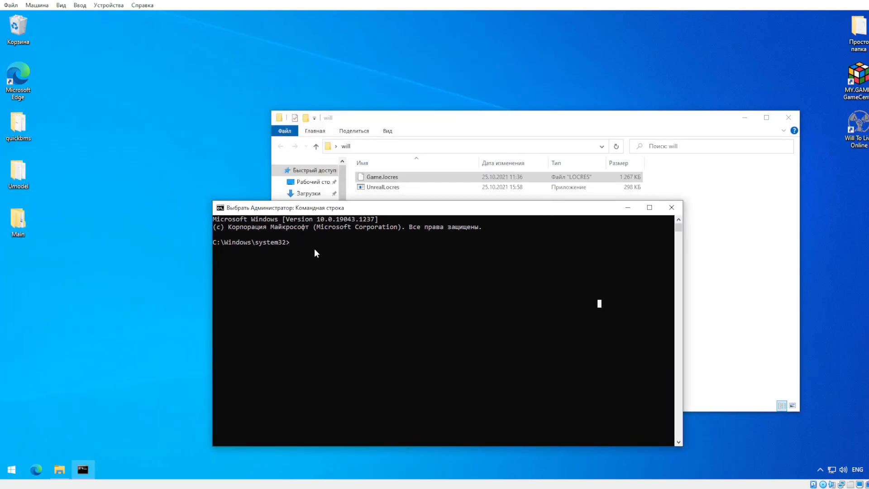
mouse_move(358, 274)
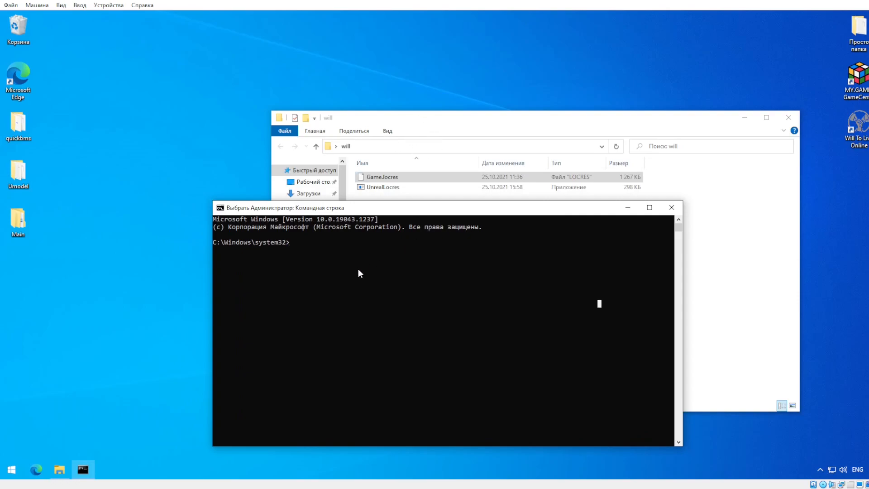
Copy the will folder path from Game.locres's Properties Location, then close the dialog.
right_click(381, 177)
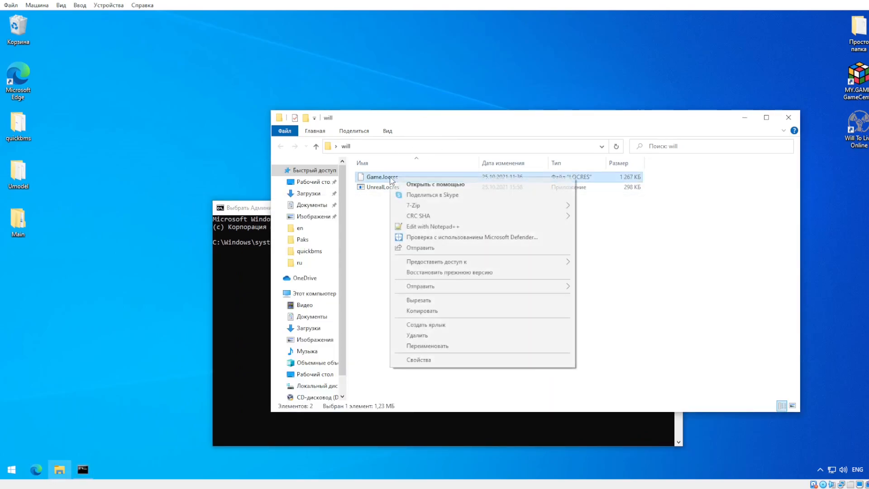
click(418, 359)
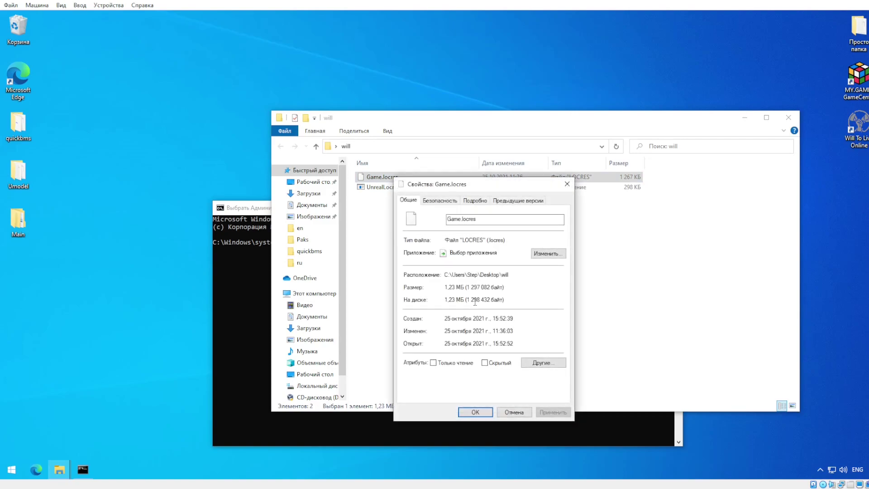
double_click(476, 274)
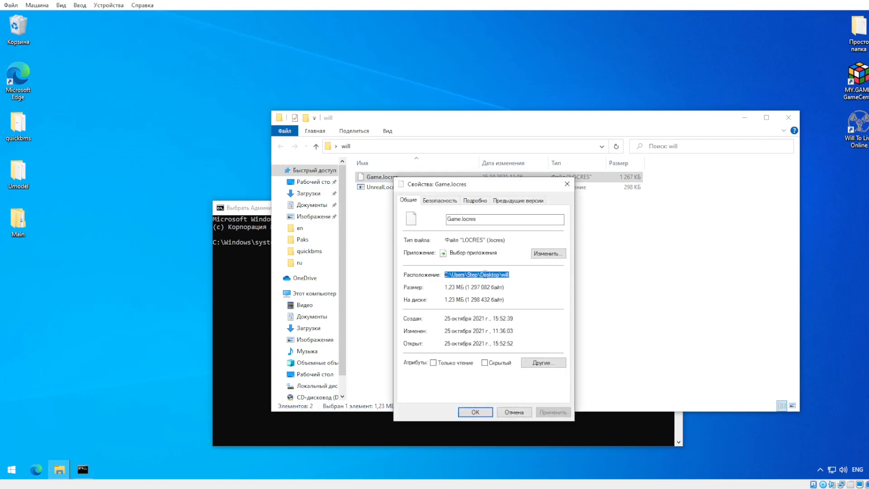
mouse_move(567, 184)
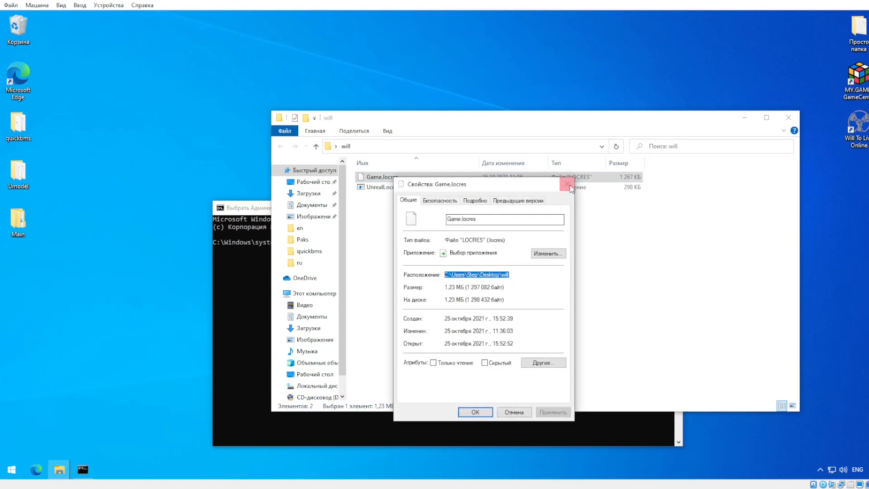
click(568, 183)
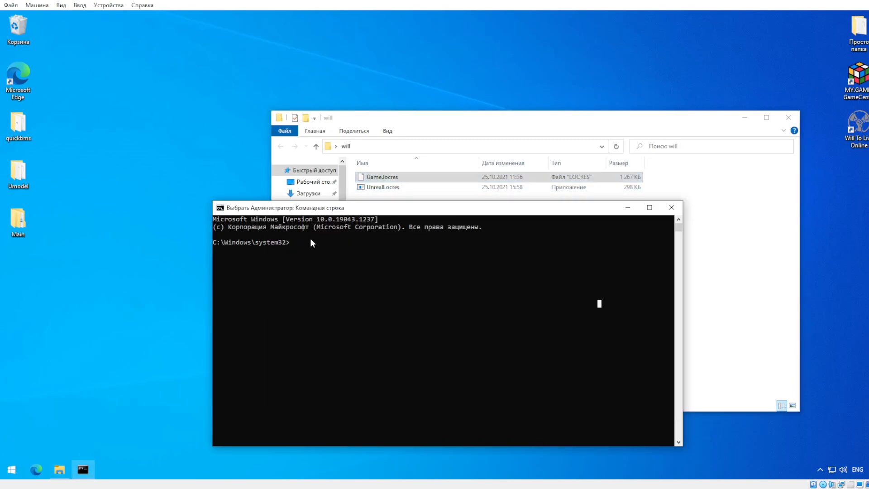
mouse_move(313, 262)
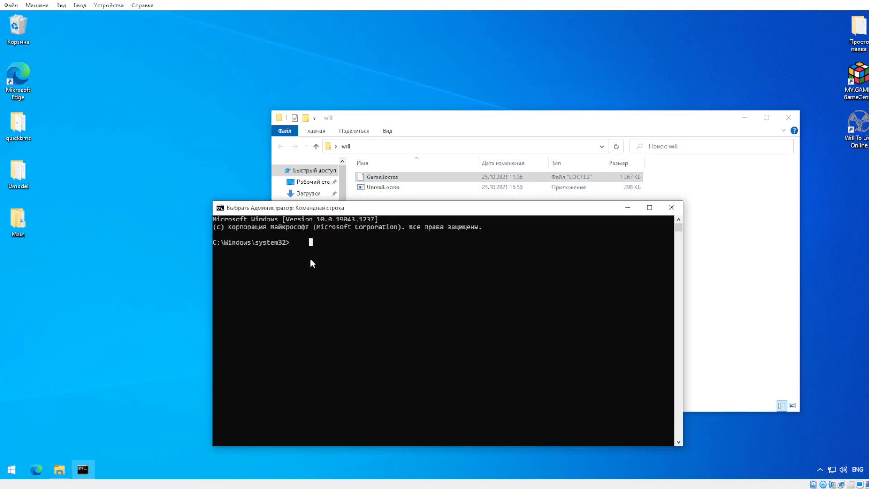
Change directory with cd into the desktop will folder.
text(cd)
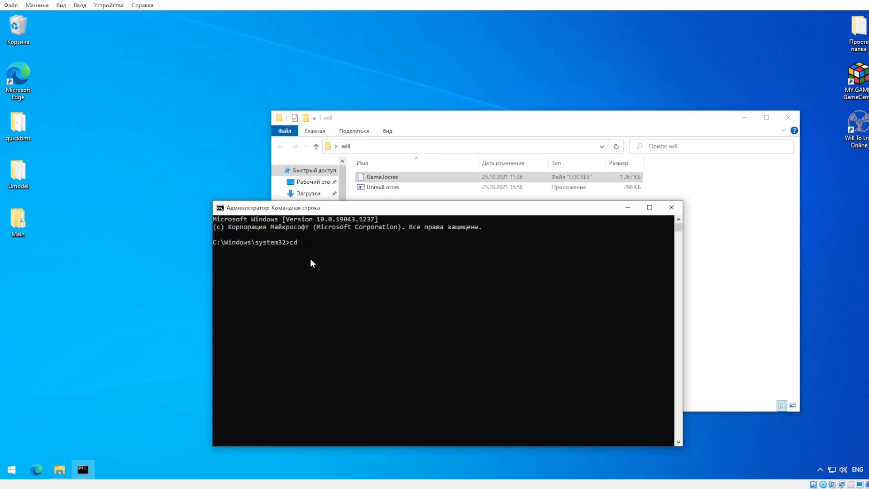
key(Return)
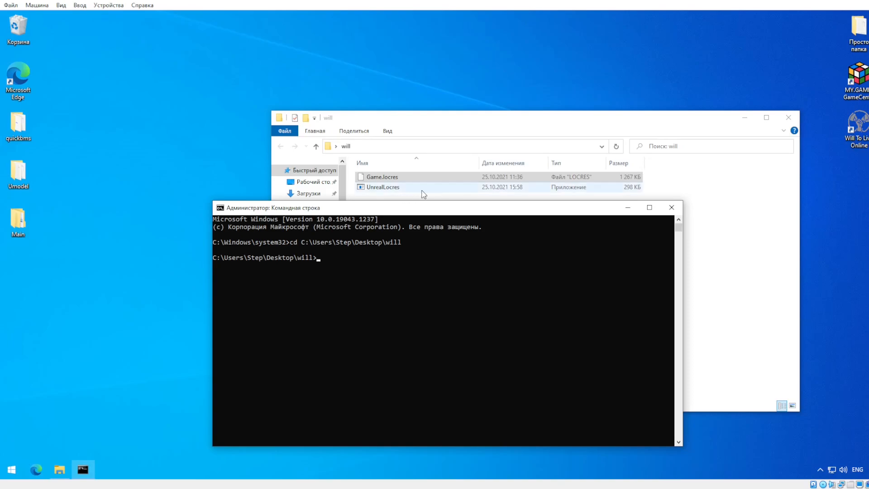
mouse_move(489, 297)
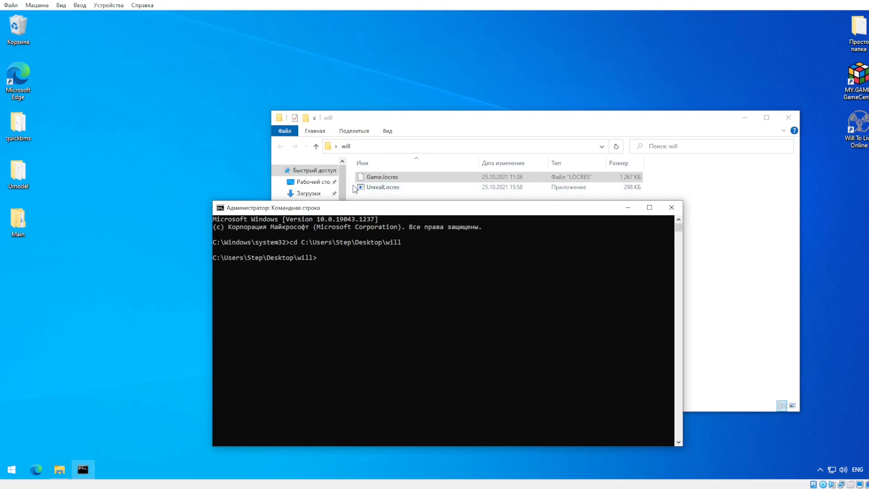
mouse_move(391, 199)
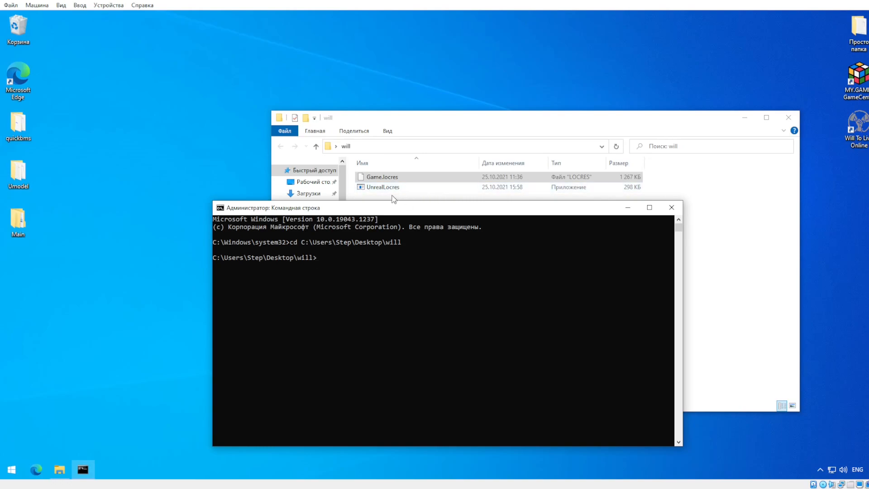
mouse_move(383, 186)
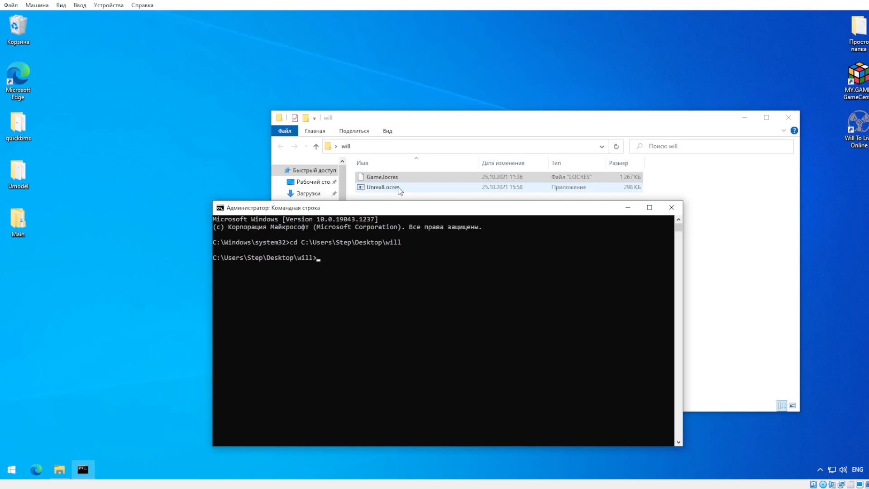
click(35, 470)
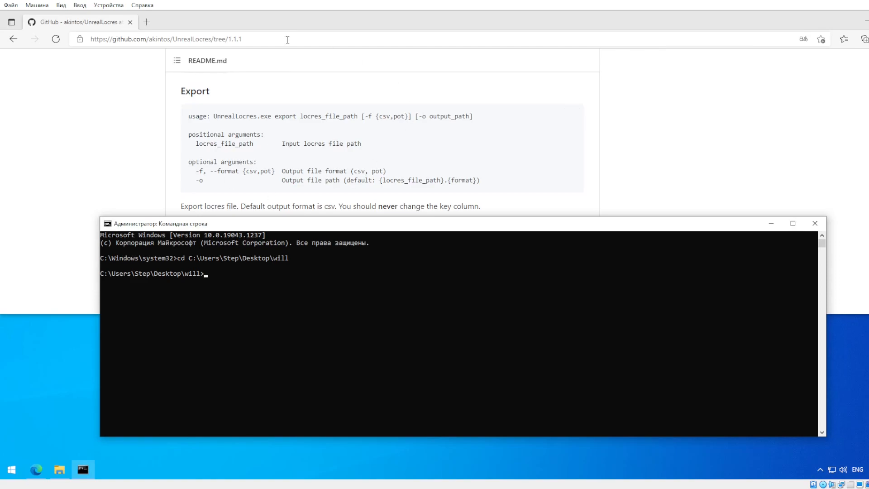
mouse_move(265, 281)
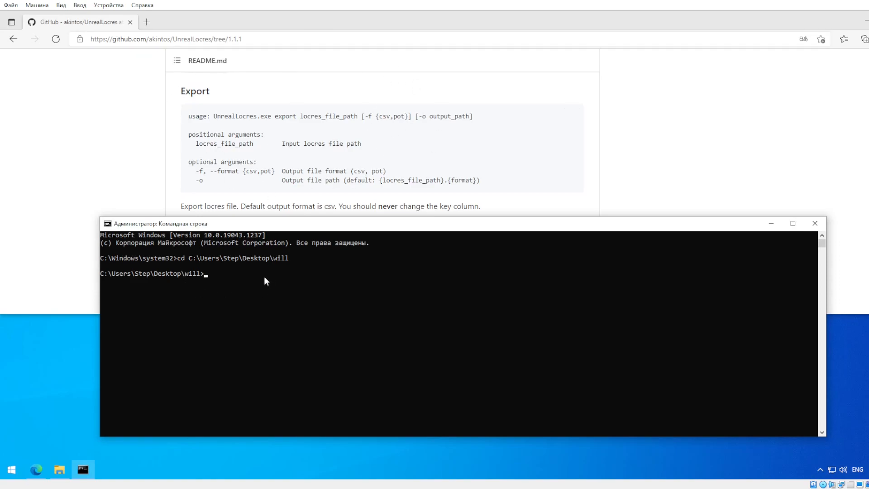
mouse_move(226, 282)
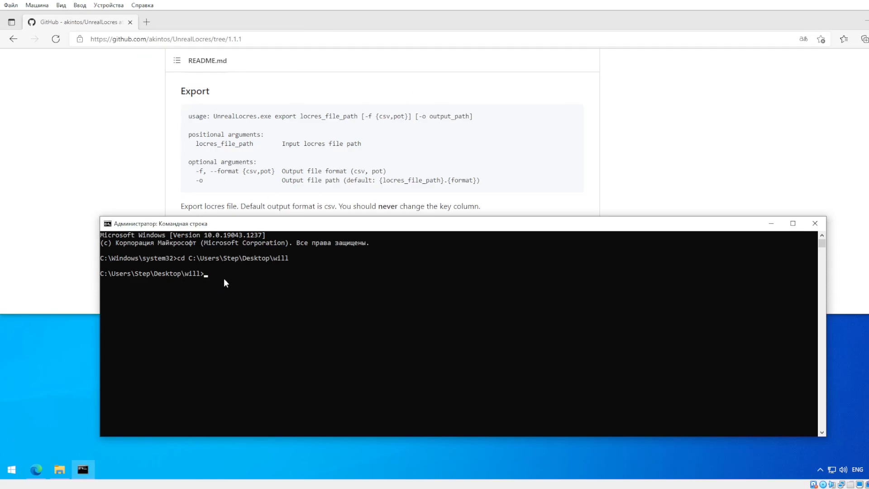
mouse_move(195, 280)
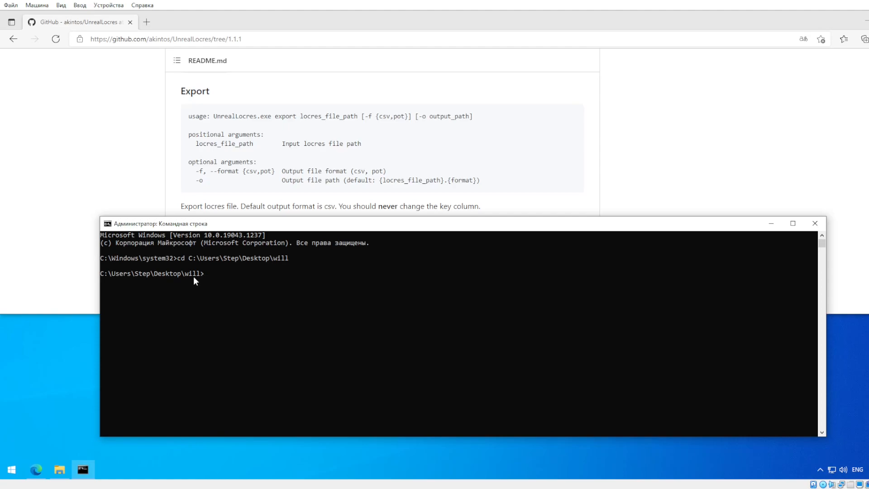
mouse_move(210, 283)
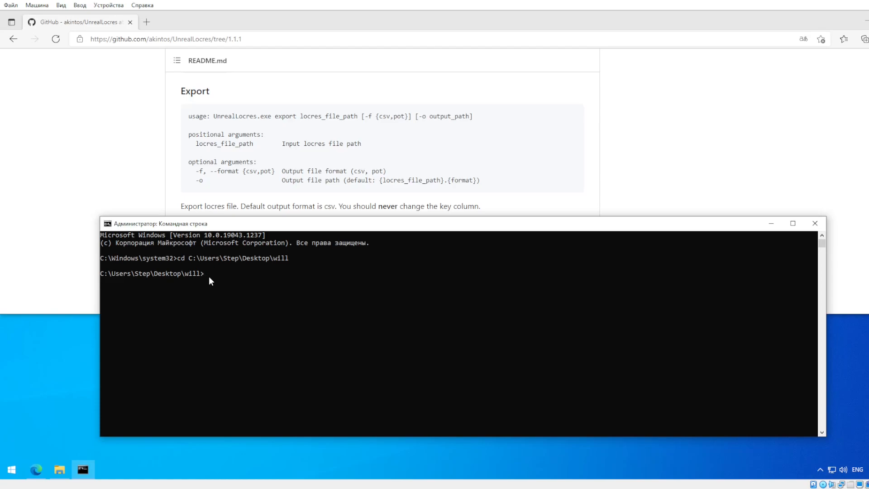
mouse_move(228, 281)
text(U)
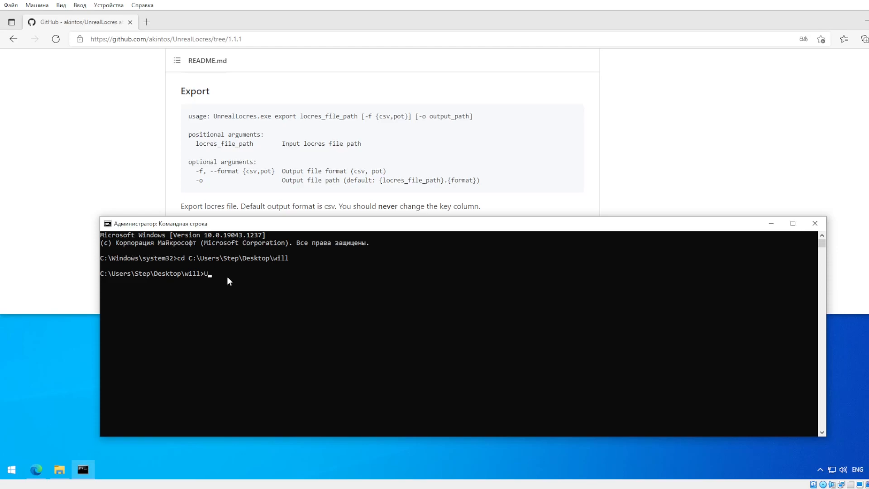
Enter 'UnrealLocres.exe export C:\Users\Step\Desktop\will\Game.locres' at the prompt.
text(nrealLo)
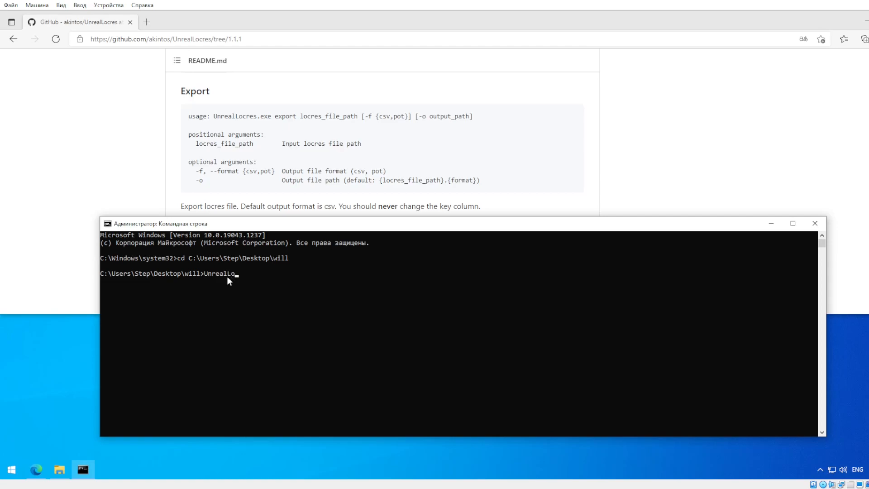
text(cres)
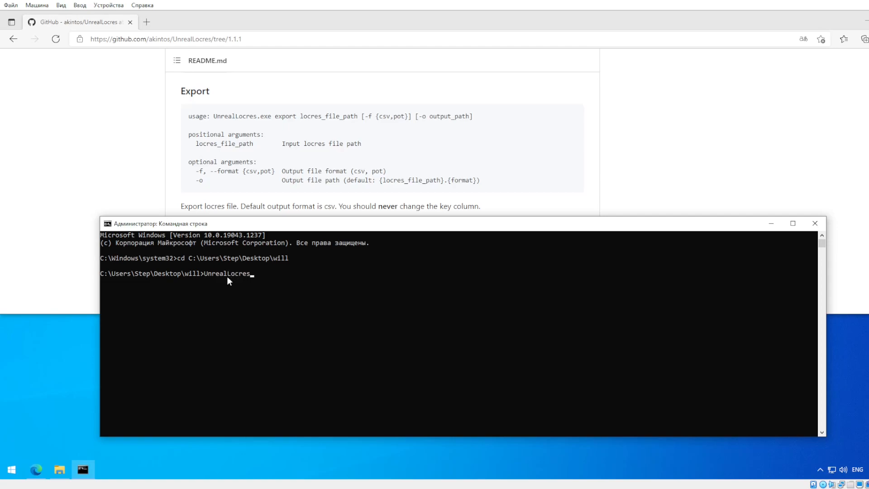
text(.exe)
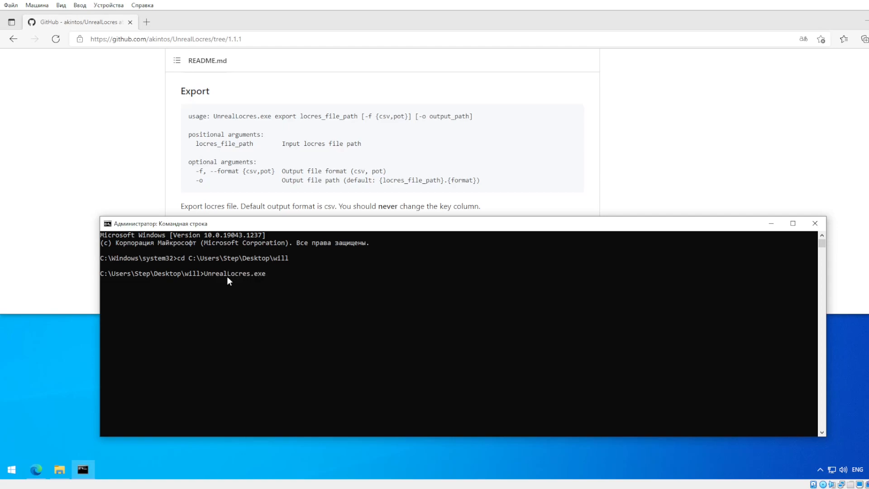
text(export)
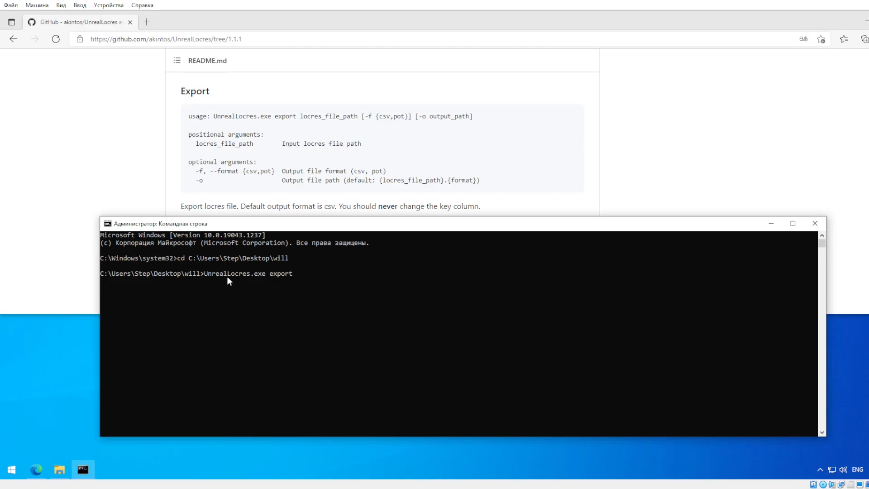
text(C:\Users\Step\Desktop\will)
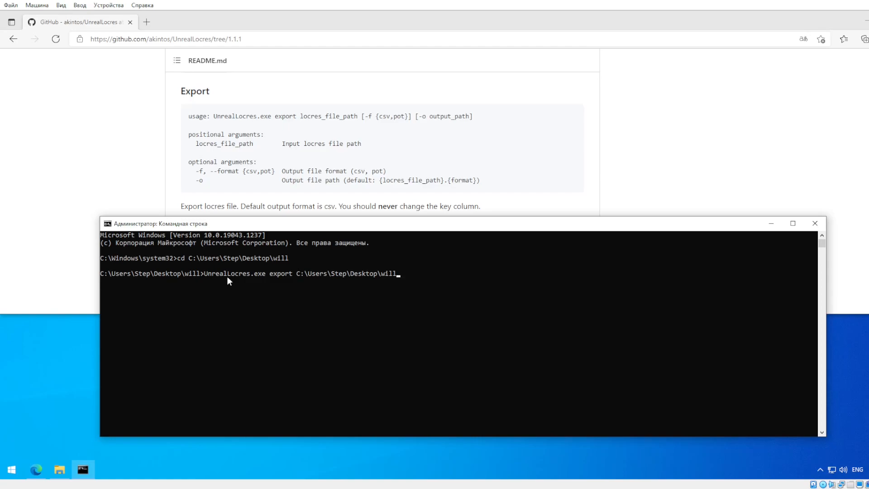
text(\)
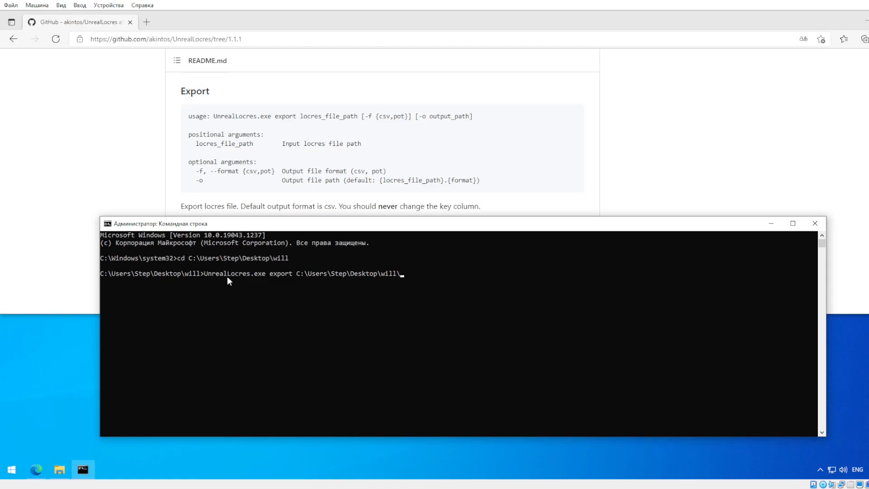
text(Game)
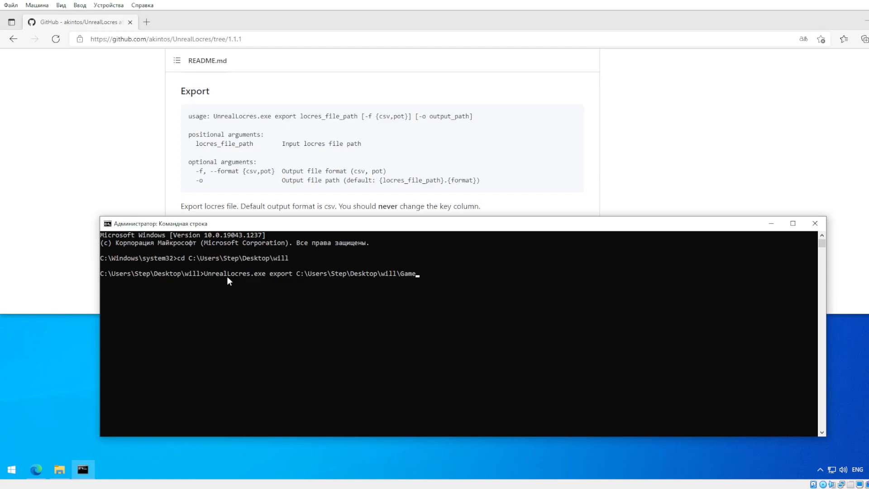
text(.locres [)
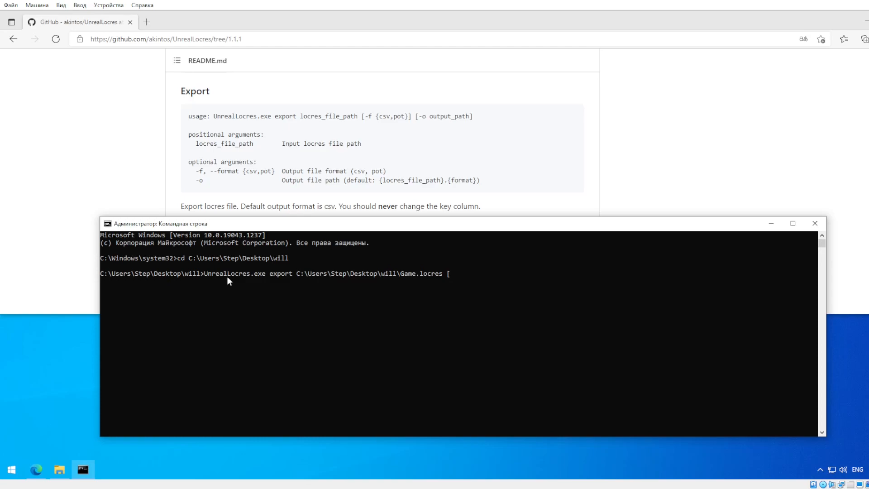
Append the csv format flag '-f {csv}]' to the export command.
text(-f)
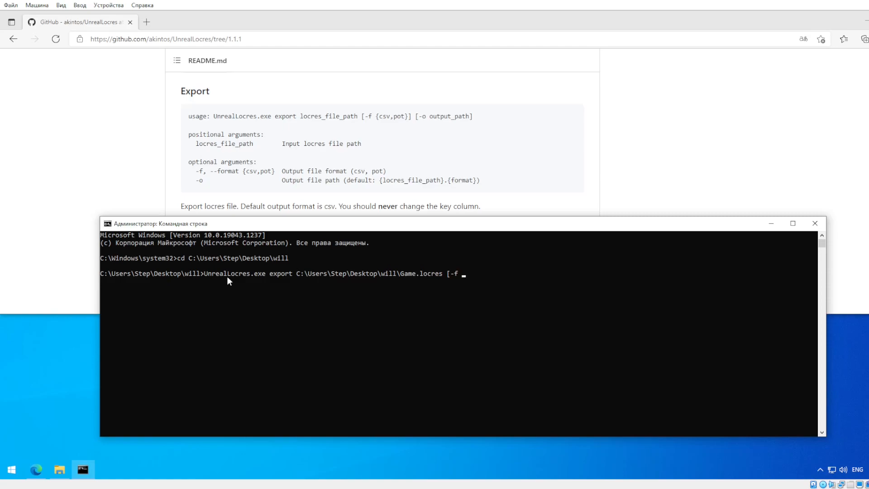
text({c)
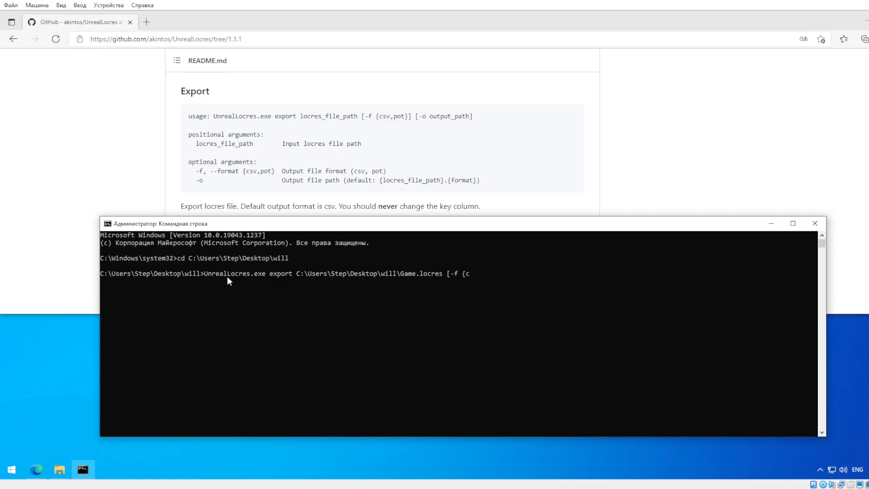
text(sv})
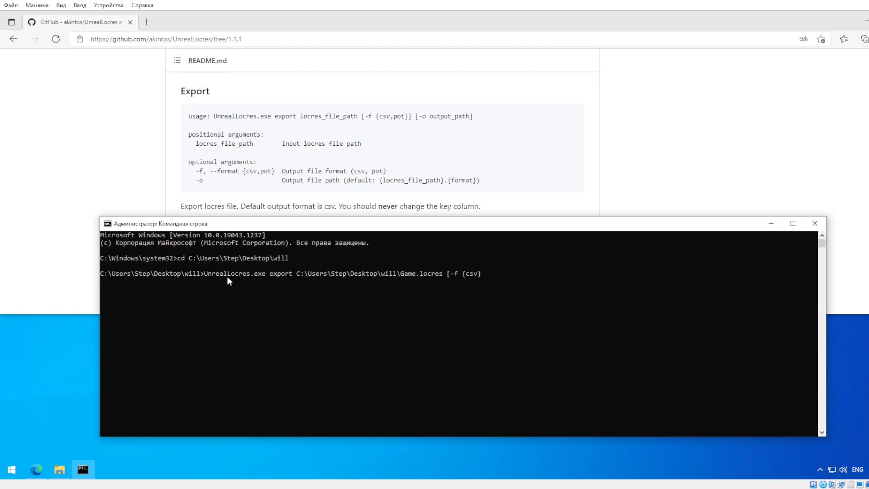
text(])
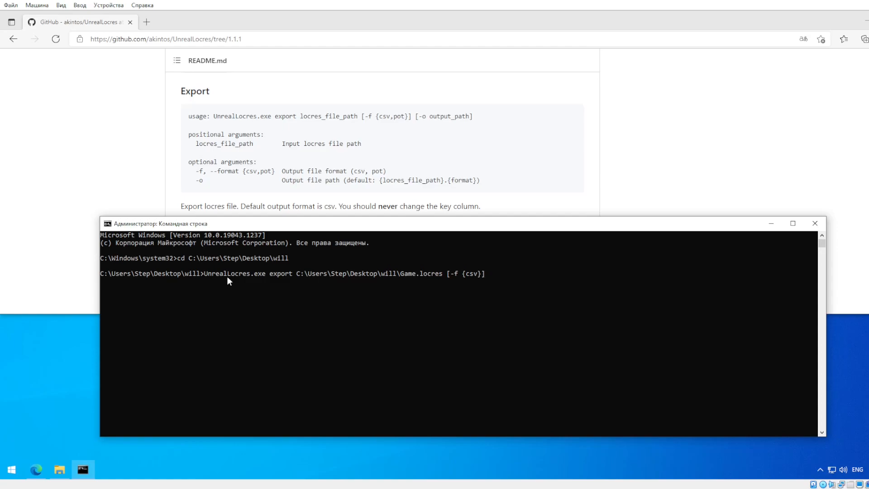
mouse_move(404, 175)
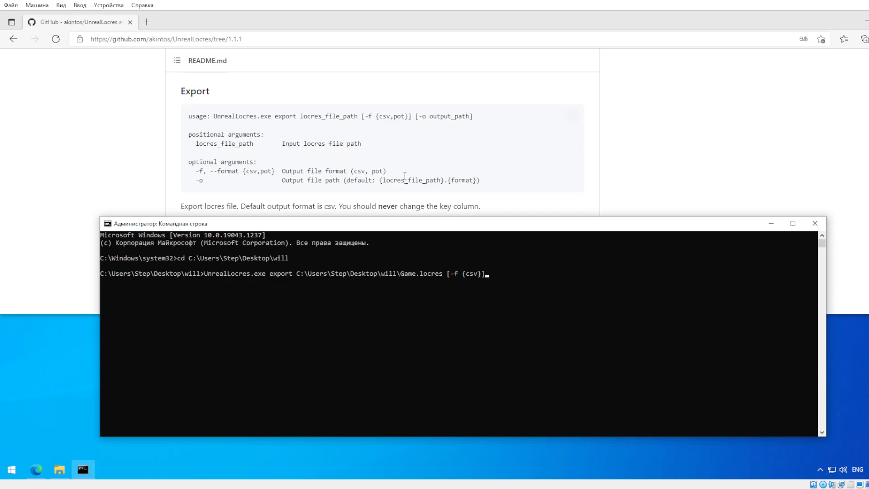
mouse_move(372, 183)
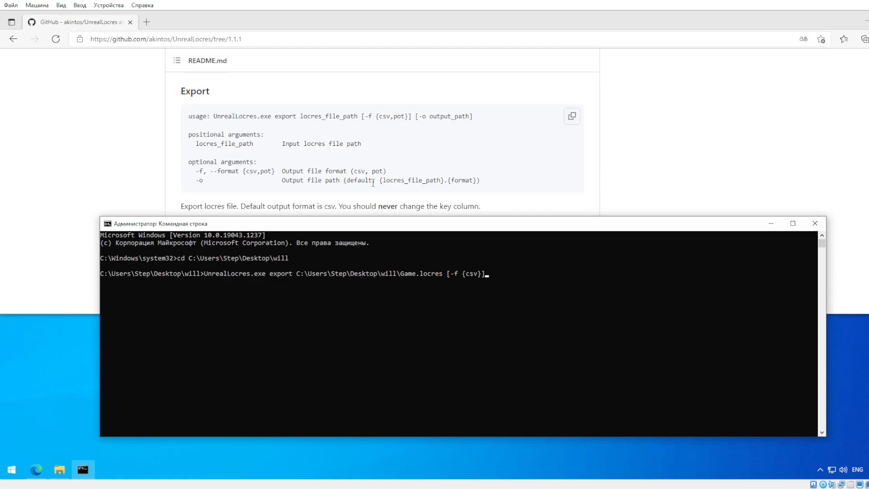
mouse_move(436, 188)
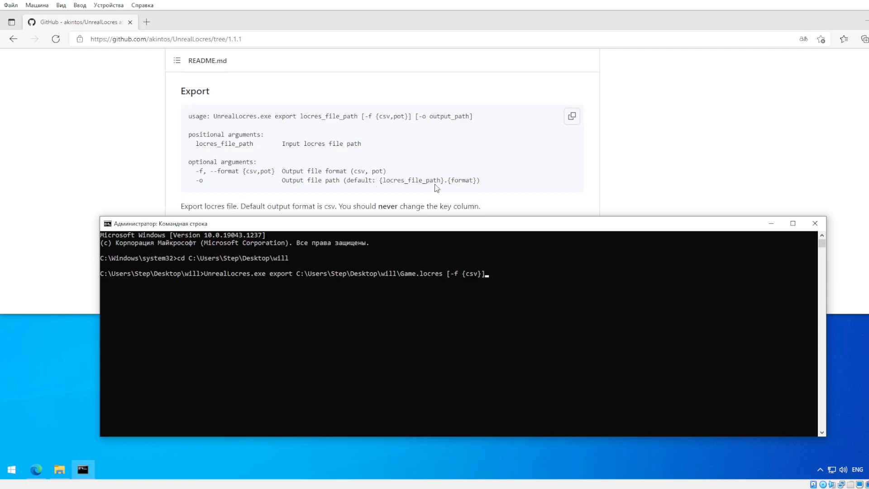
mouse_move(572, 291)
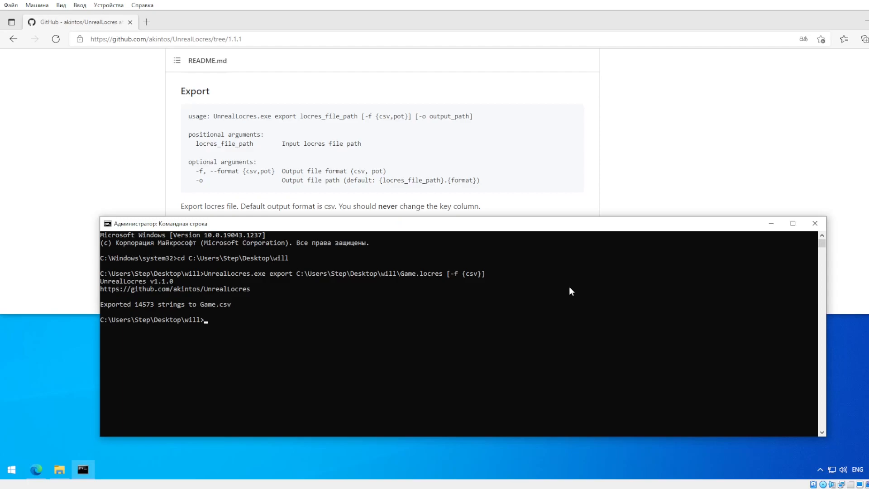
mouse_move(164, 311)
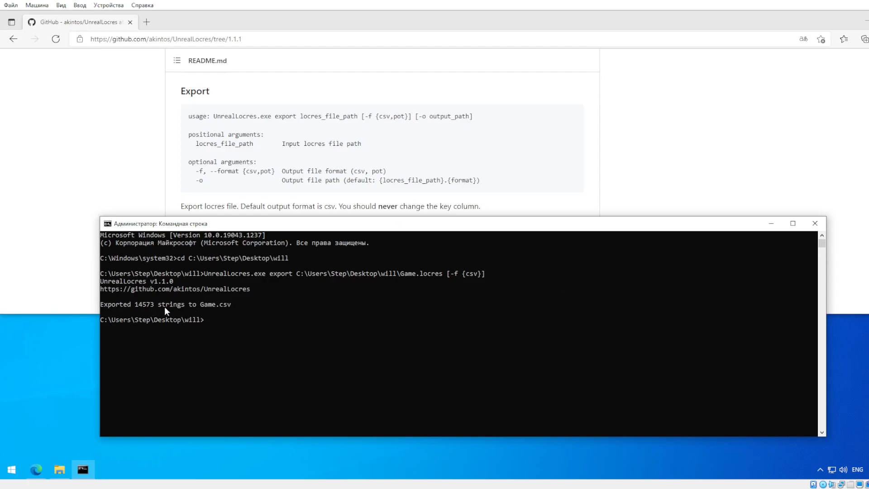
mouse_move(271, 317)
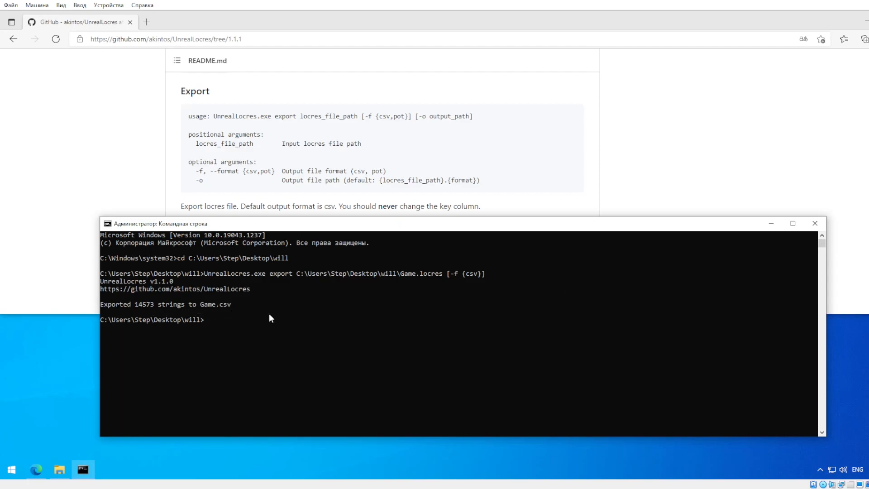
Check the will folder and select the newly exported Game.csv beside Game.locres.
click(59, 469)
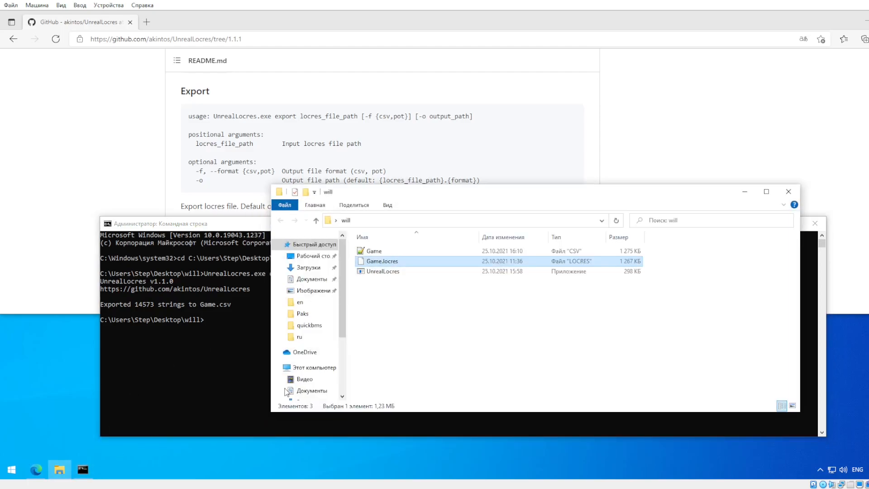
click(374, 250)
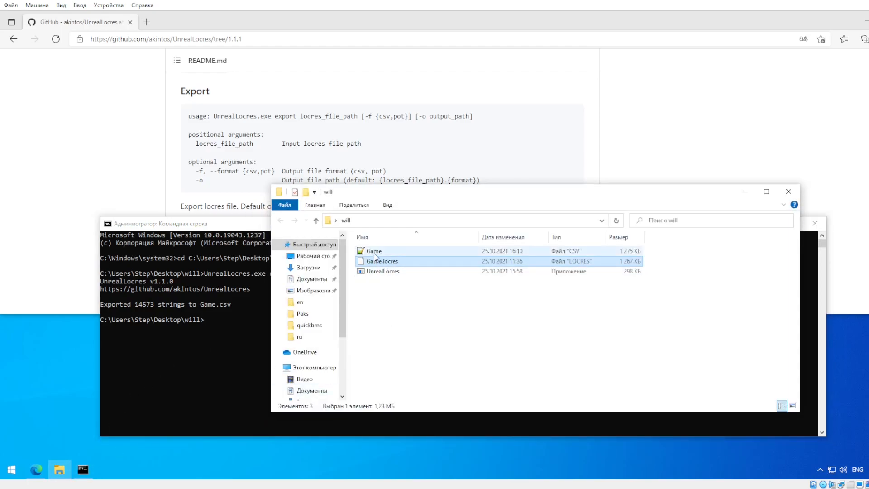
mouse_move(373, 251)
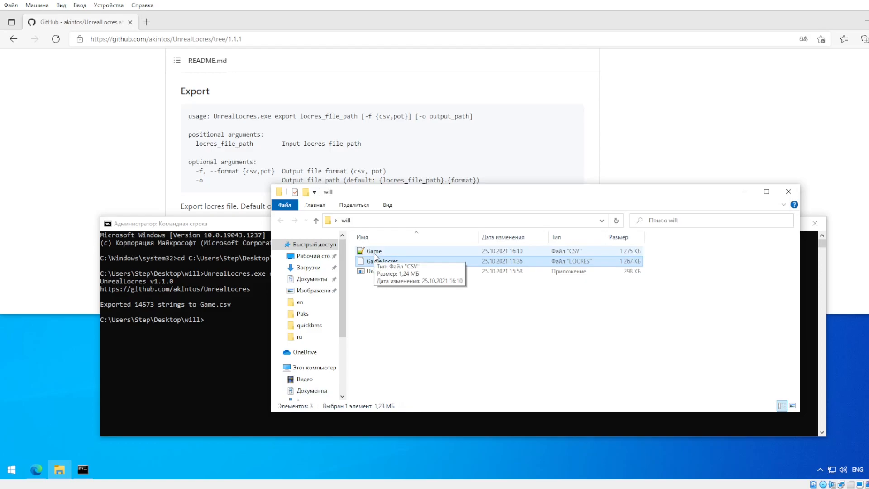
click(374, 251)
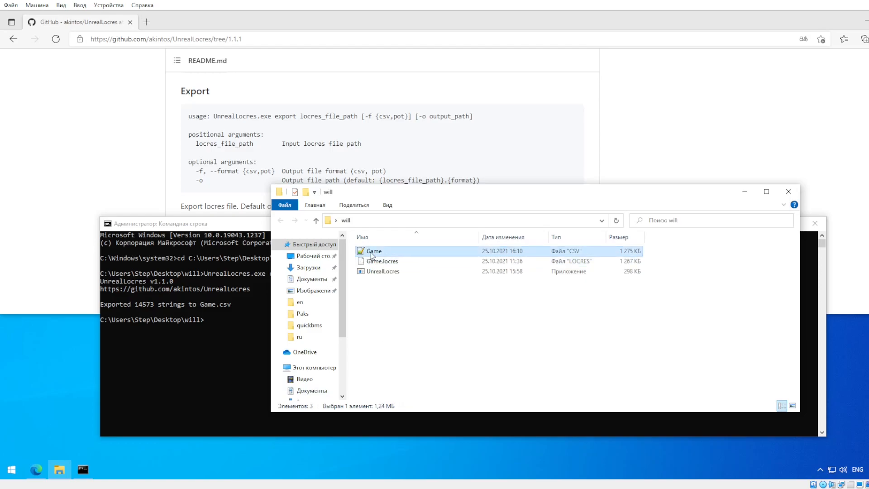
mouse_move(374, 253)
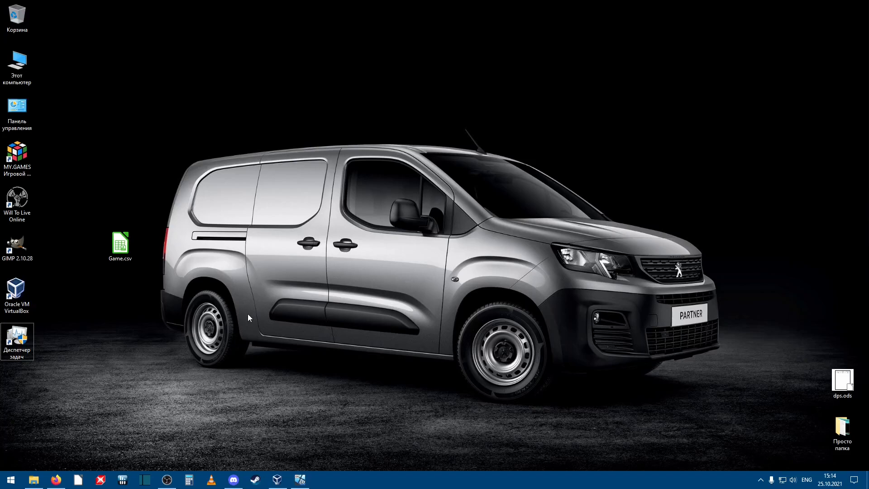
mouse_move(145, 243)
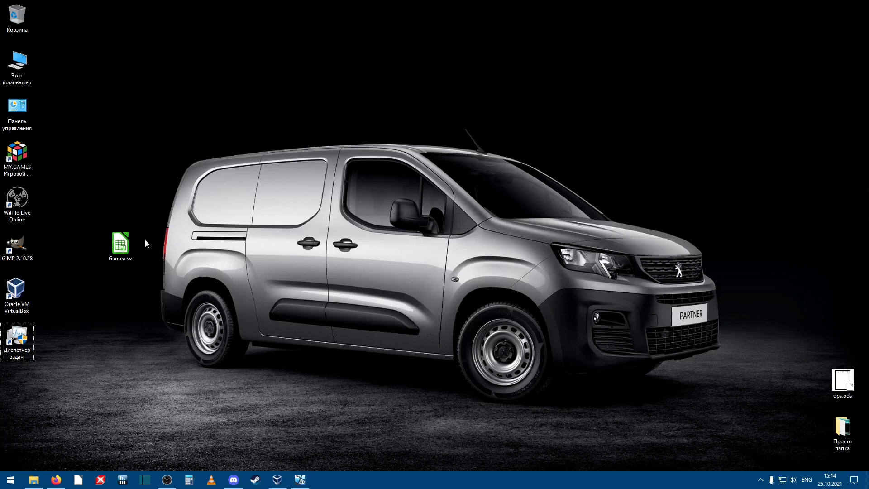
Open Game.csv from the desktop in Notepad via Open with.
click(120, 244)
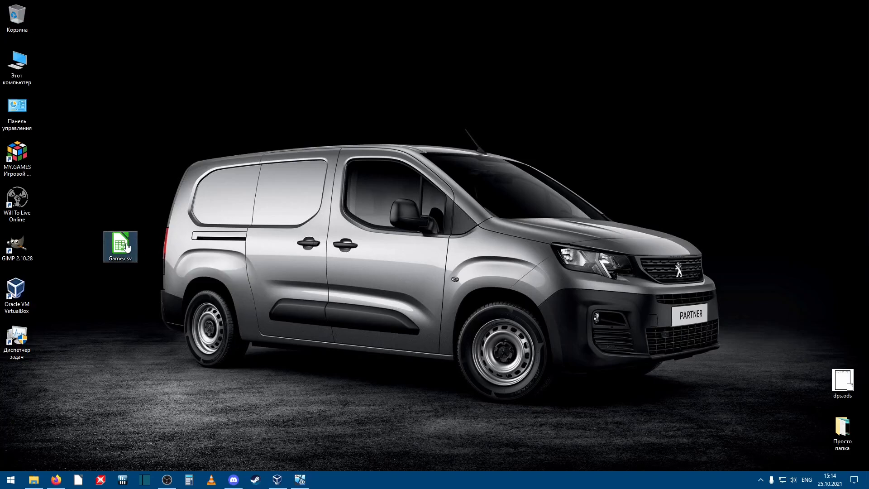
right_click(119, 245)
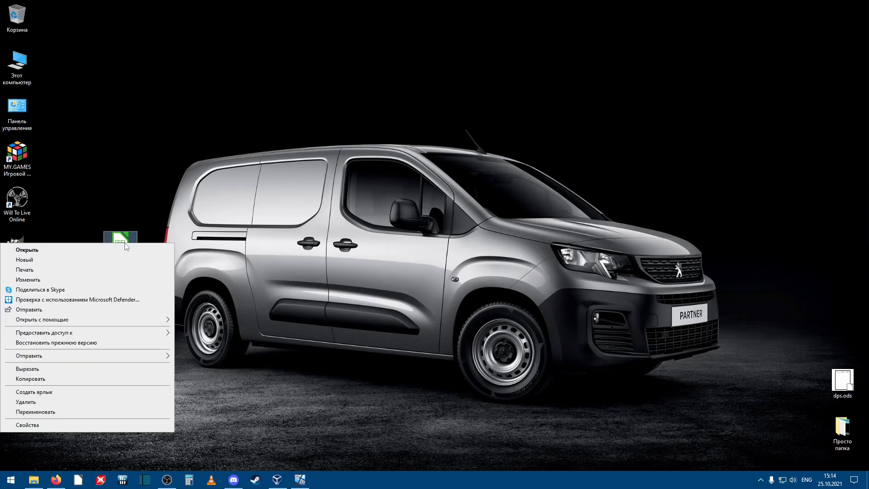
mouse_move(74, 370)
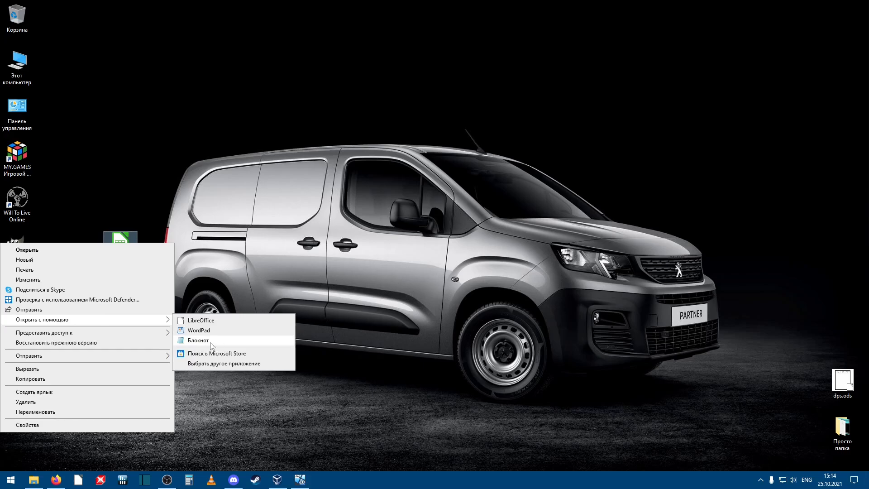
click(197, 340)
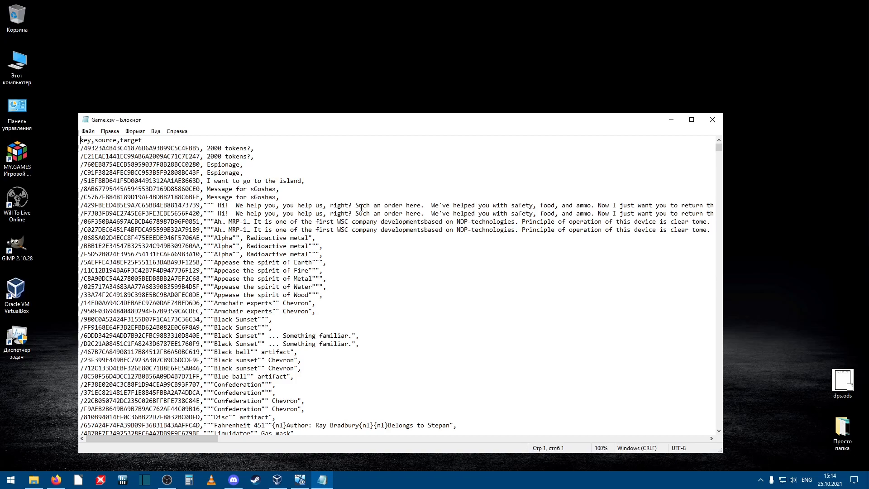
Browse Game.csv's key, source and target rows, then close Notepad.
scroll(down, 3)
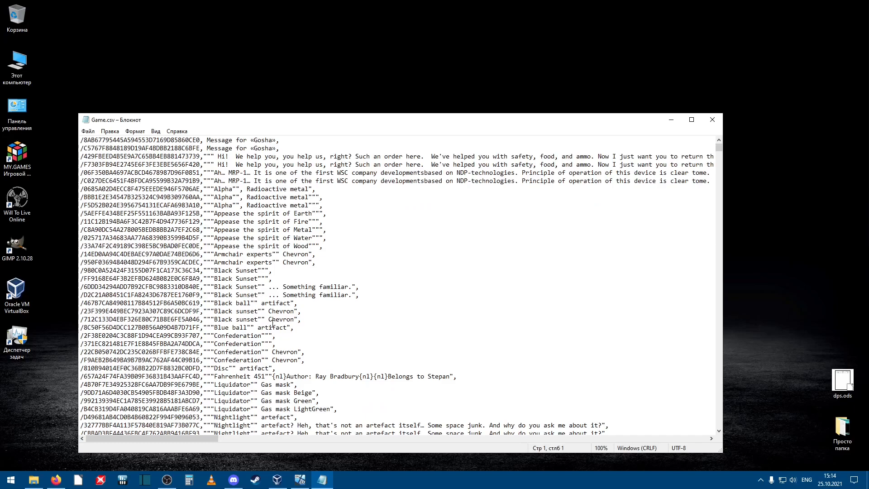
scroll(up, 3)
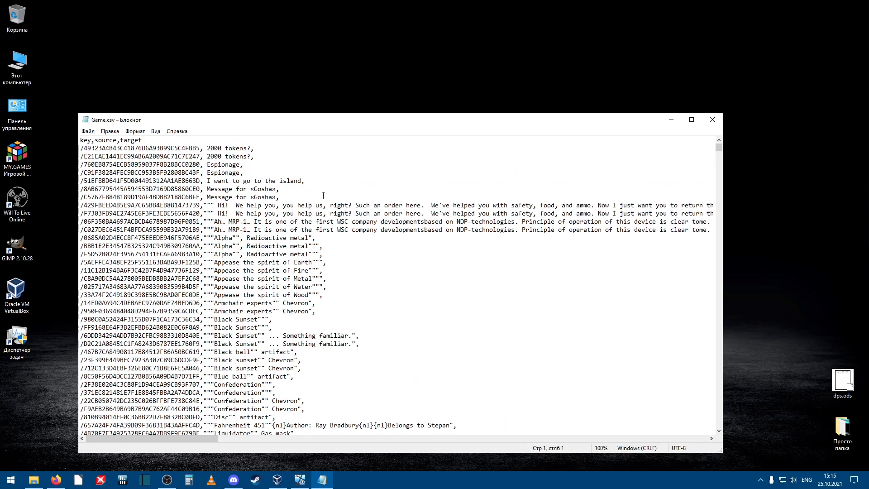
mouse_move(155, 139)
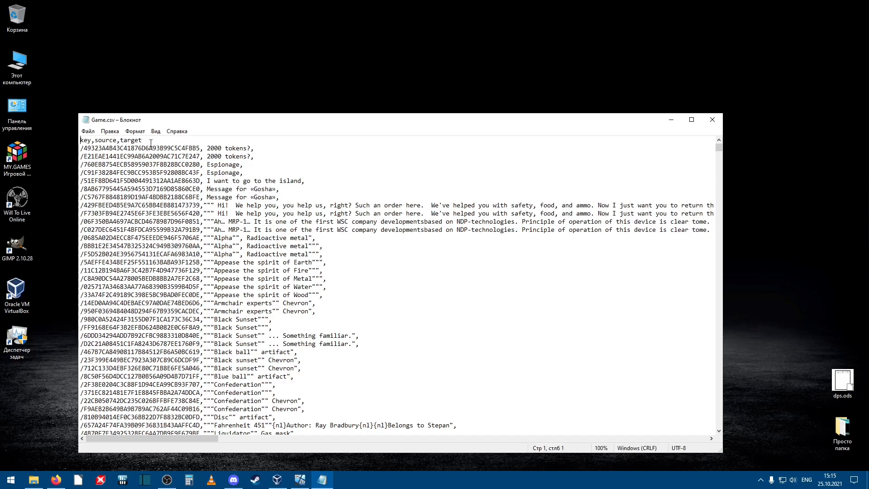
mouse_move(667, 266)
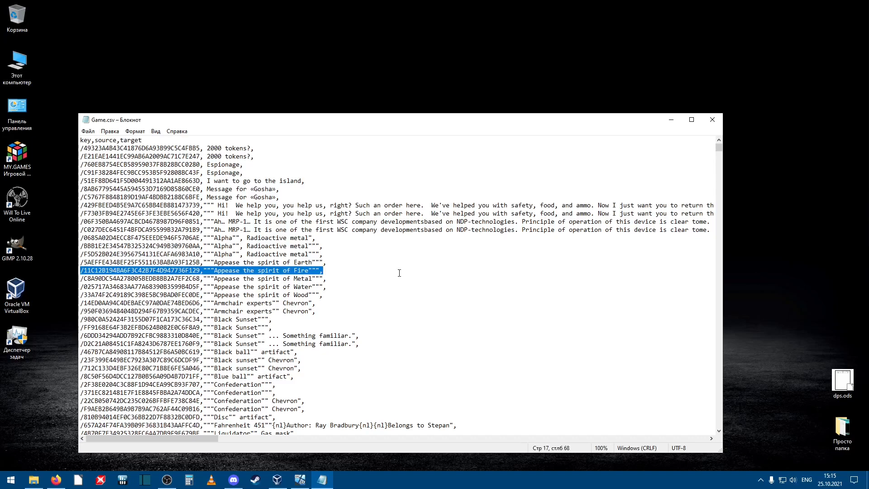
click(305, 254)
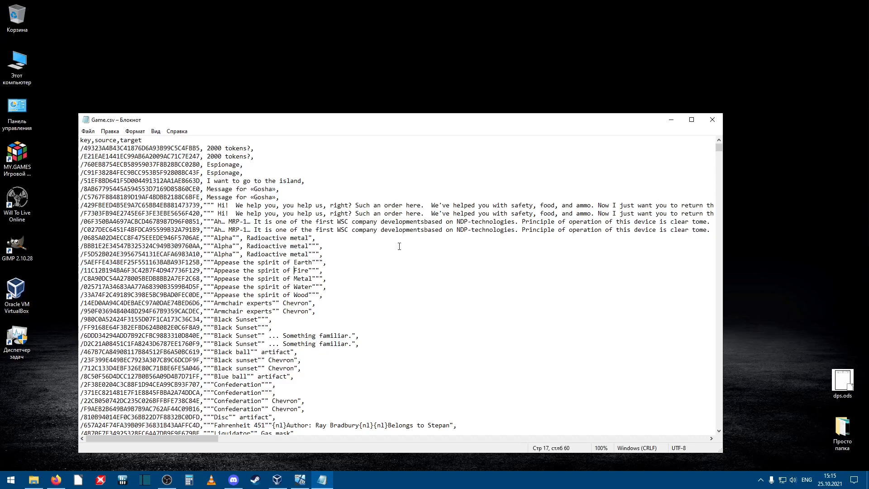
mouse_move(713, 119)
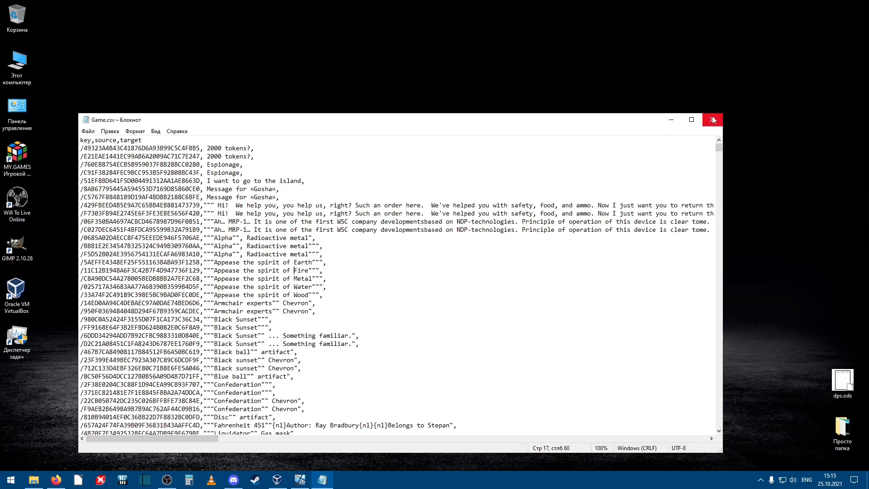
click(714, 119)
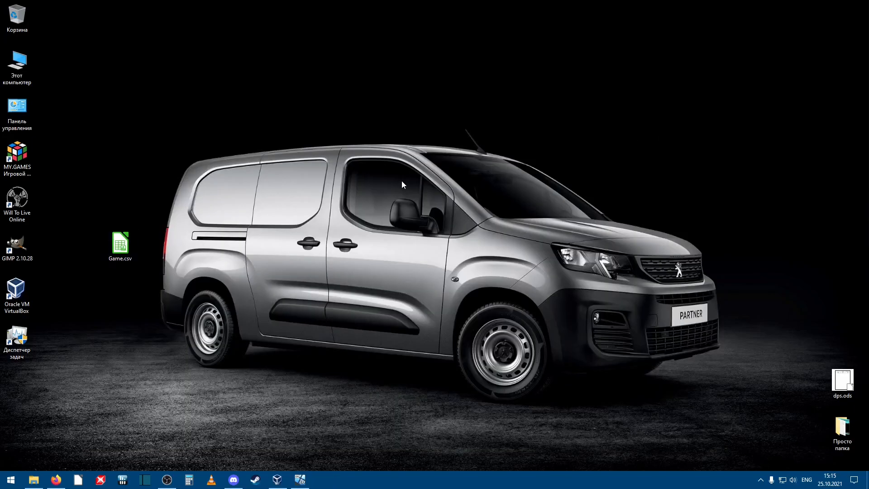
mouse_move(144, 263)
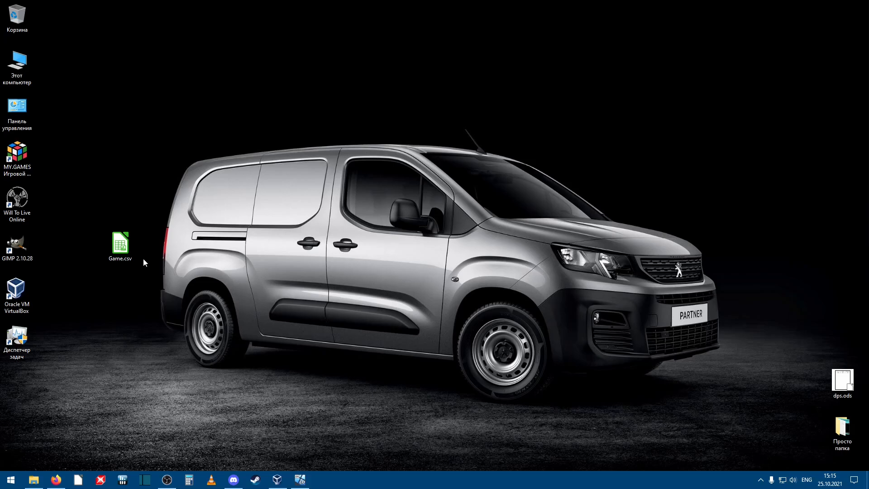
Open Game.csv in LibreOffice Calc, accepting the UTF-8 Text Import settings.
click(120, 244)
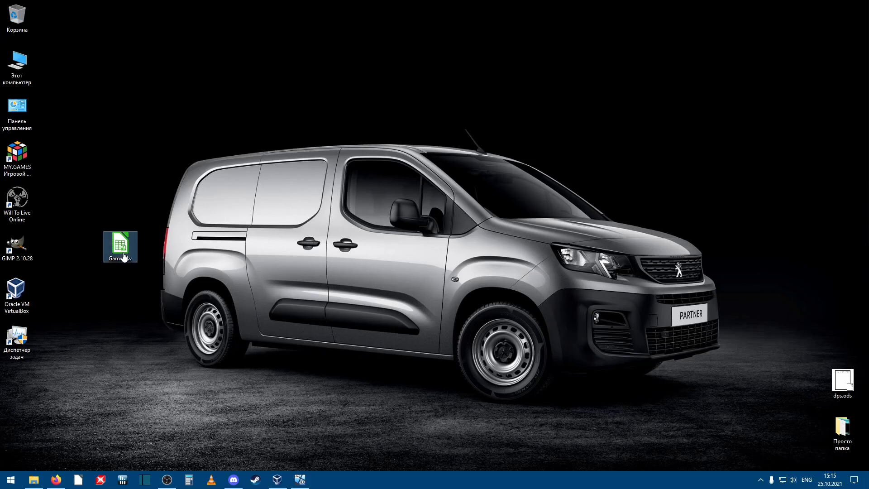
double_click(120, 243)
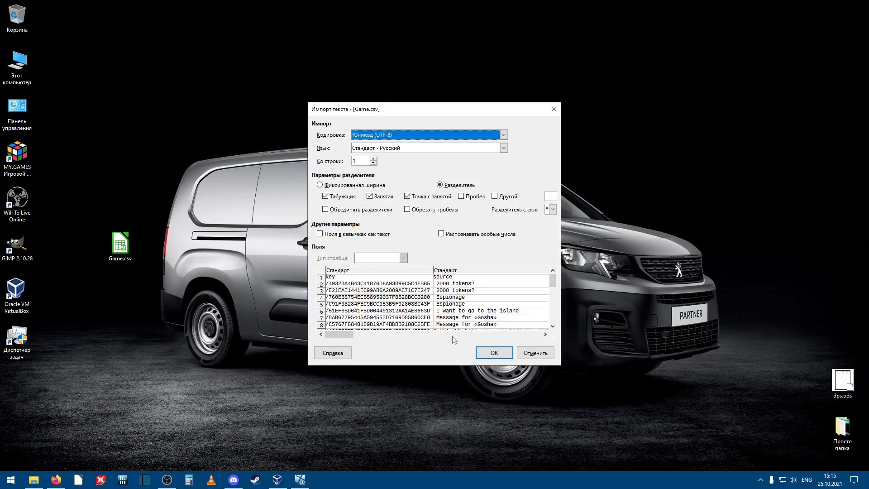
click(493, 352)
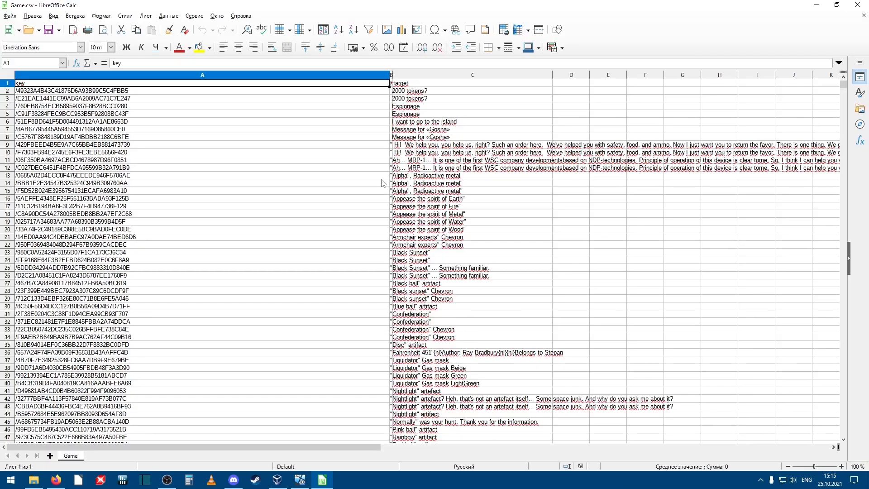
mouse_move(319, 161)
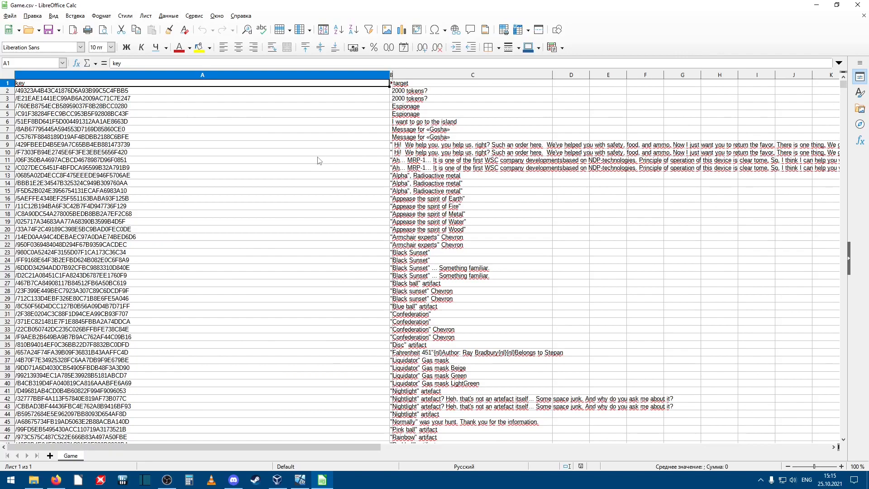
mouse_move(377, 96)
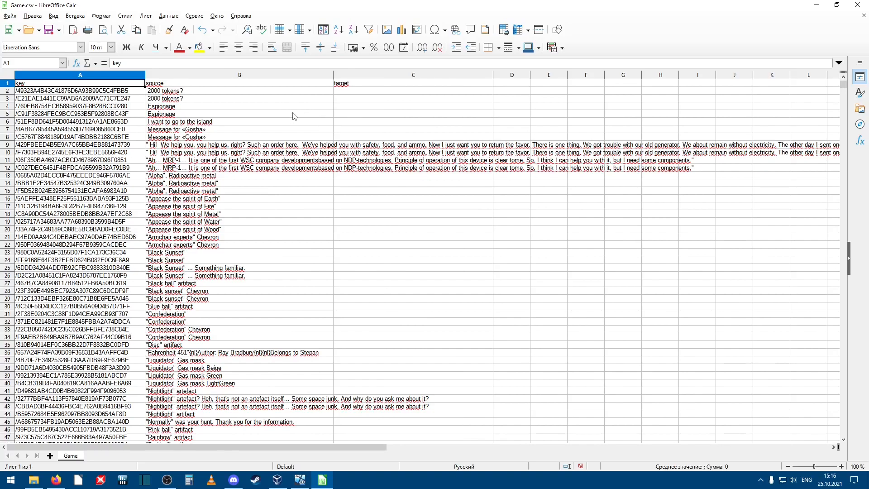
mouse_move(309, 103)
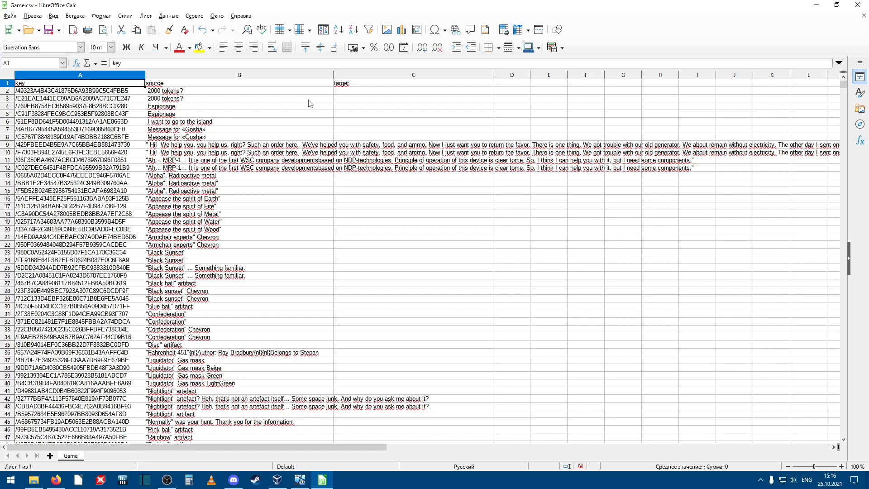
mouse_move(242, 90)
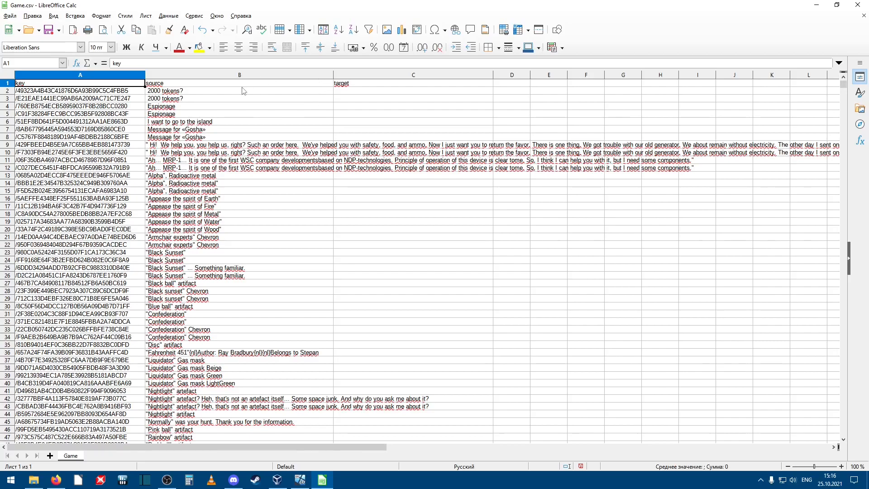
mouse_move(370, 90)
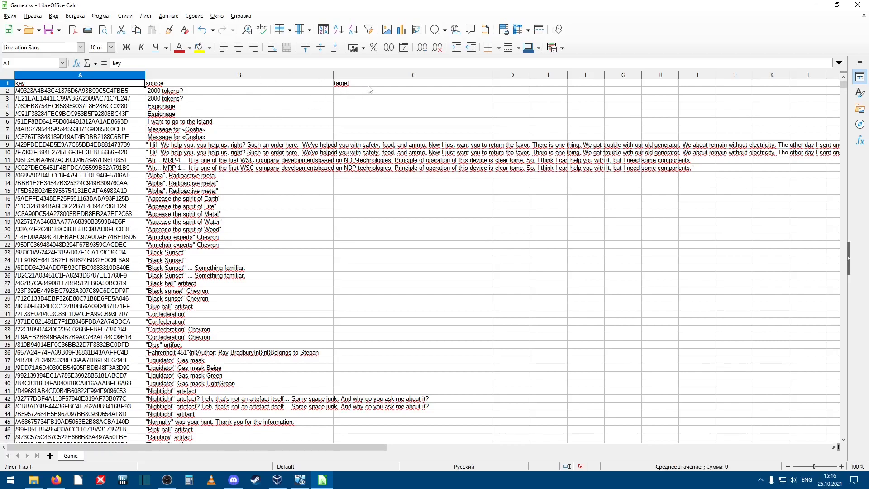
Select the target heading in C1 after adjusting the column widths.
click(413, 84)
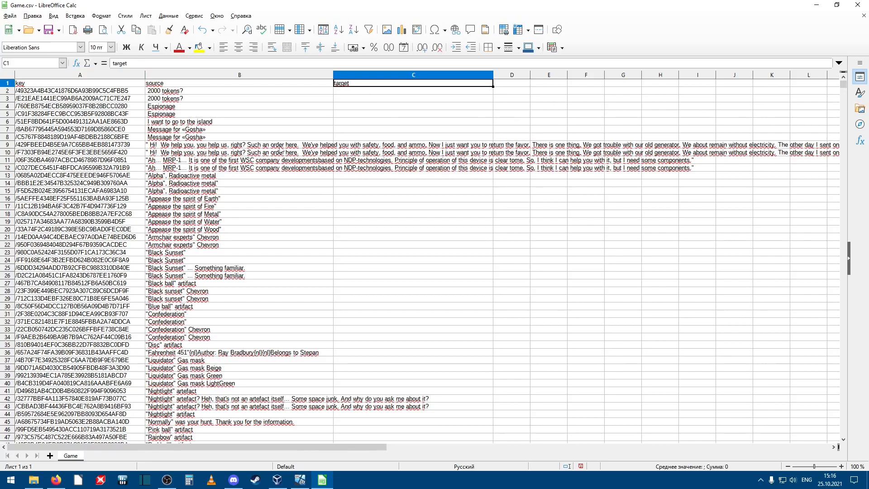
Wrap text in source column B, then inspect B9, B2 and the empty target cell C2.
click(239, 75)
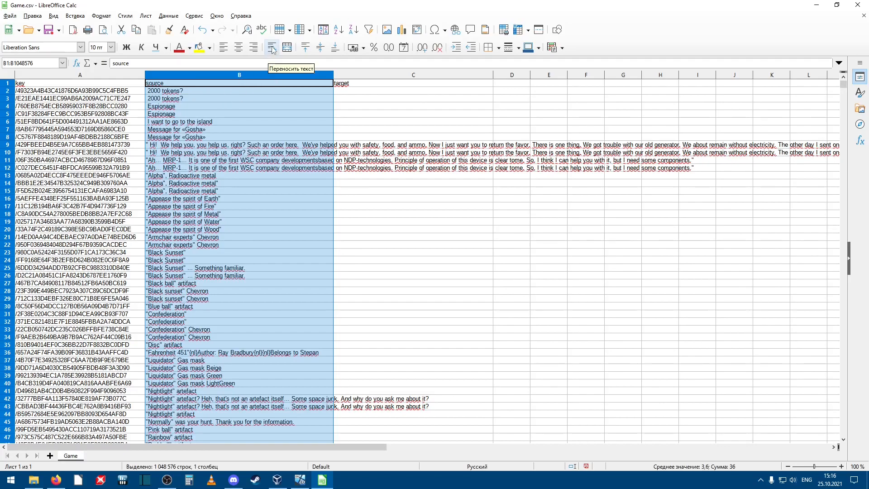
mouse_move(273, 49)
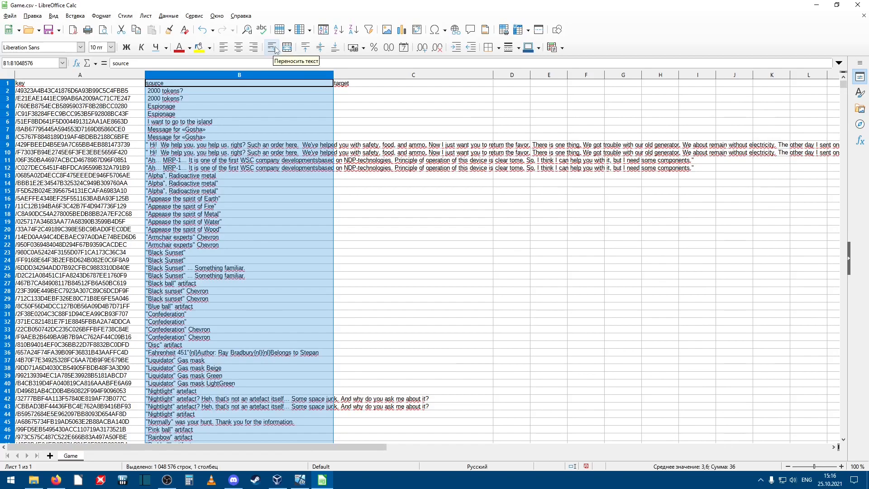
click(271, 47)
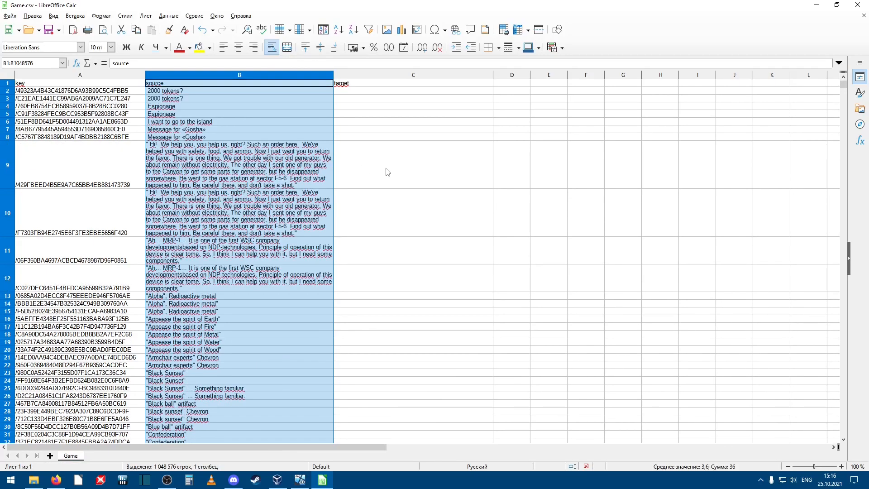
click(238, 164)
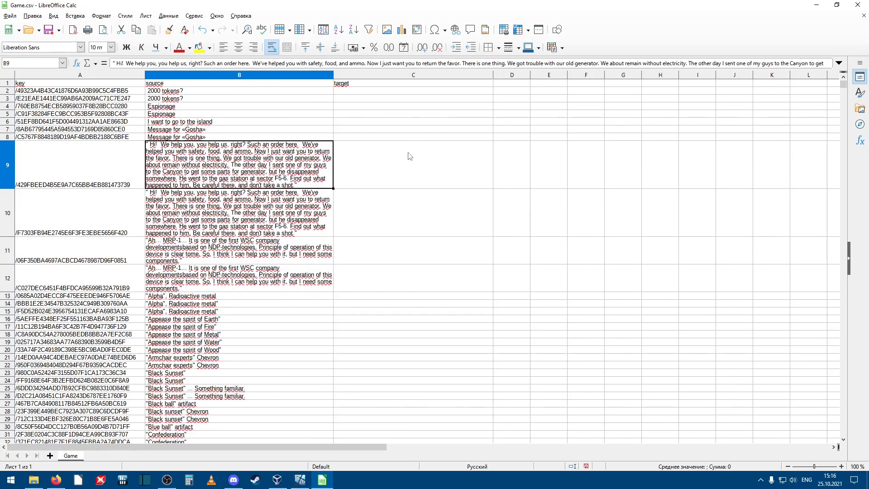
mouse_move(355, 99)
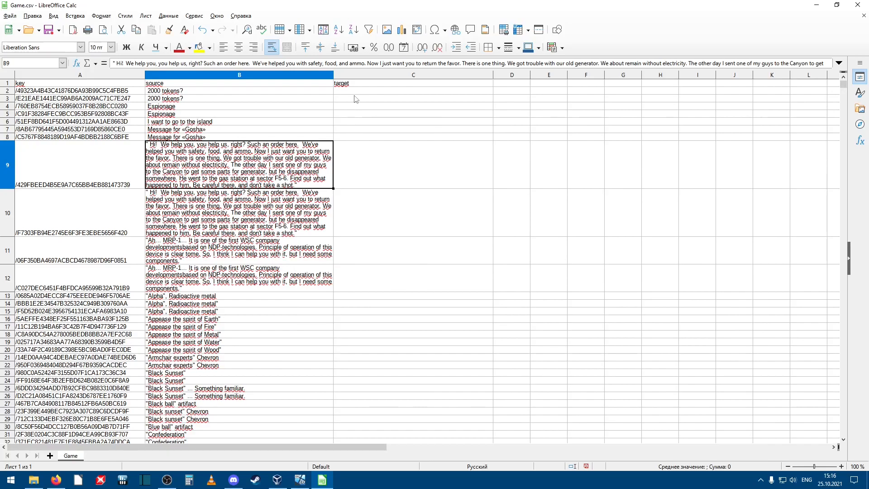
click(188, 90)
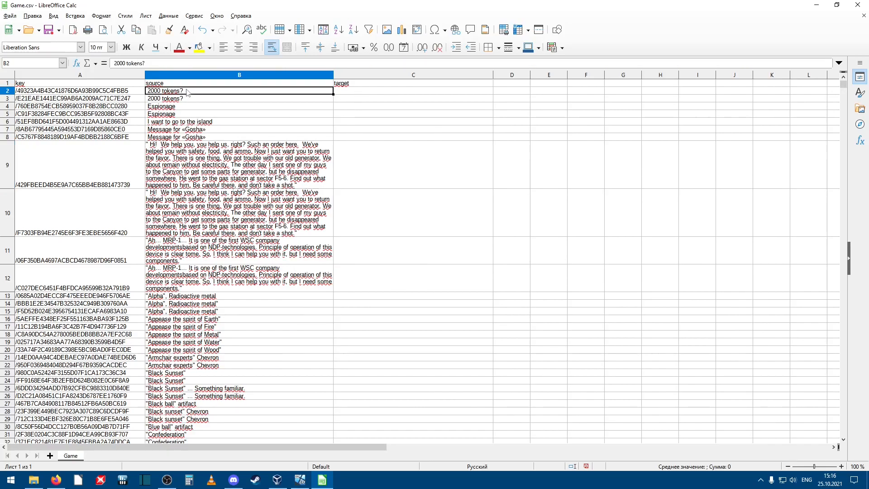
click(413, 90)
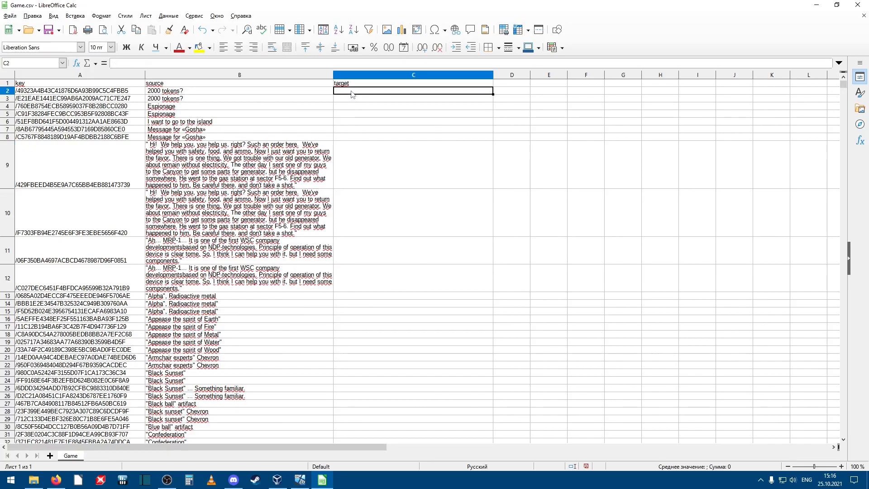
scroll(down, 3)
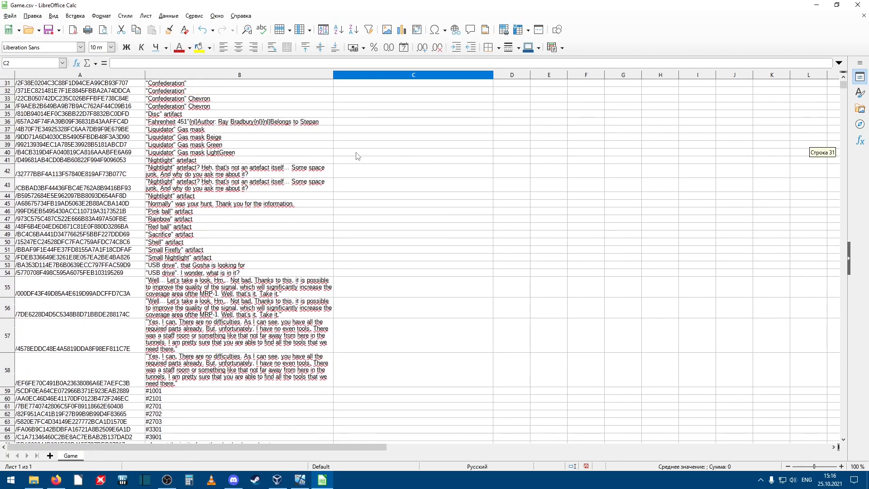
scroll(down, 3)
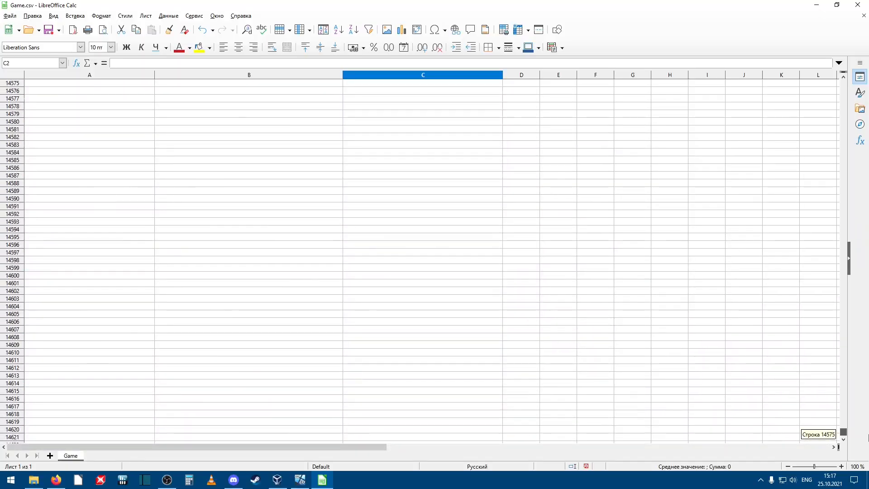
scroll(up, 3)
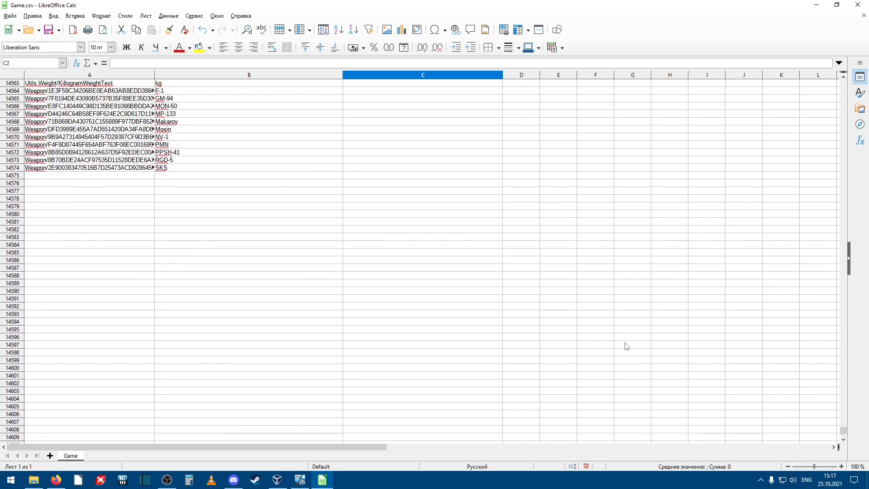
scroll(up, 3)
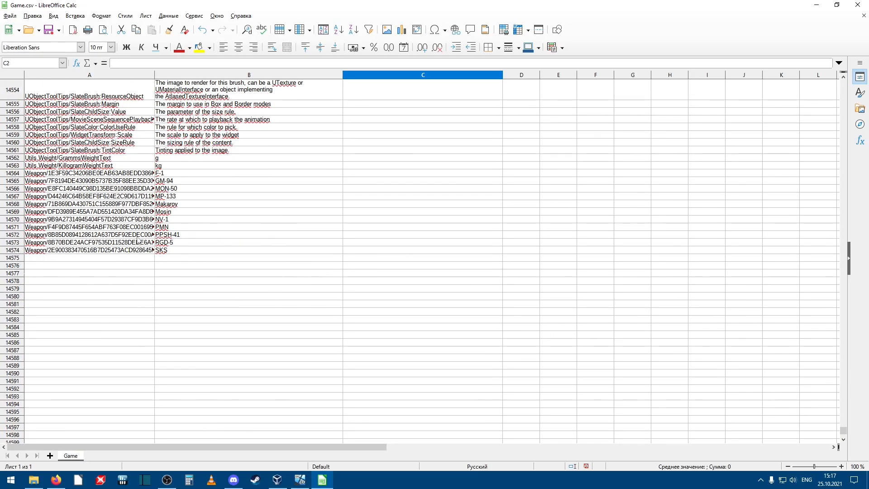
scroll(up, 3)
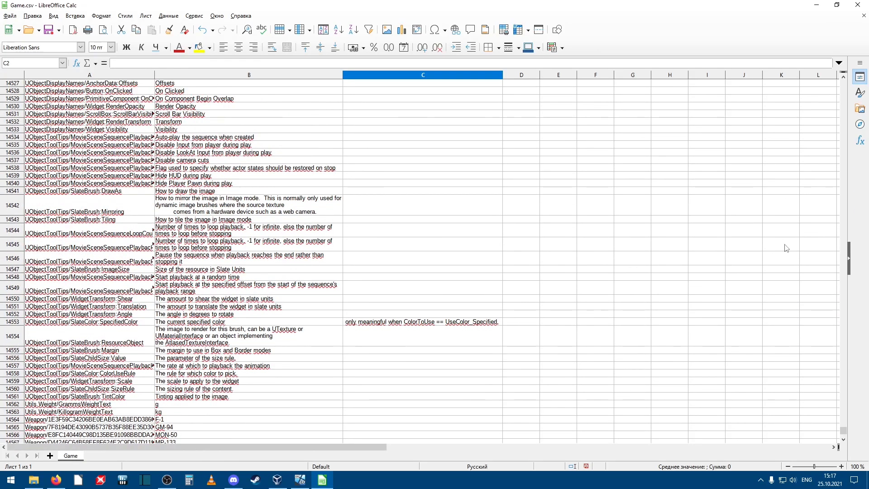
scroll(up, 3)
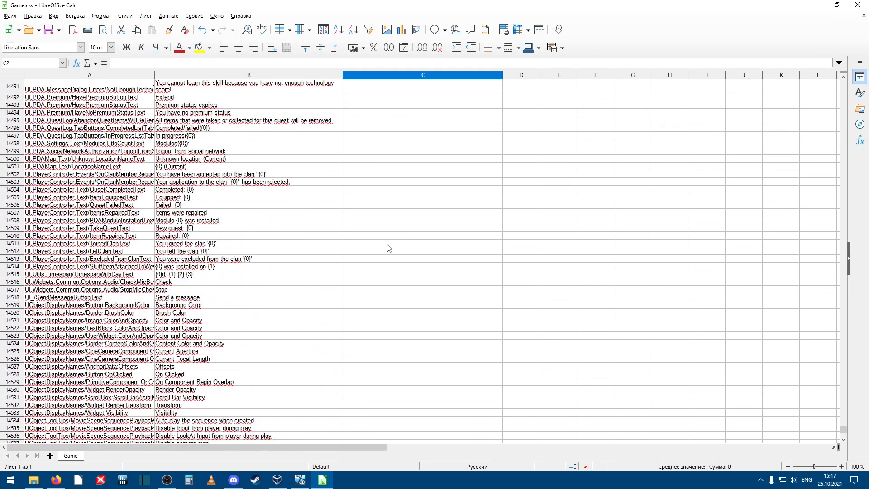
scroll(up, 3)
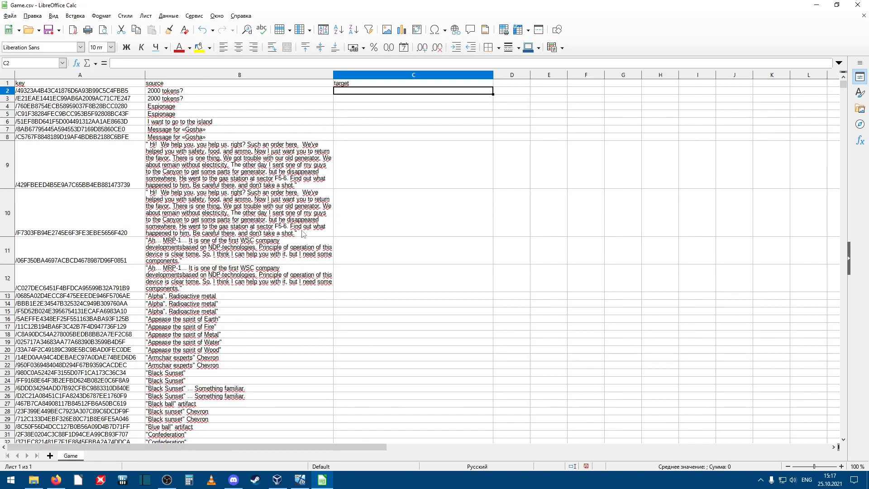
mouse_move(189, 98)
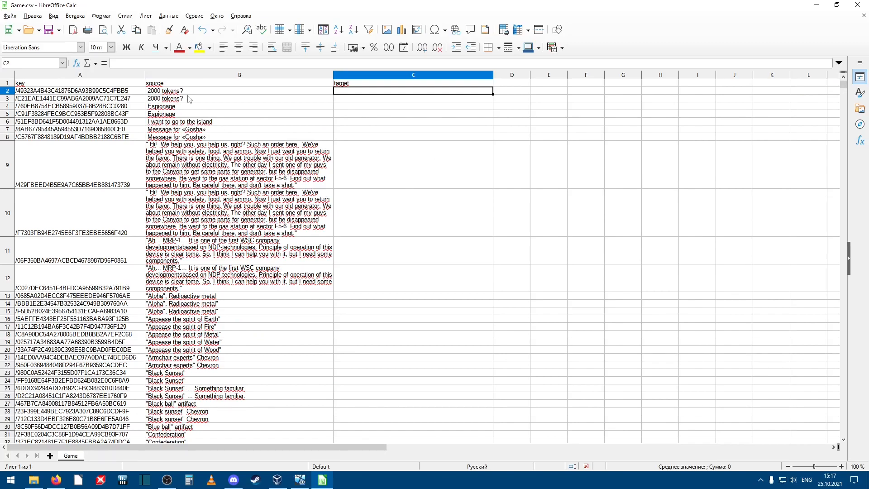
mouse_move(282, 115)
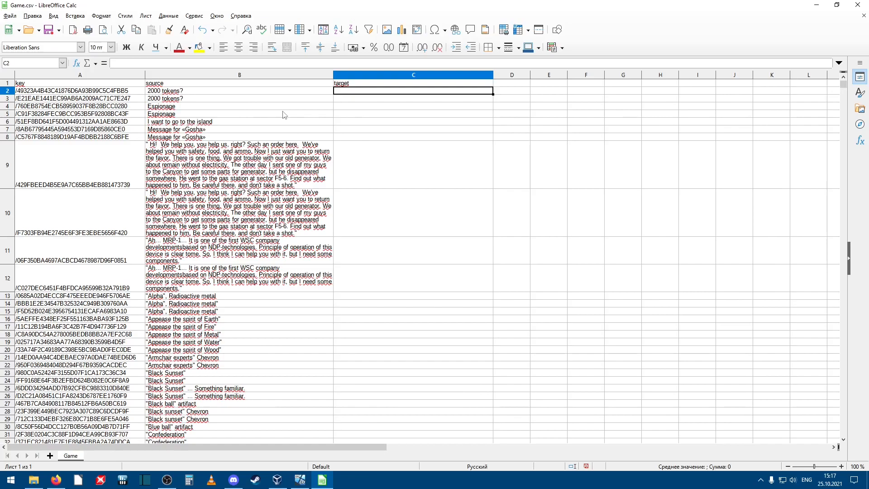
mouse_move(201, 96)
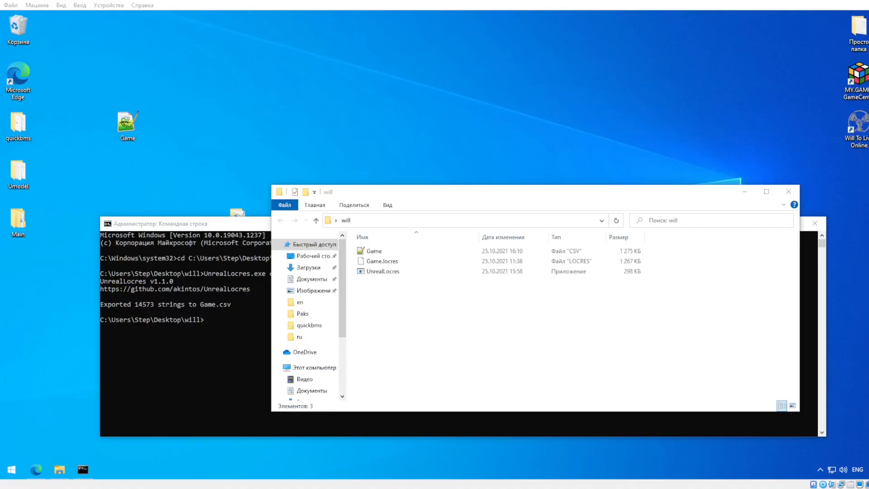
mouse_move(172, 189)
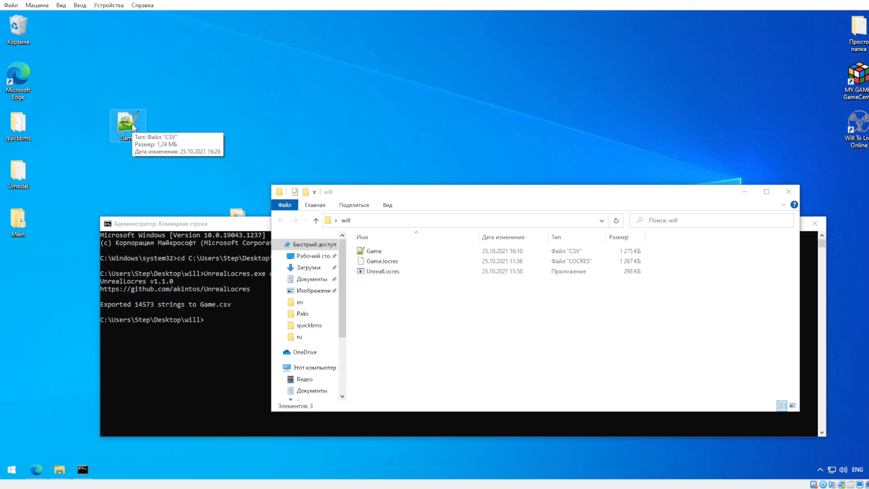
mouse_move(133, 138)
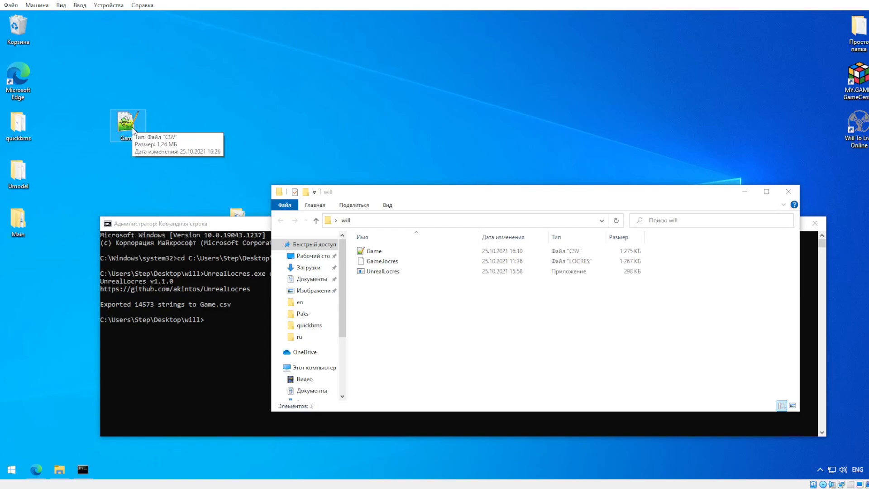
mouse_move(150, 175)
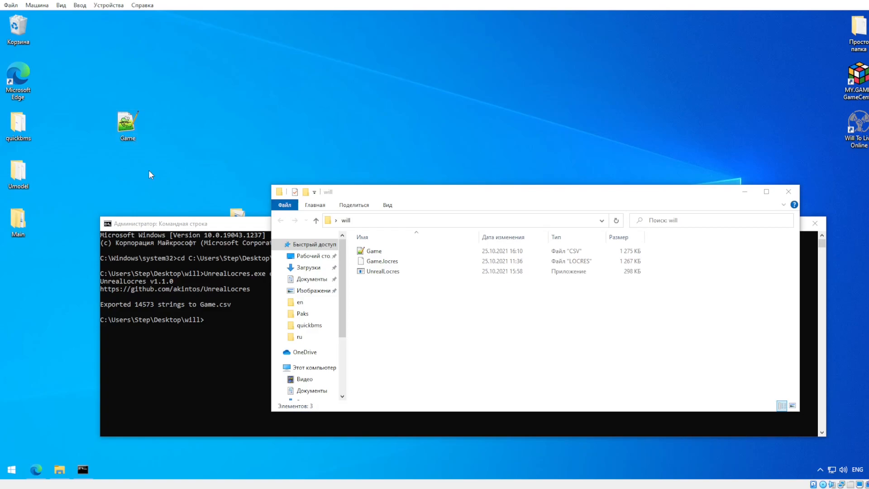
mouse_move(371, 302)
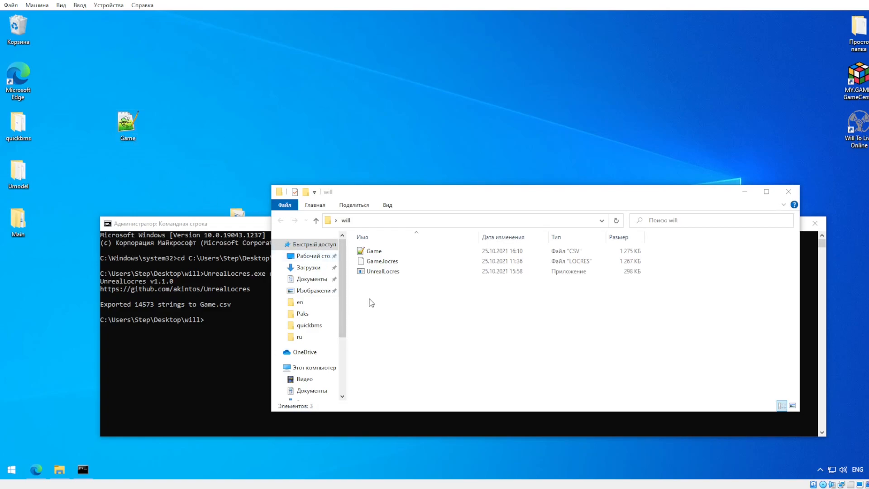
Select the old Game CSV file in the will folder.
click(374, 251)
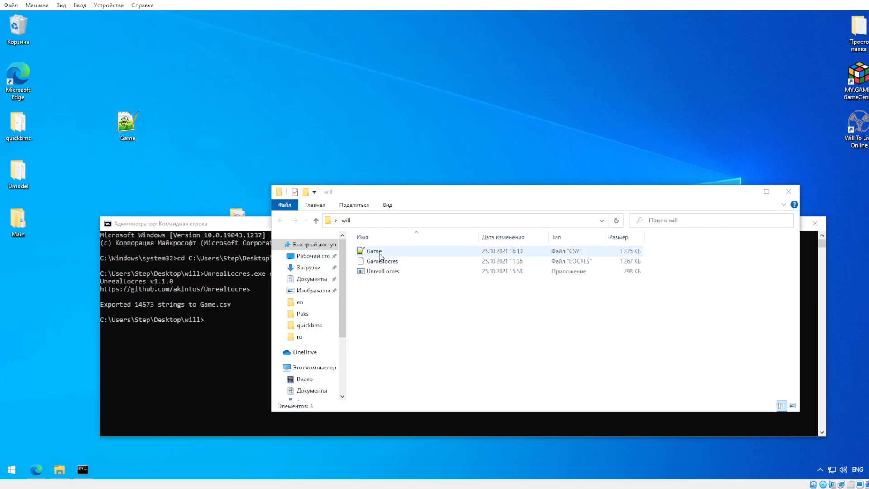
click(374, 251)
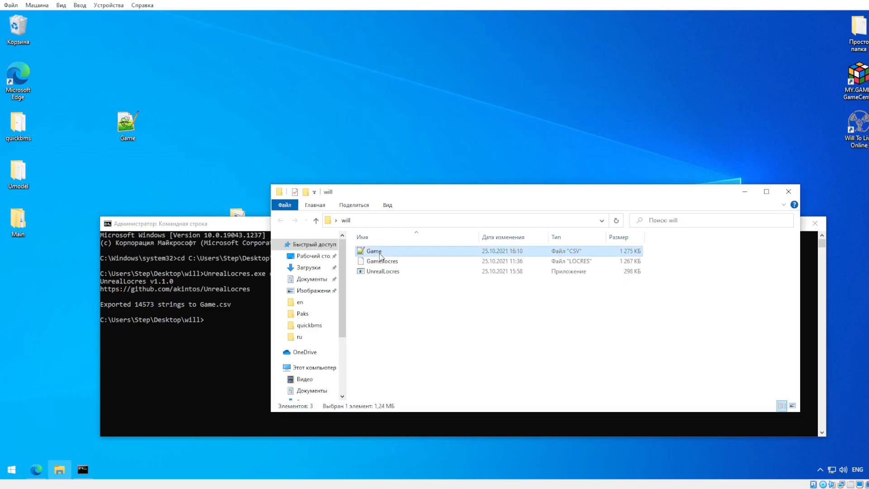
mouse_move(379, 253)
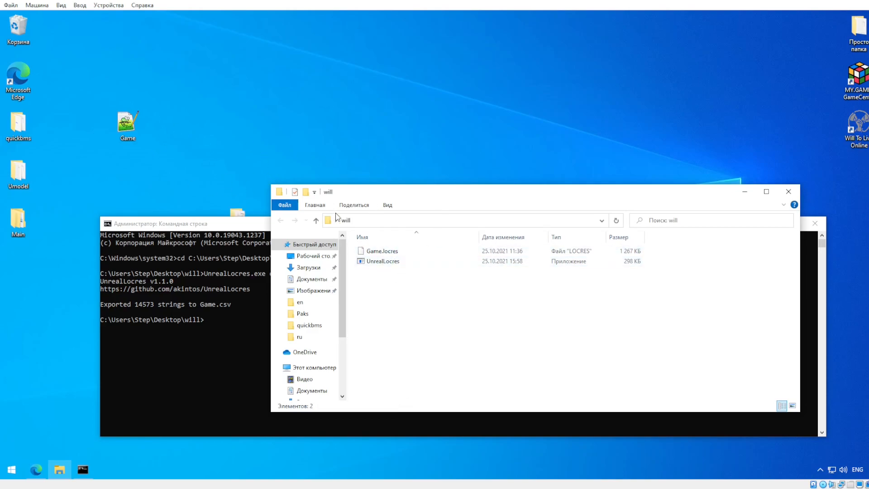
mouse_move(280, 198)
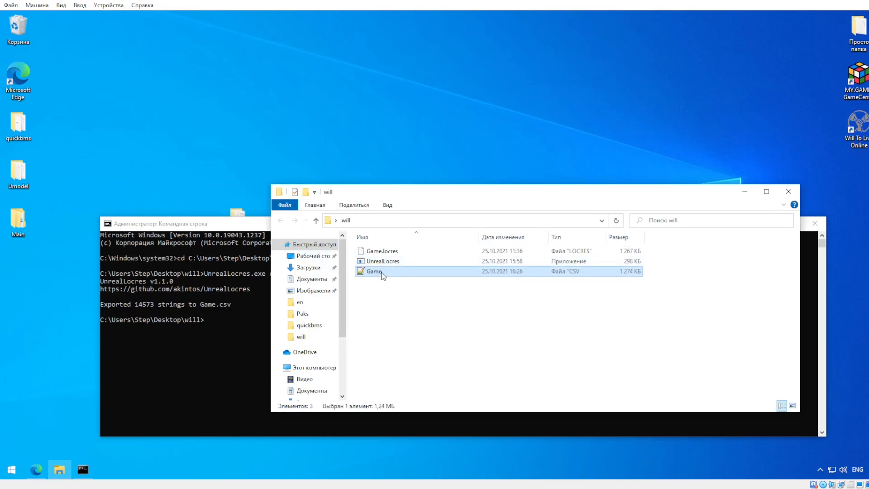
mouse_move(382, 272)
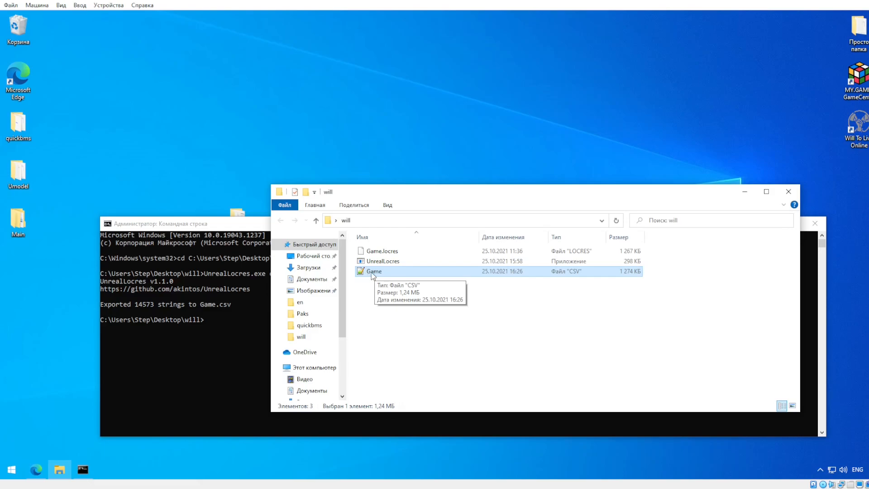
mouse_move(220, 279)
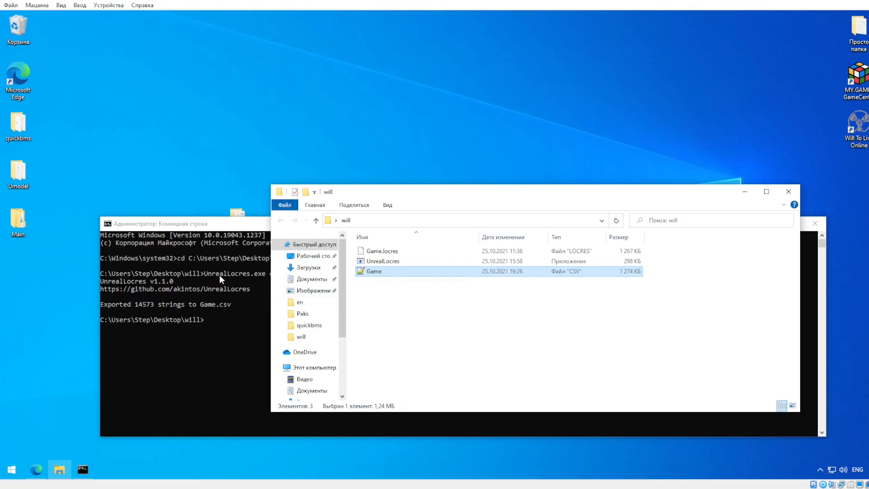
mouse_move(187, 298)
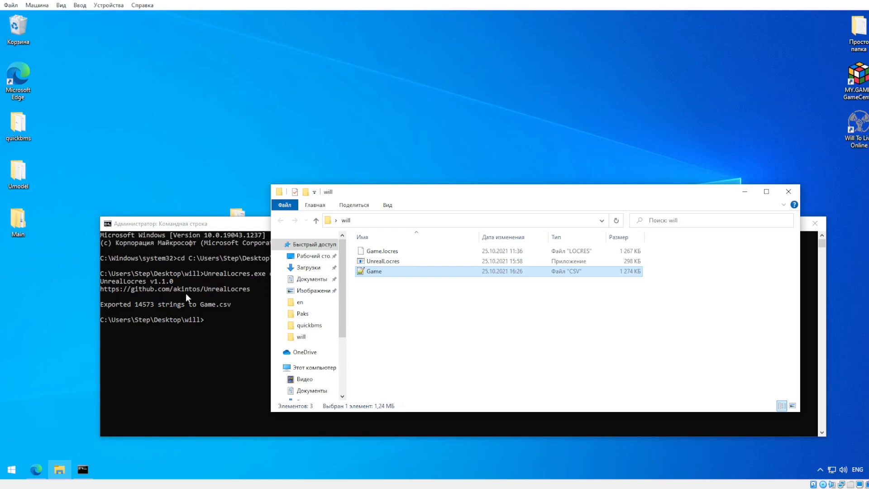
mouse_move(210, 289)
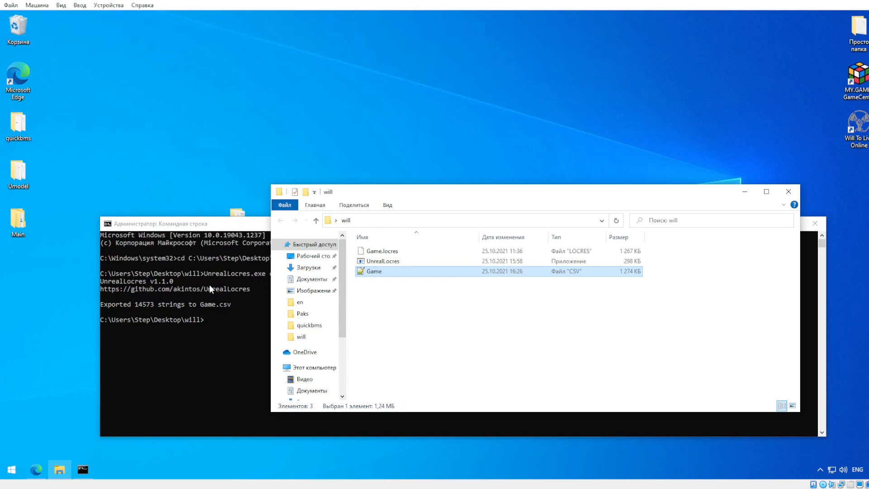
mouse_move(304, 314)
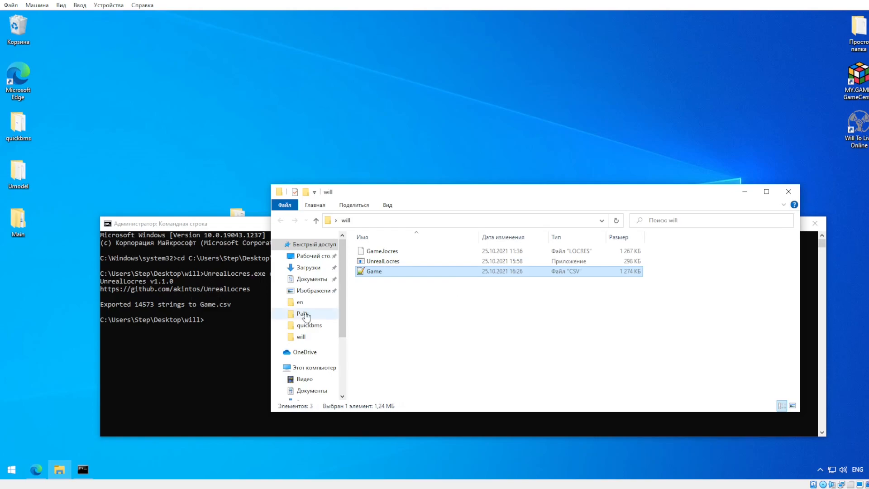
Scroll the UnrealLocres README in Edge to its Import usage section.
click(36, 469)
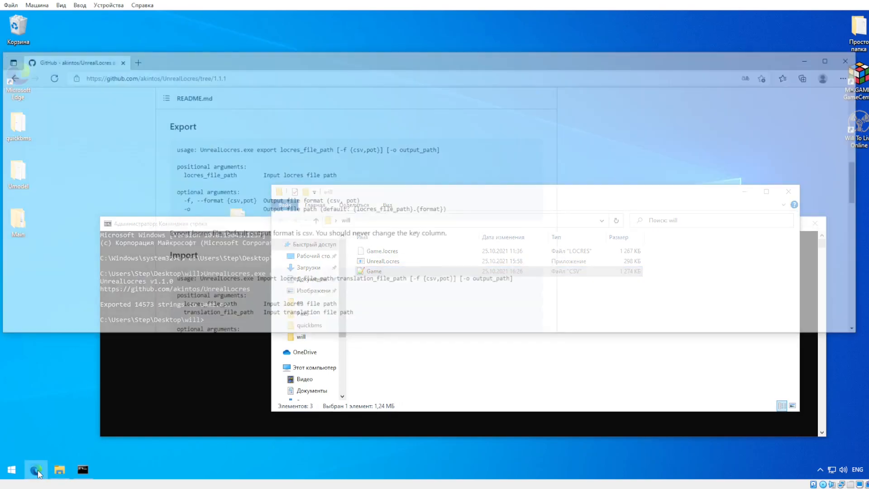
click(35, 470)
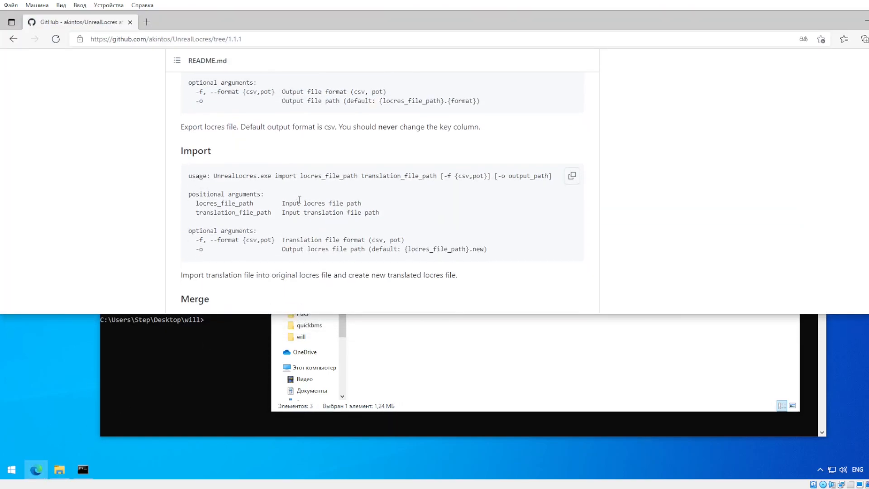
scroll(down, 3)
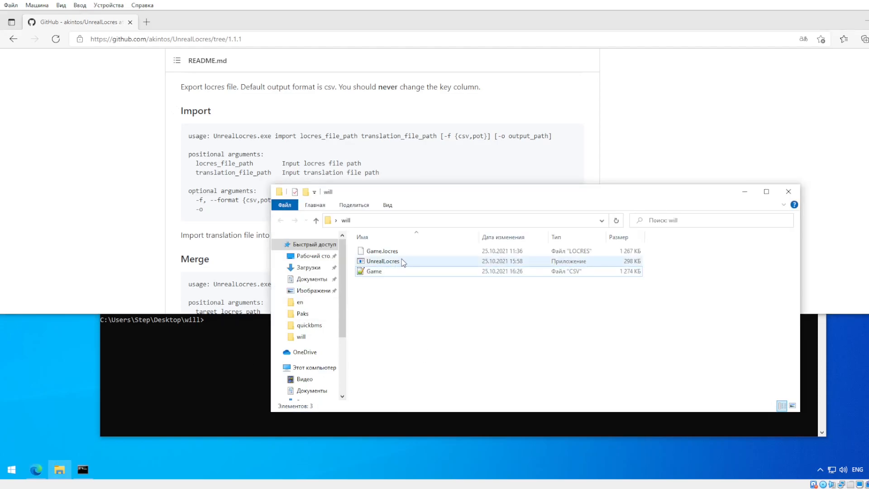
Select Game.locres and the edited Game.csv in the will folder.
click(381, 251)
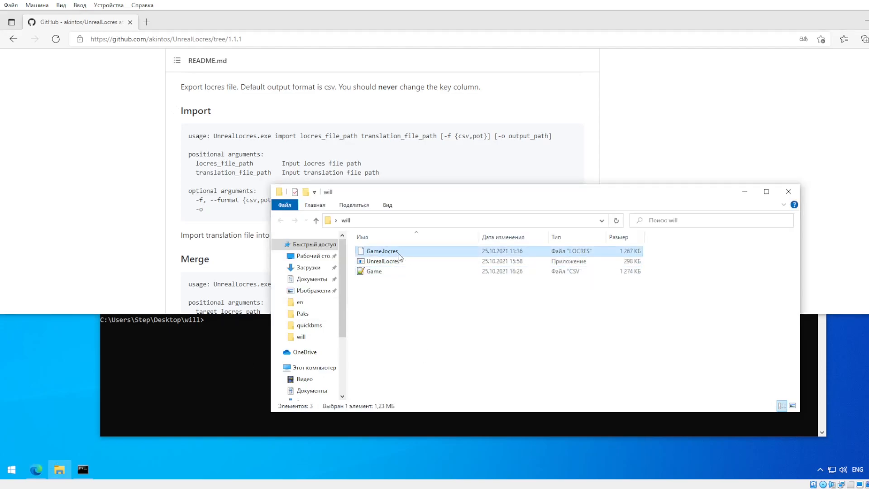
mouse_move(379, 253)
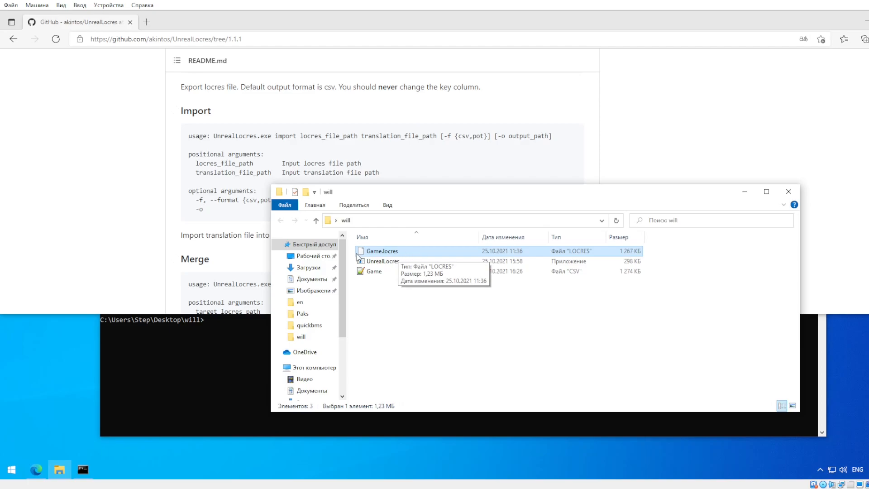
mouse_move(388, 271)
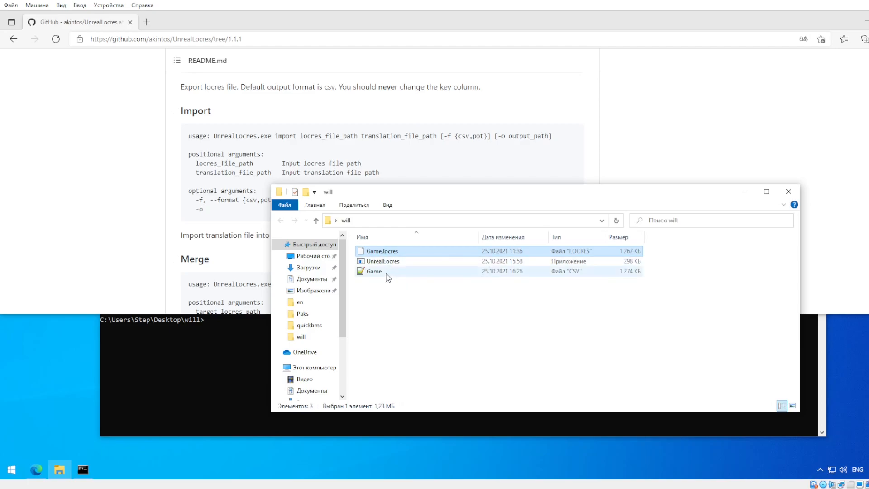
click(389, 271)
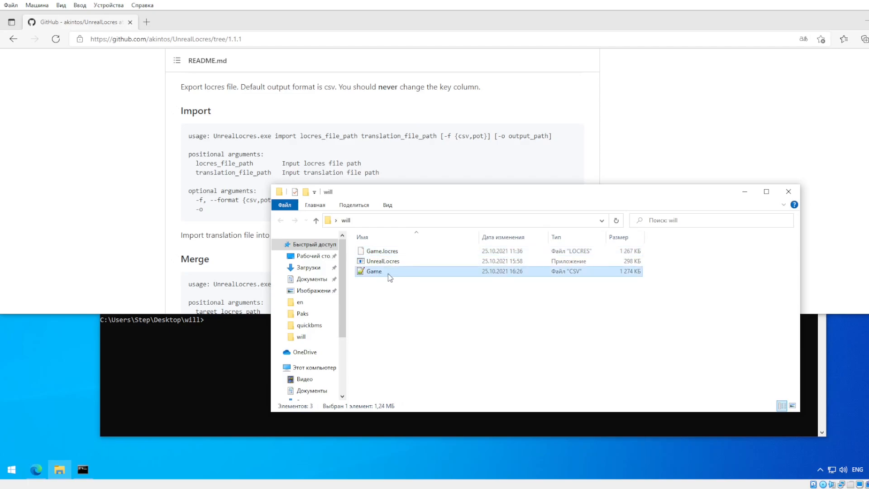
click(381, 251)
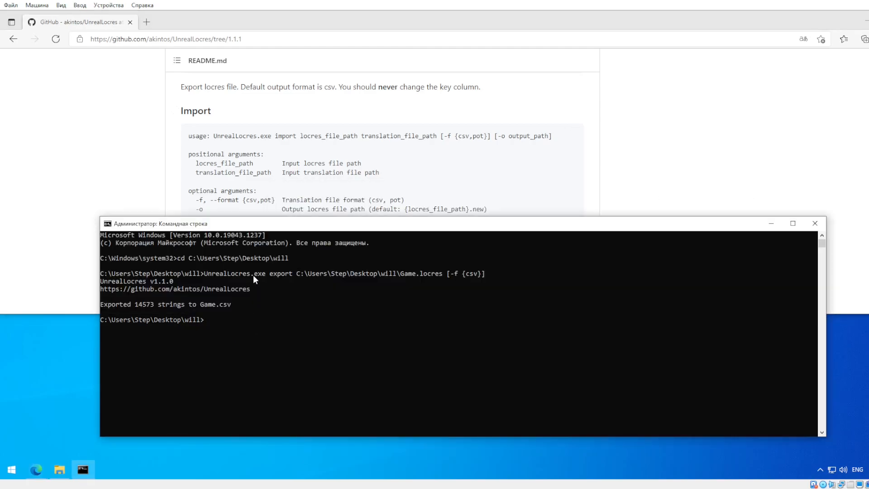
mouse_move(292, 315)
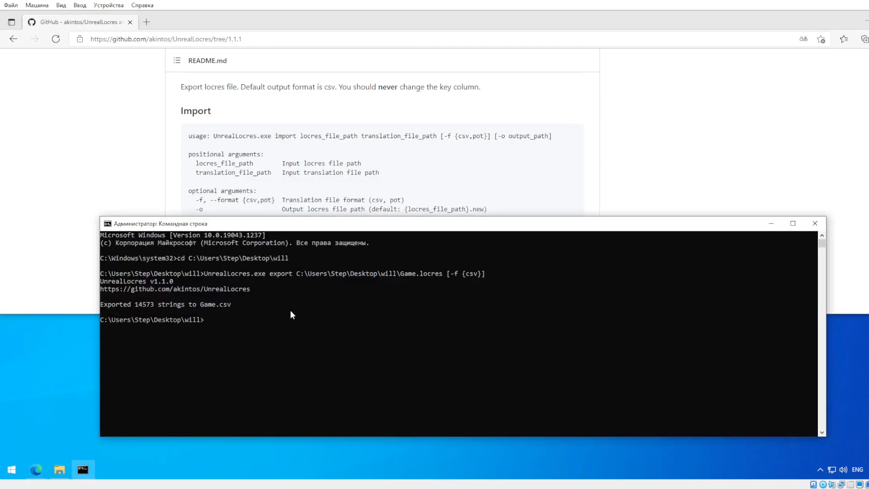
Start a new 'UnrealLocres.exe import' command at the prompt.
text(UnrealLocres.exe)
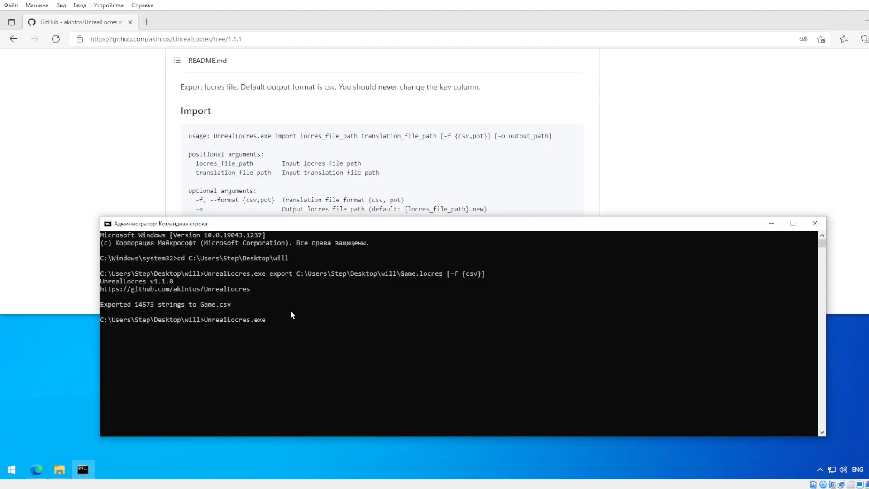
text(import)
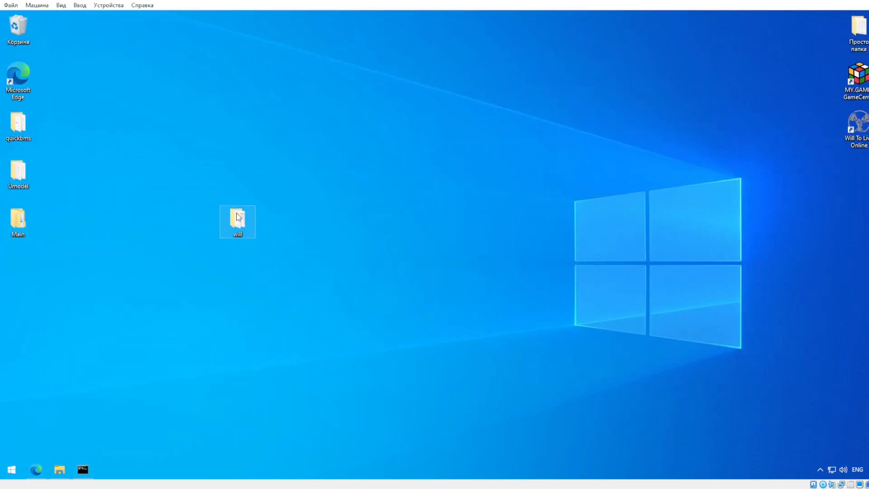
Check Game.csv's context menu in the will folder, then return to the Command Prompt.
right_click(374, 270)
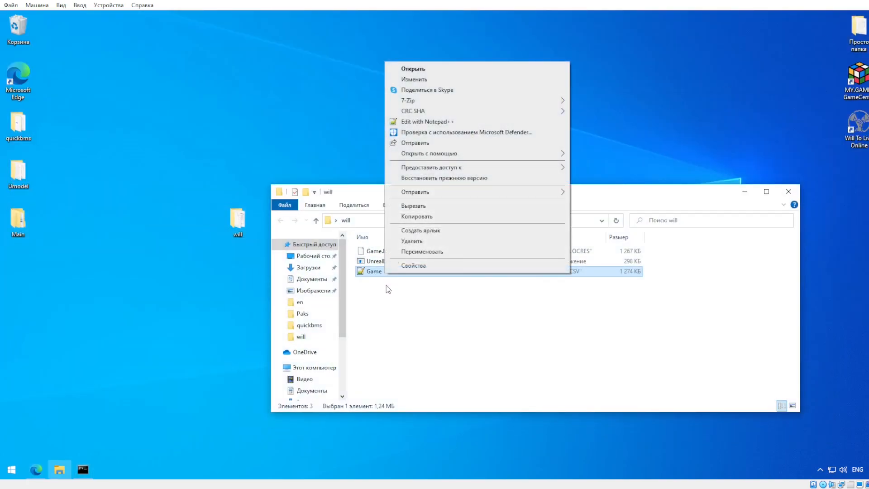
click(413, 265)
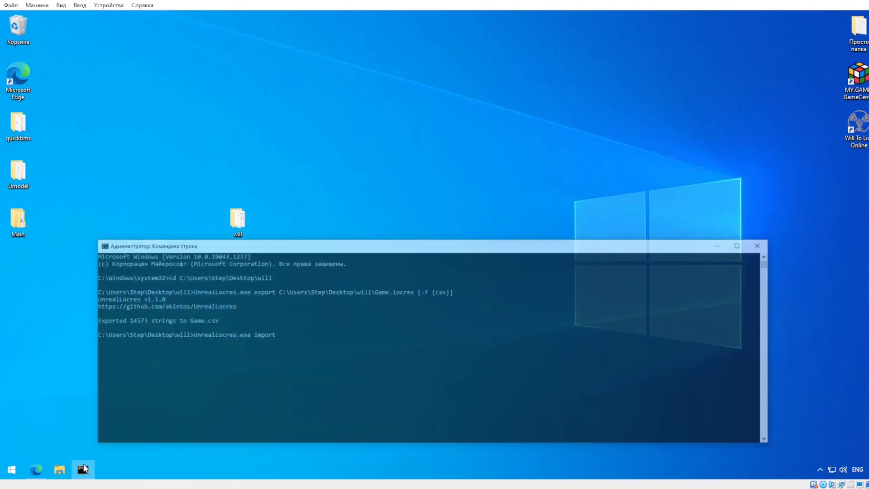
click(35, 470)
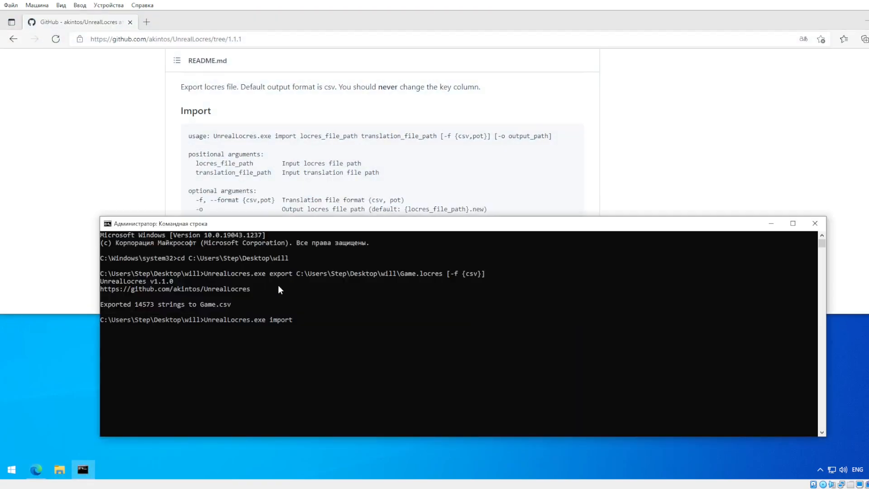
mouse_move(374, 325)
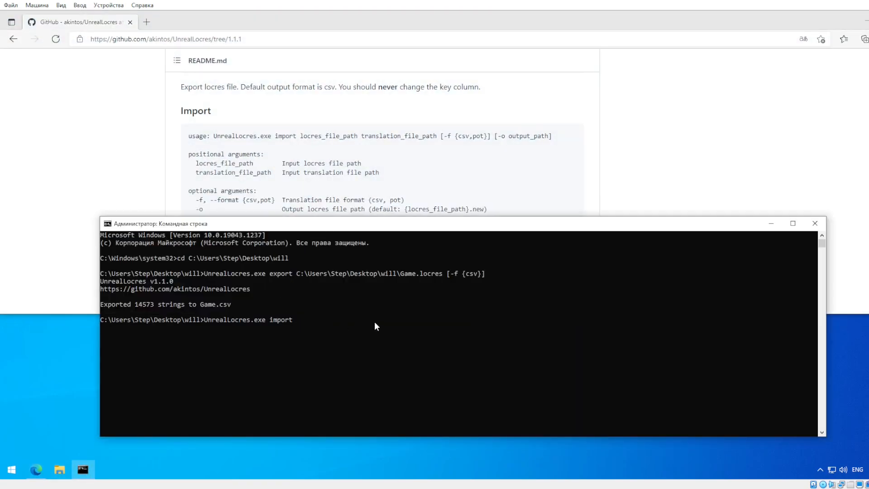
Add the path C:\Users\Step\Desktop\will\Game.locres to the import command.
text(C:\Users\Step\Desktop\will\)
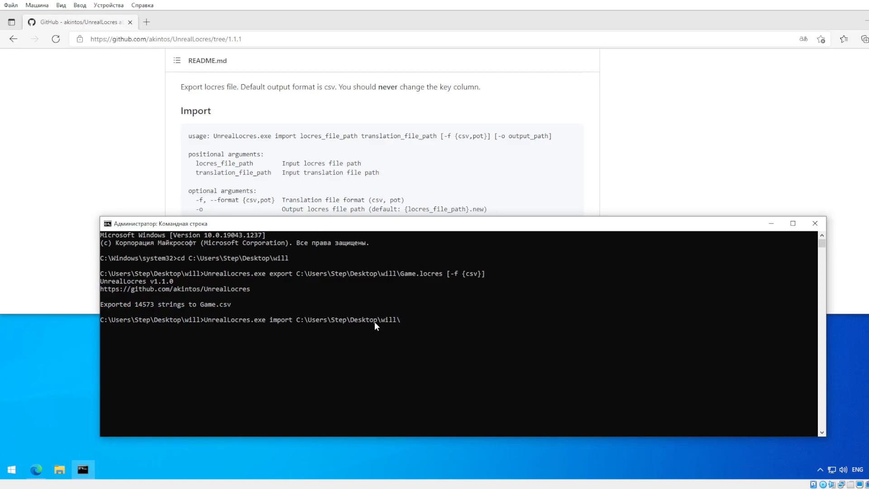
text(G)
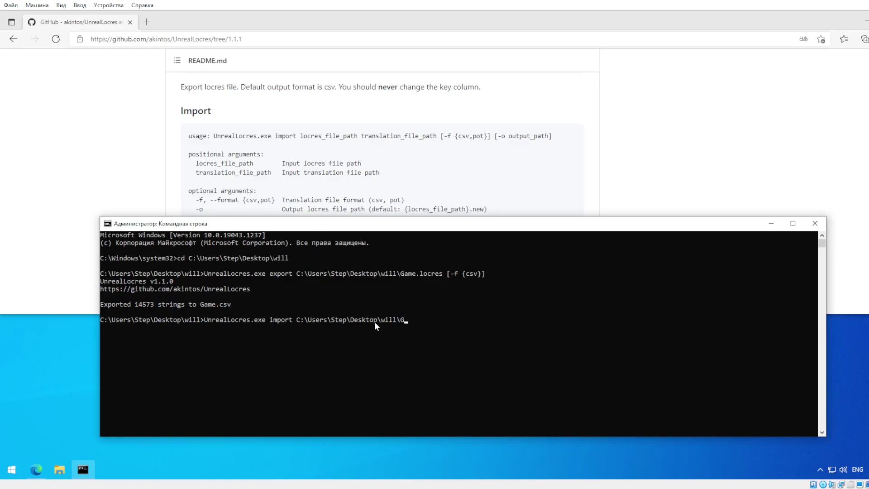
text(ame.lo)
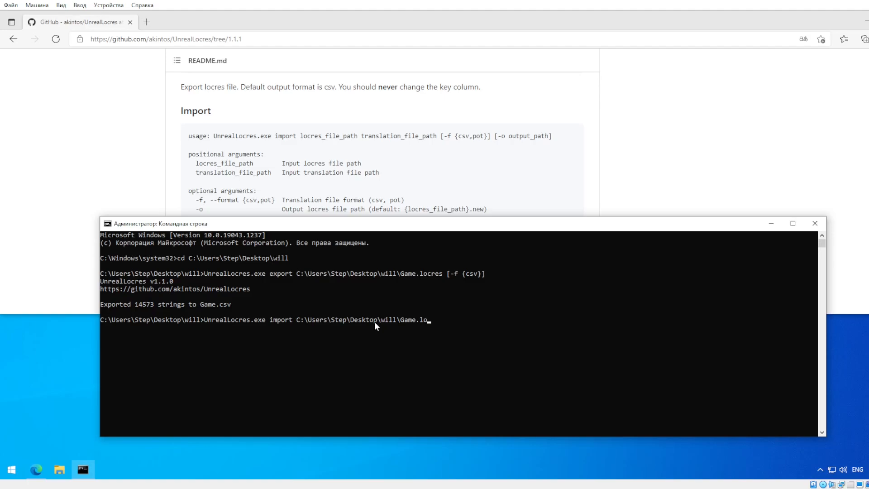
text(cres)
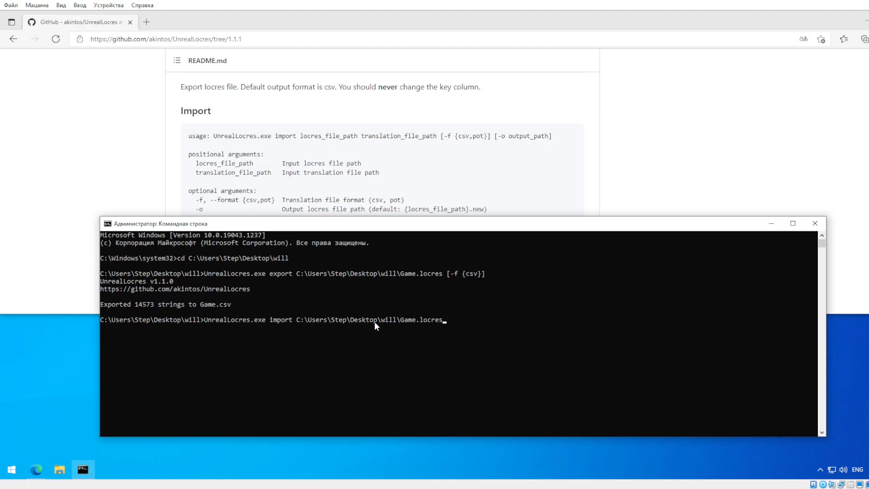
mouse_move(389, 234)
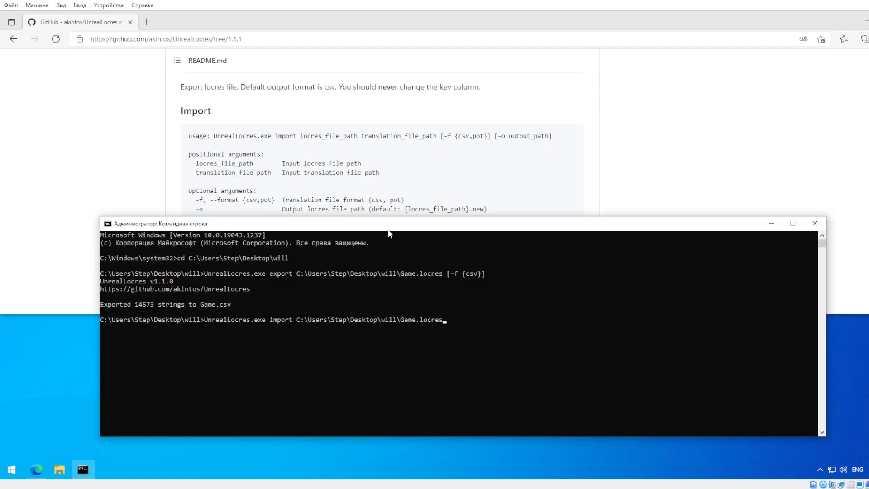
mouse_move(392, 137)
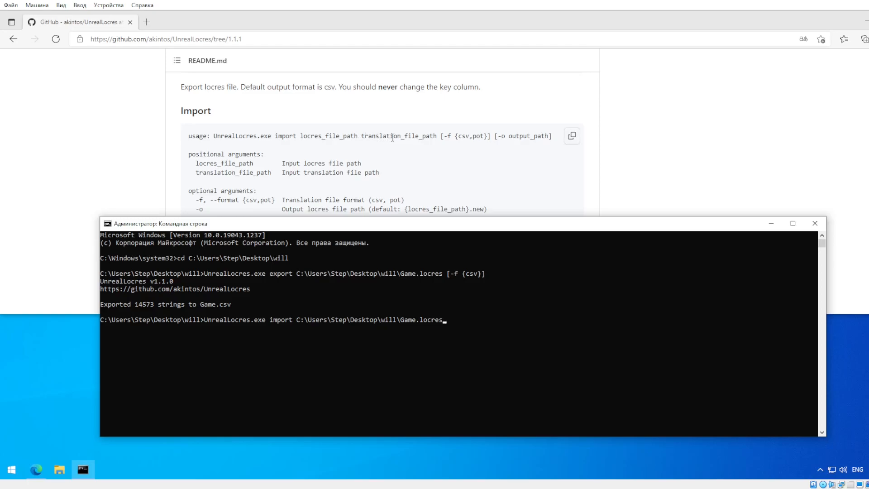
mouse_move(504, 341)
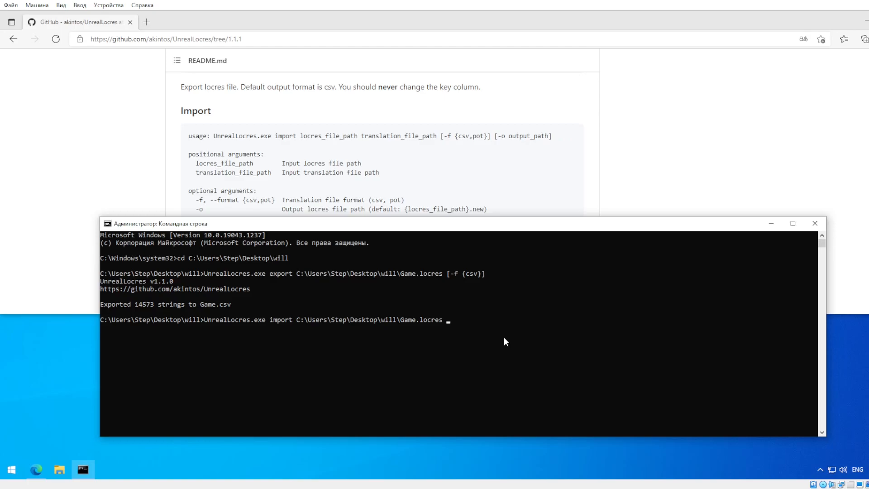
Add the Game.csv path and the [-f {csv}] format flag to the import command.
text(C:\Users\Step\Desktop\will\)
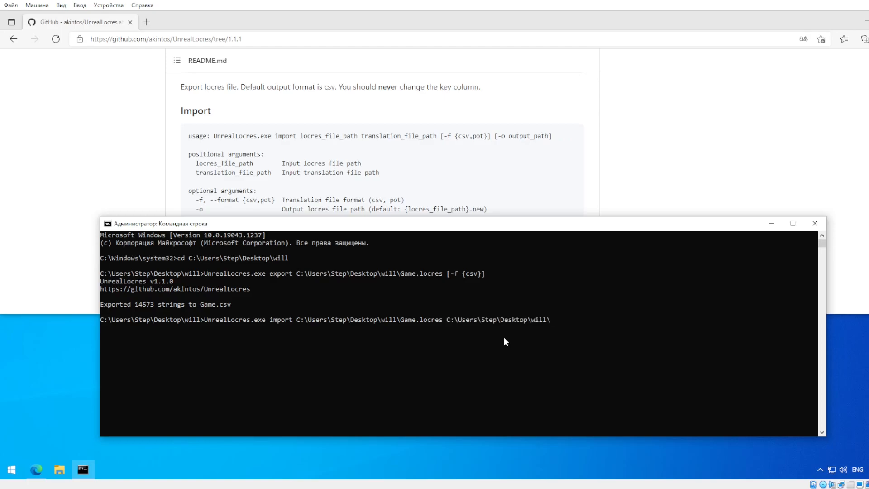
text(Game)
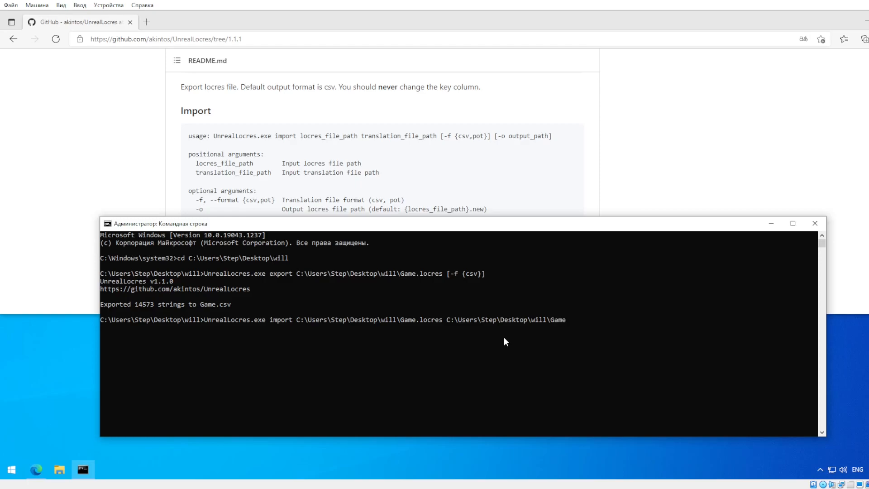
text(.csv)
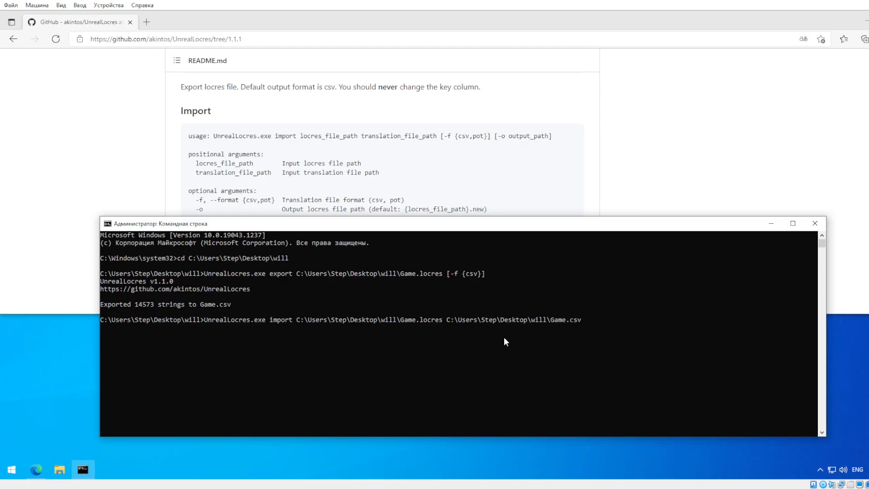
text([)
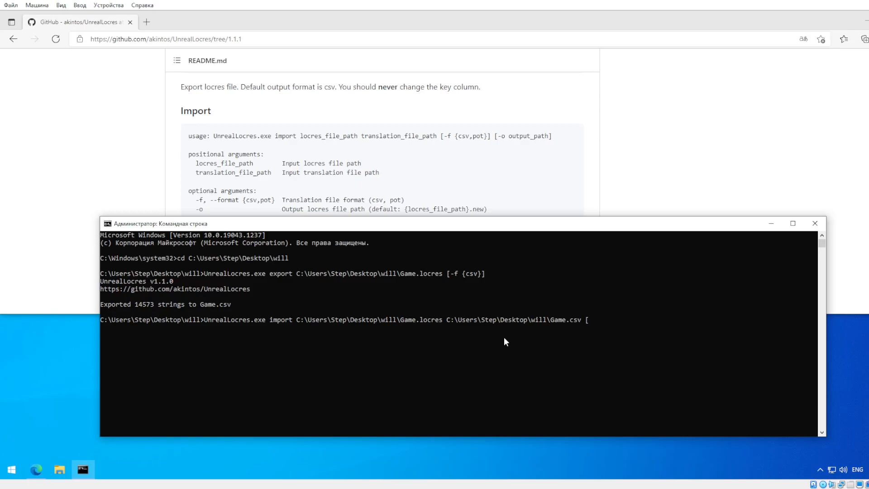
text(-f {)
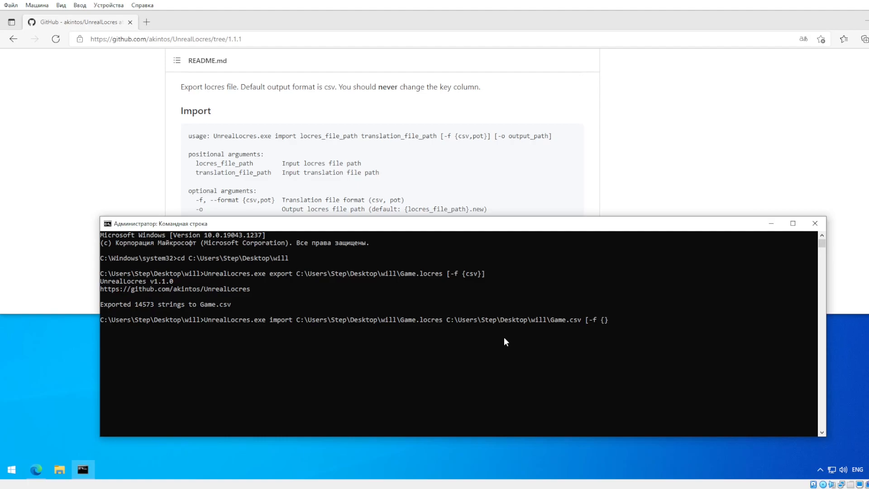
text(csv)
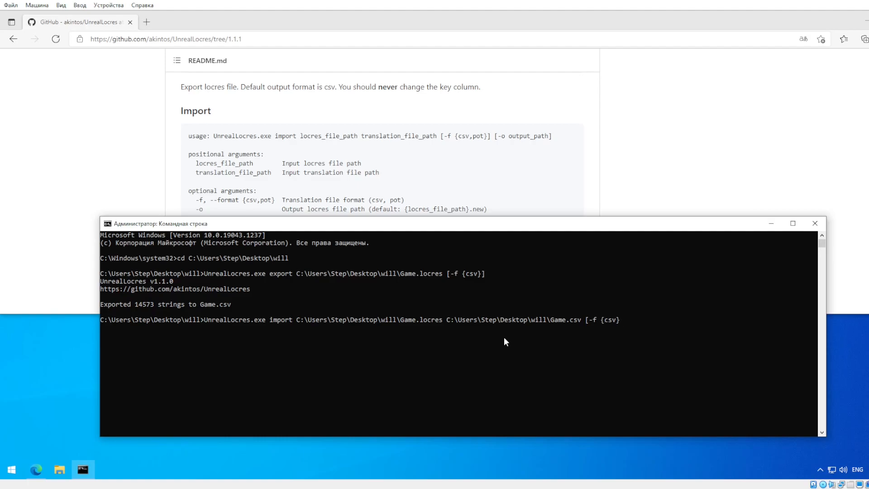
text(})
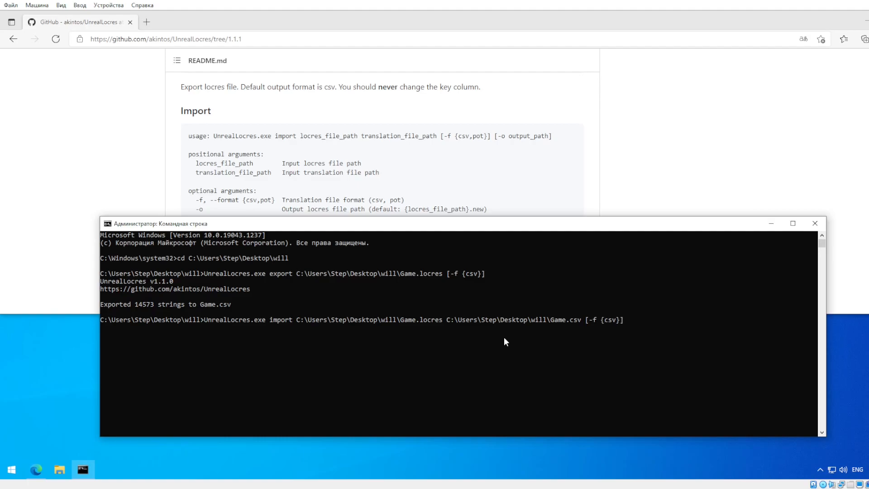
mouse_move(568, 218)
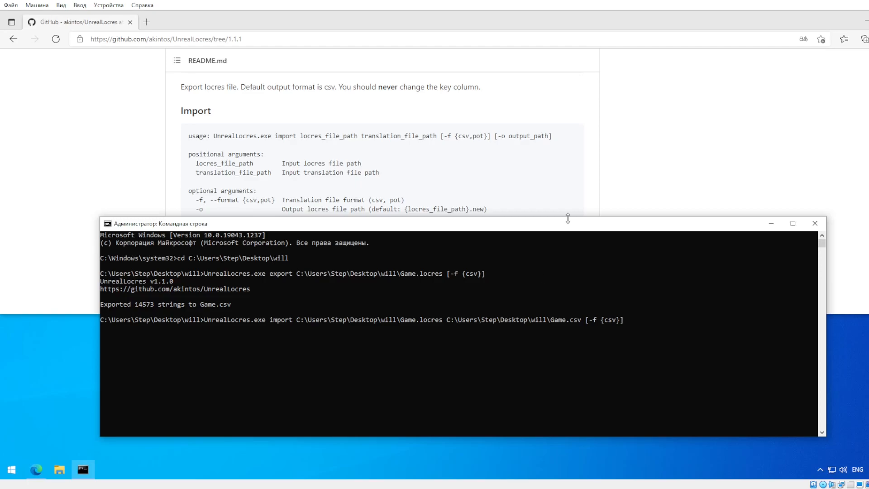
mouse_move(419, 201)
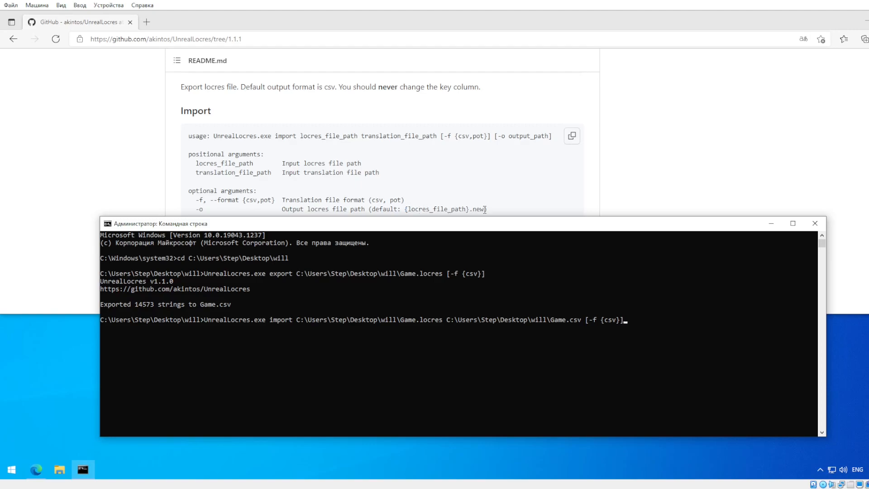
mouse_move(589, 217)
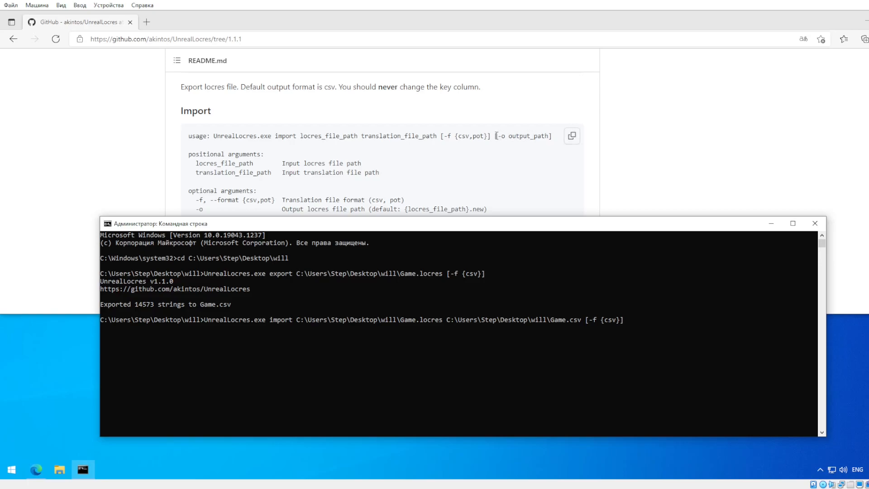
mouse_move(700, 320)
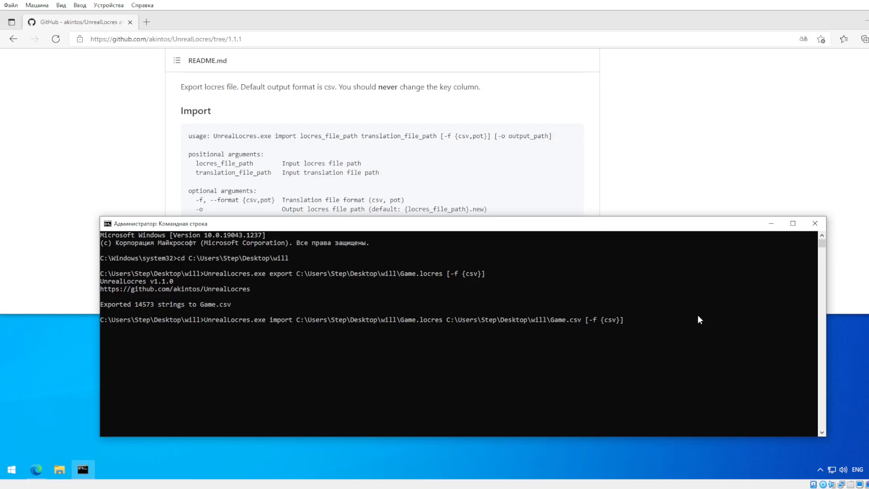
Run the UnrealLocres import, writing 4 translations into Game.locres.new in the will folder.
key(Return)
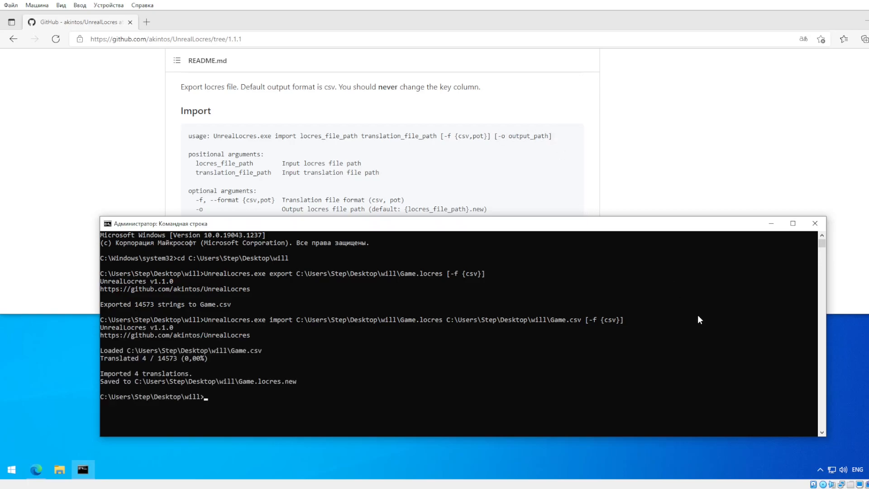
mouse_move(140, 368)
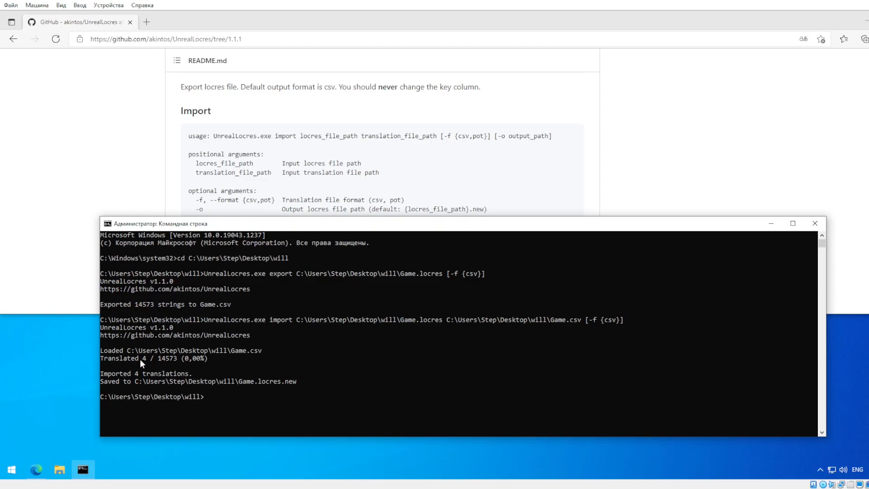
mouse_move(176, 364)
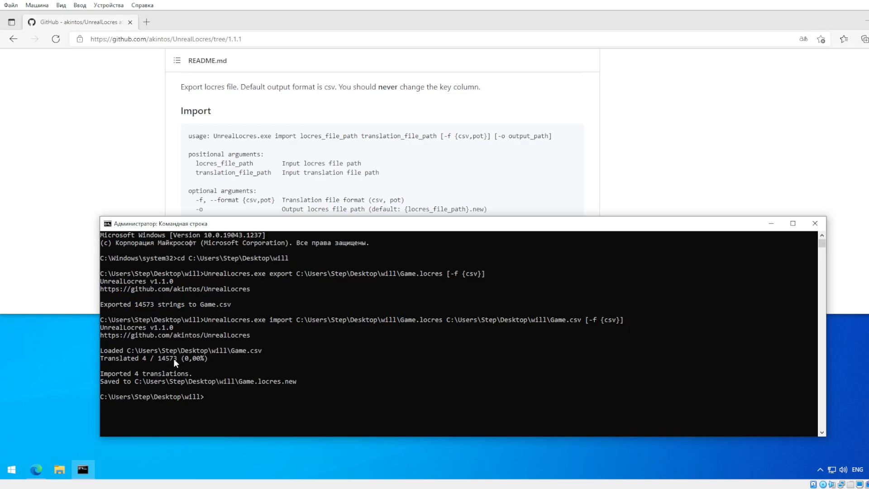
mouse_move(154, 362)
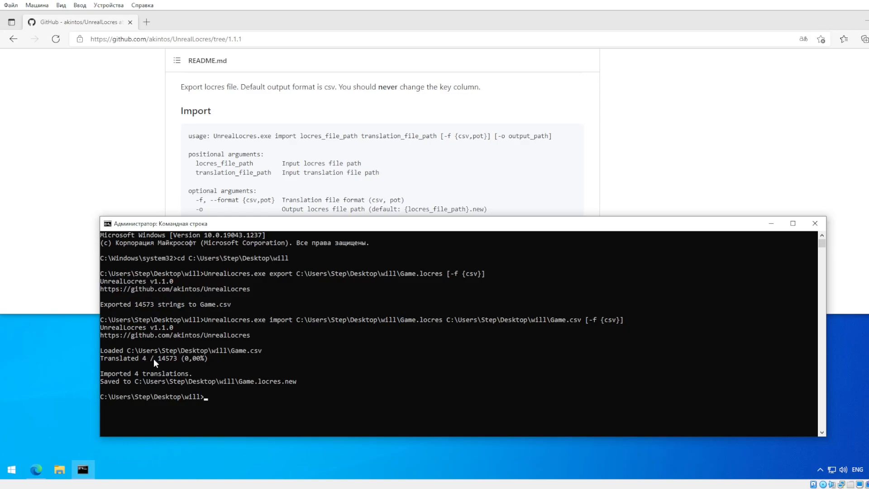
mouse_move(148, 377)
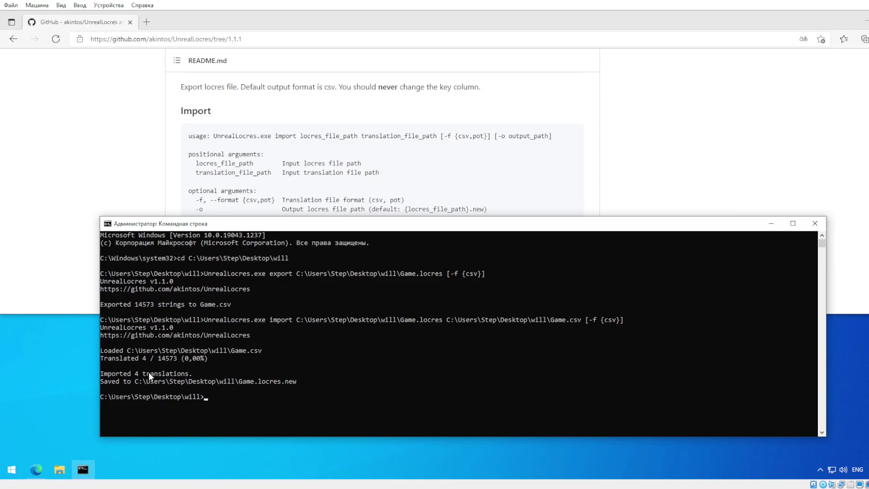
mouse_move(238, 352)
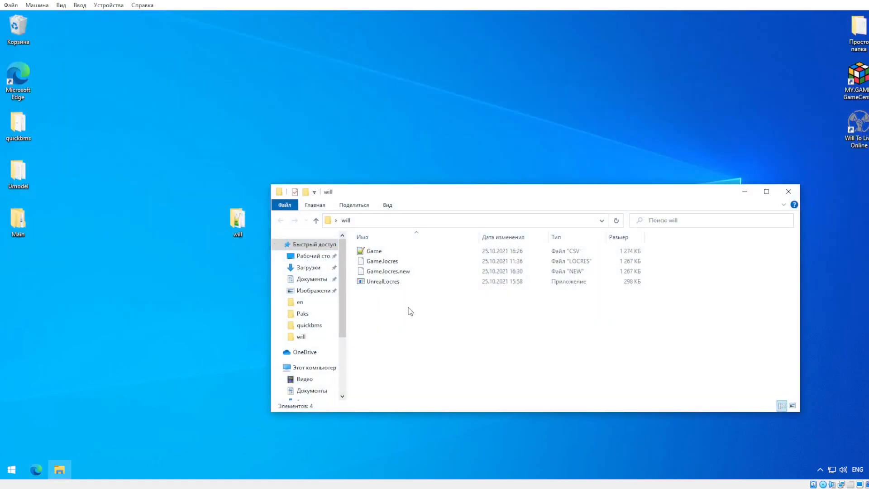
Copy Game.locres.new from the will folder to the desktop and start renaming it to Game.locres.
click(387, 270)
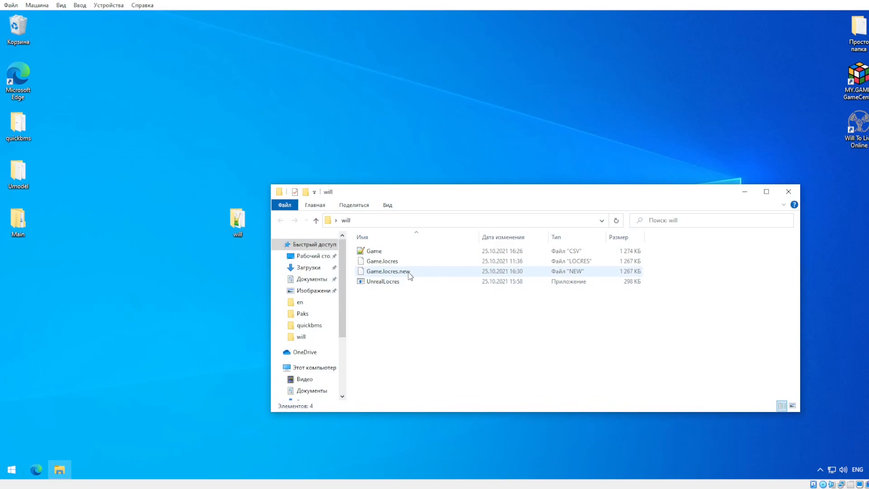
click(387, 270)
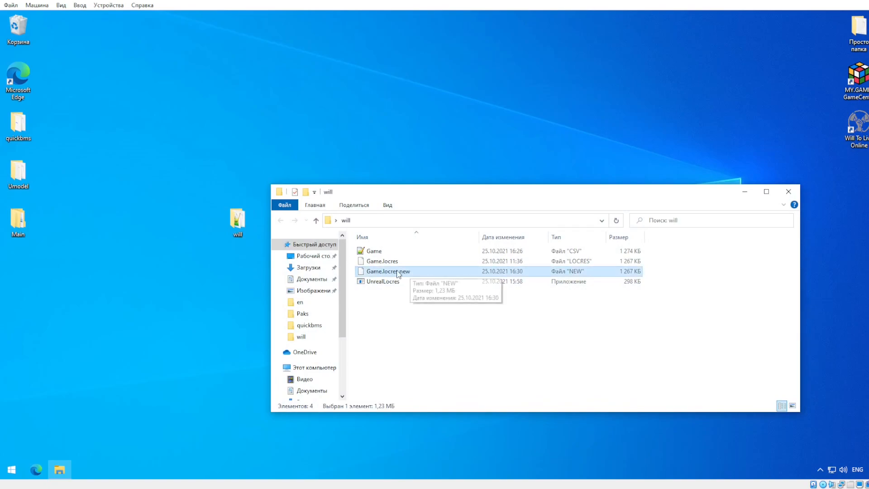
mouse_move(404, 275)
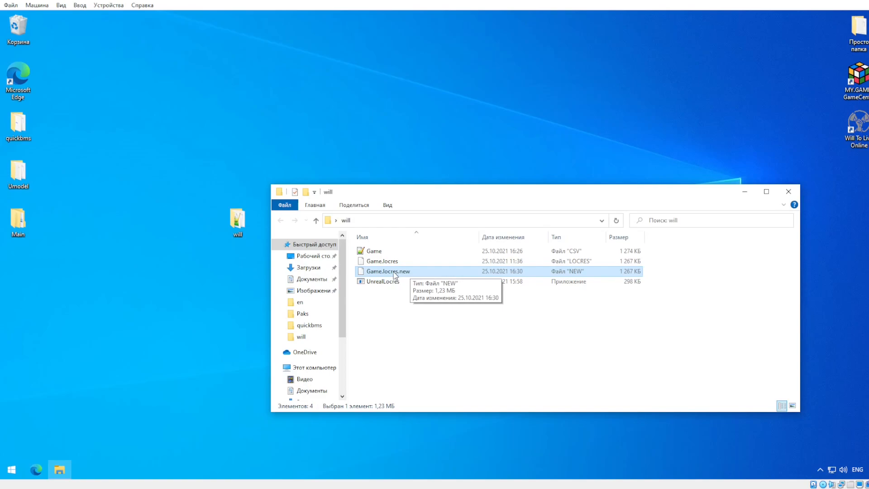
mouse_move(405, 334)
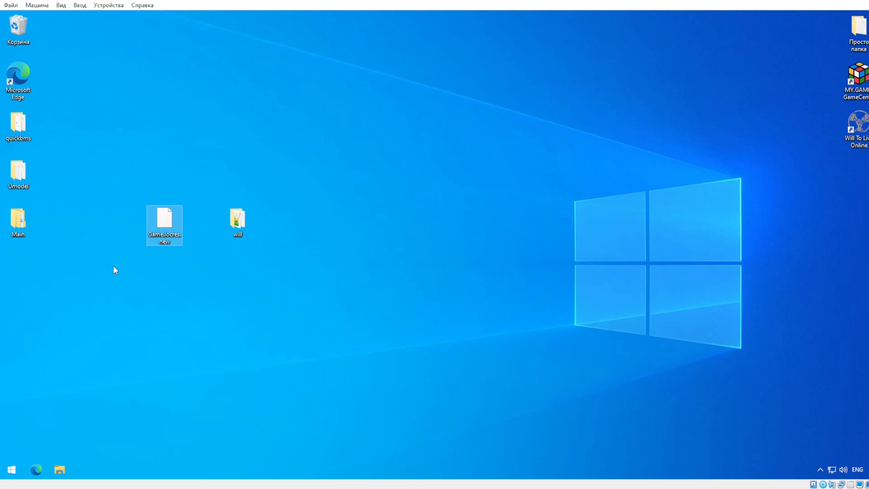
click(18, 222)
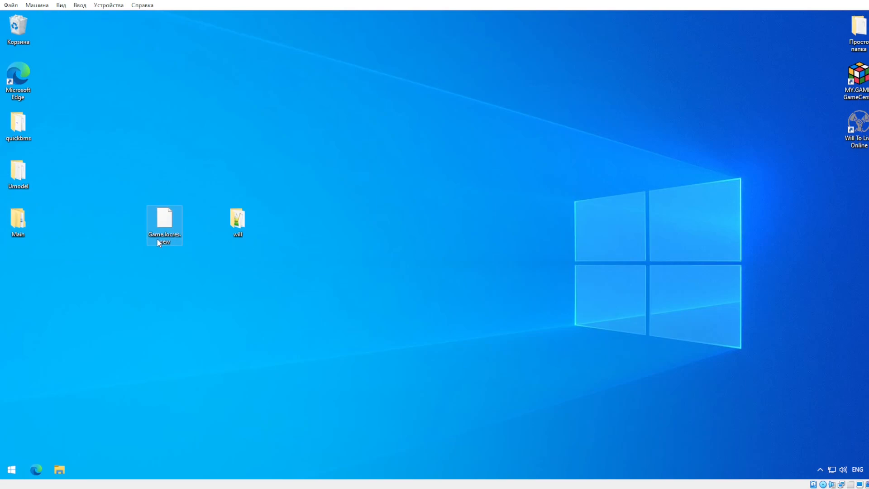
click(18, 222)
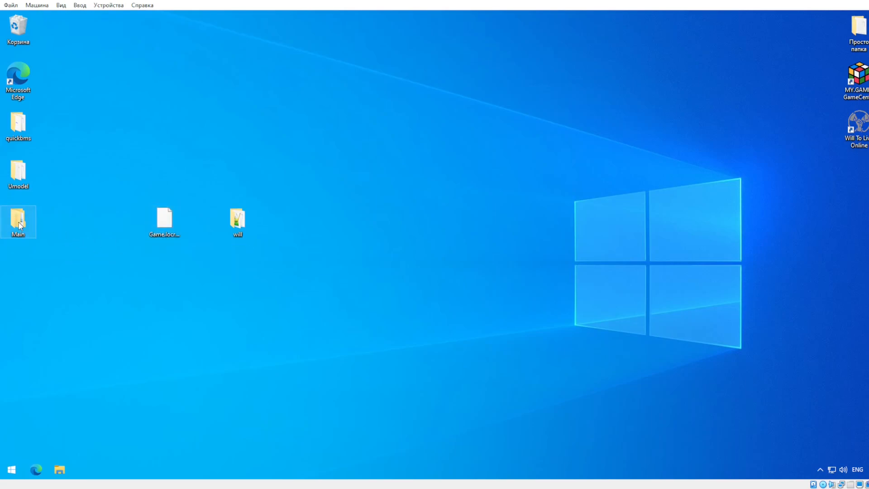
Browse Main > WTL > Content > Localization > Game and select Game.locmeta.
double_click(18, 222)
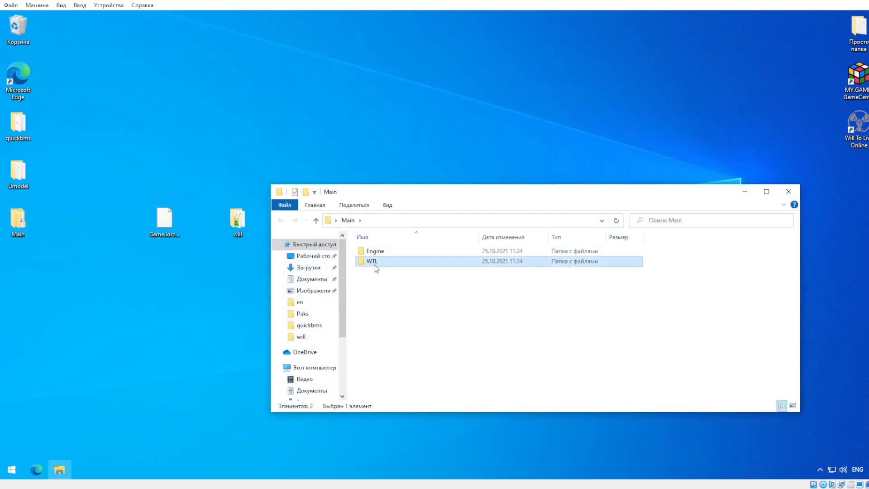
mouse_move(58, 248)
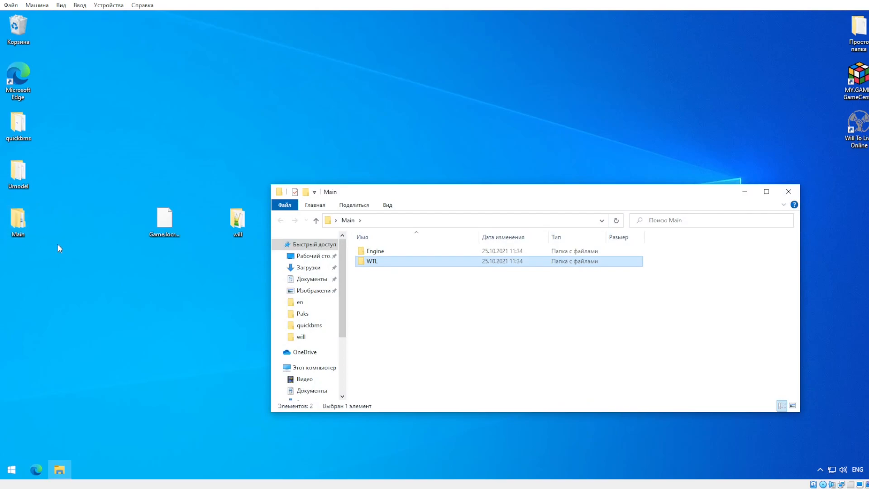
double_click(372, 261)
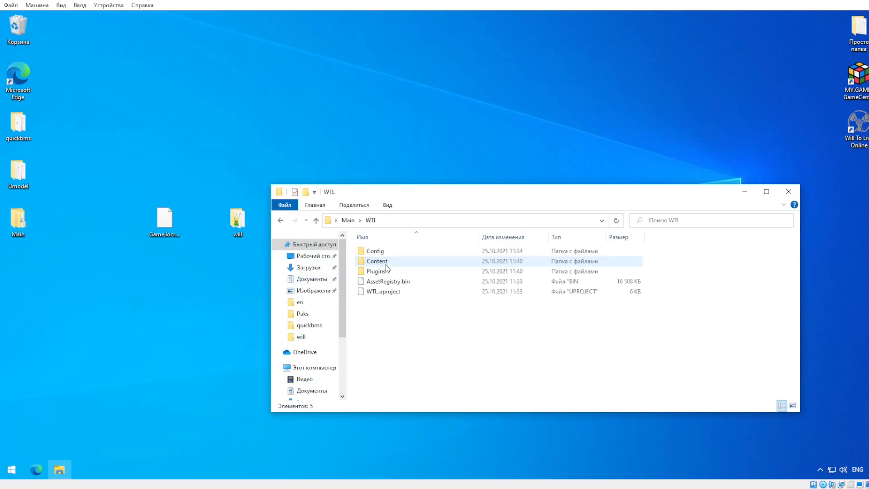
double_click(377, 261)
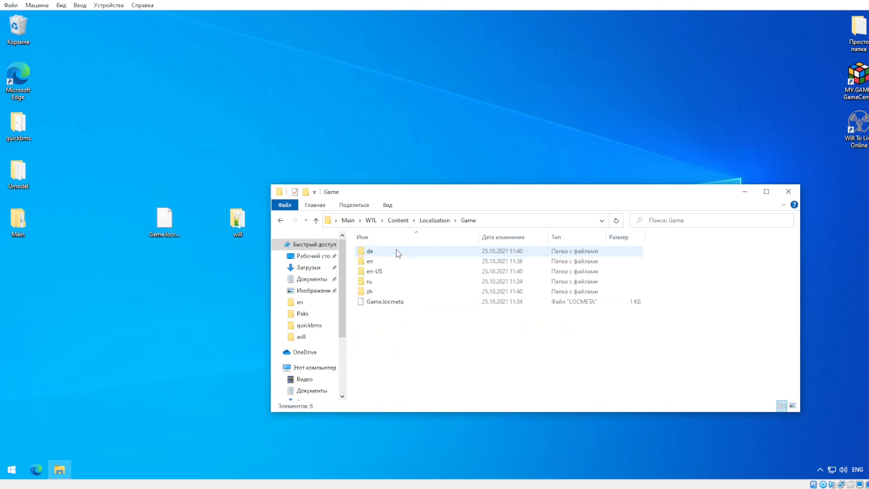
click(384, 301)
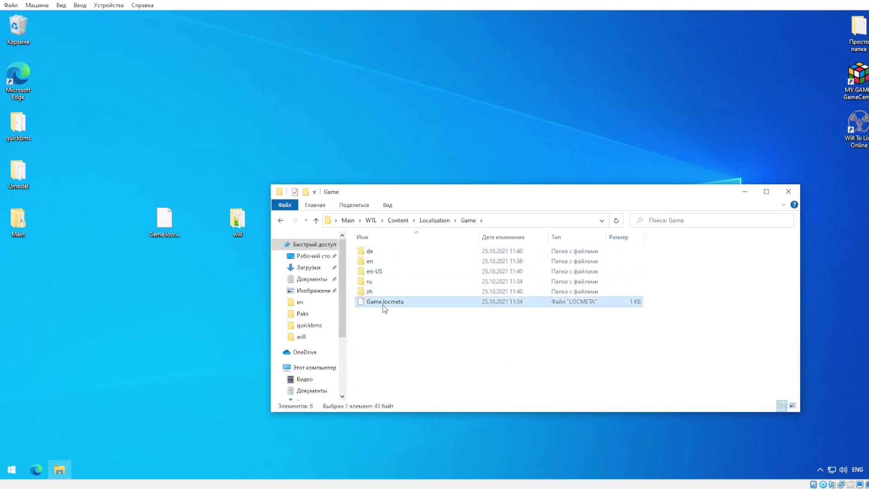
mouse_move(388, 309)
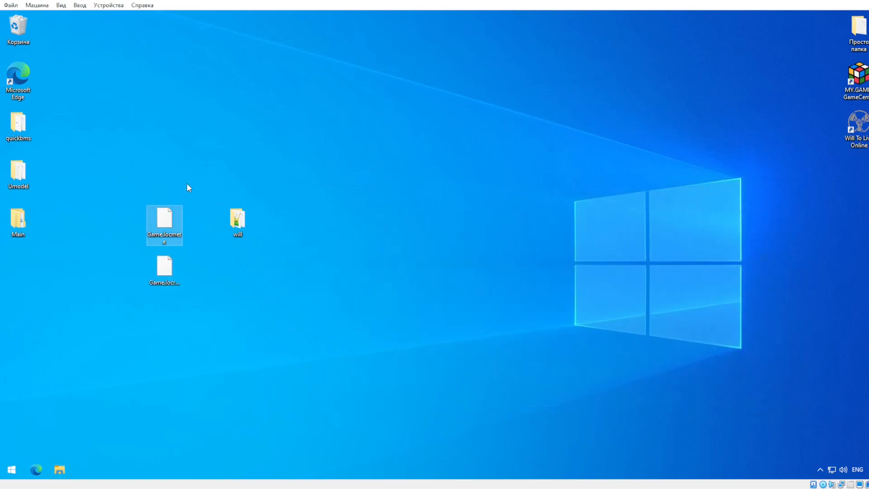
mouse_move(190, 245)
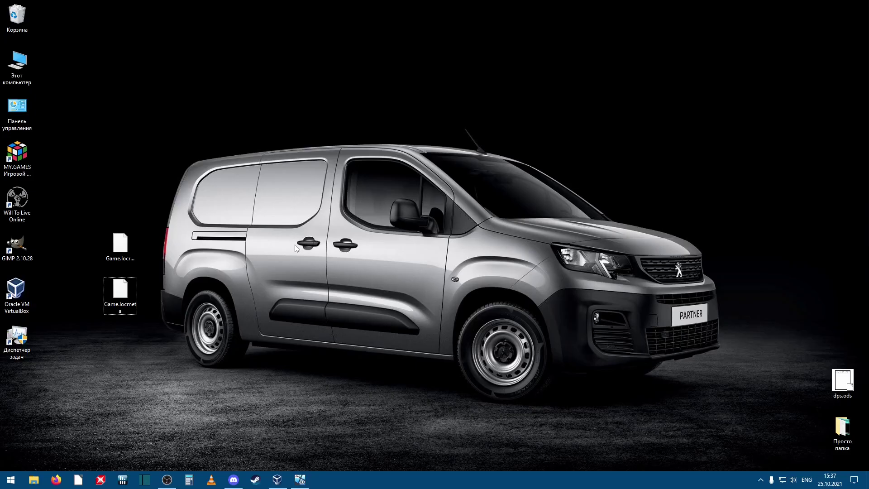
mouse_move(159, 192)
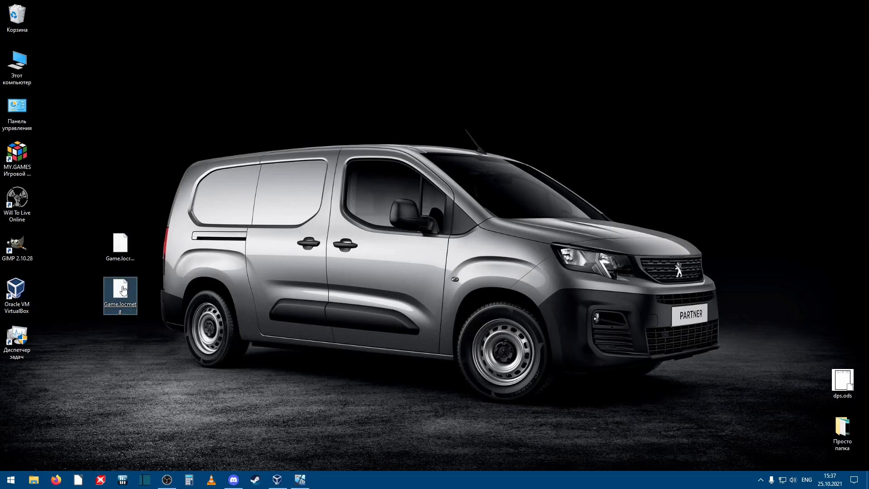
mouse_move(120, 290)
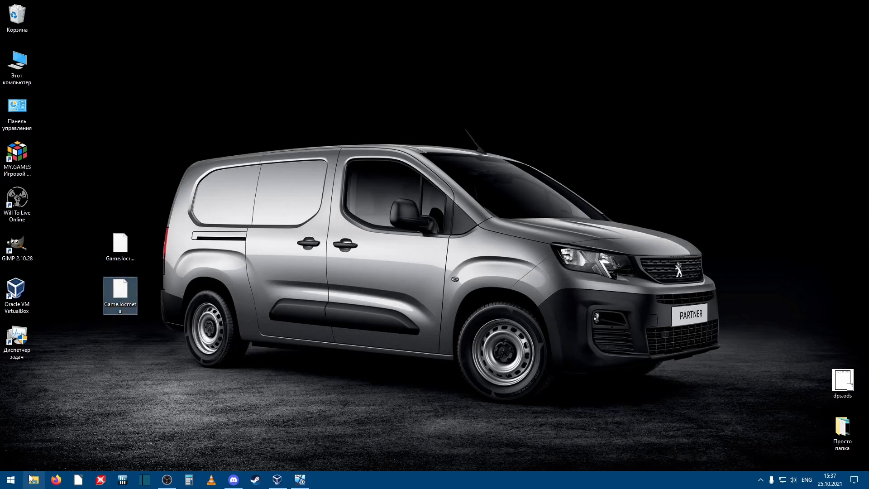
Start a new File Explorer window at Quick access on the host computer.
click(33, 480)
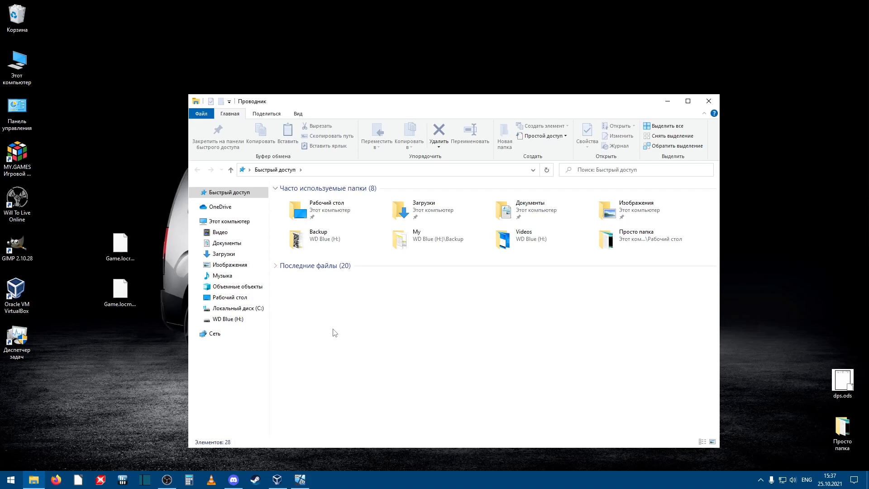
Browse C:\MyGames\Will To Live Online\WTL into the Content folder.
click(238, 308)
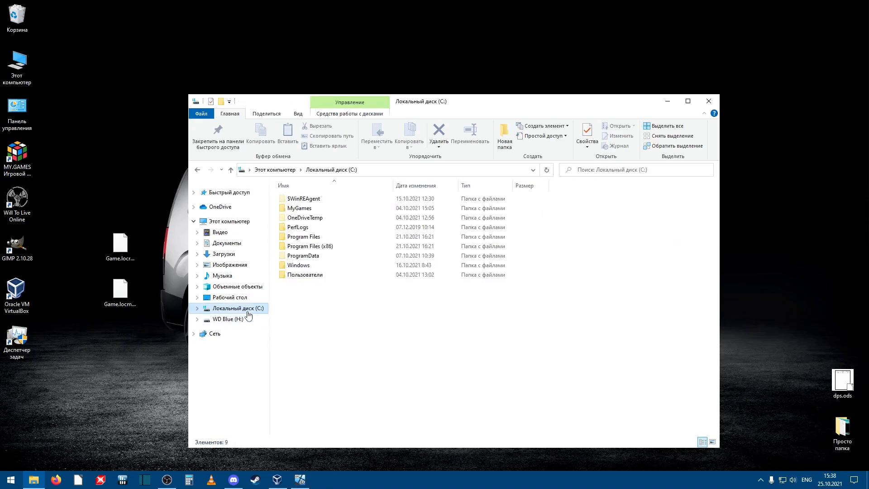
click(299, 208)
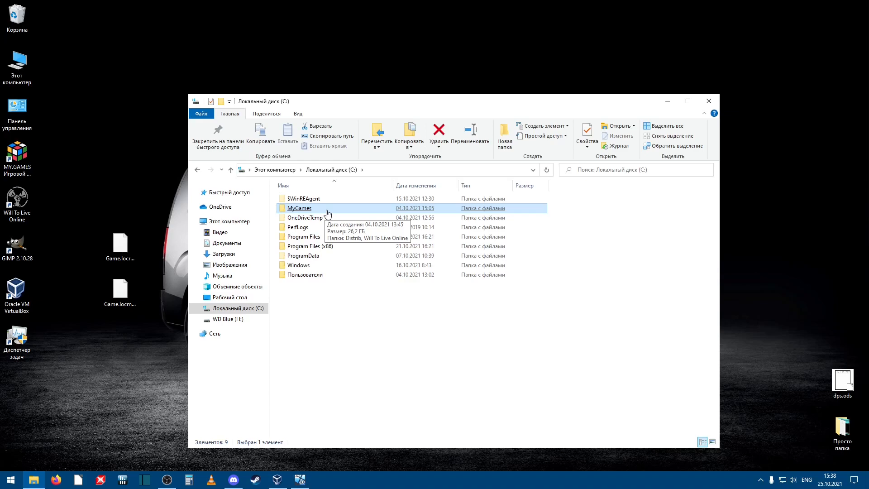
double_click(299, 208)
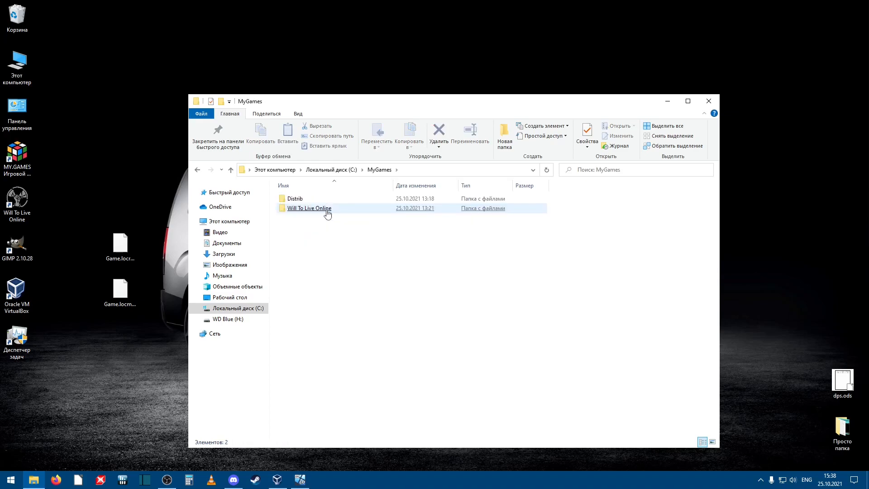
double_click(309, 208)
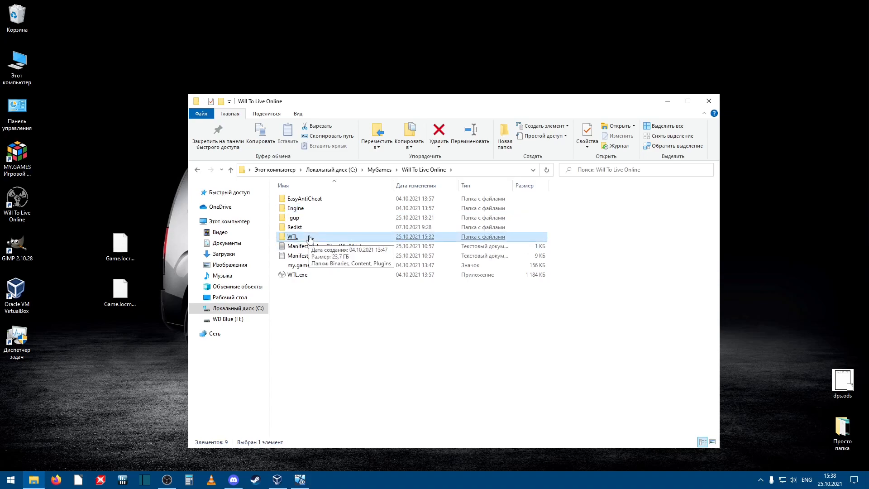
double_click(293, 236)
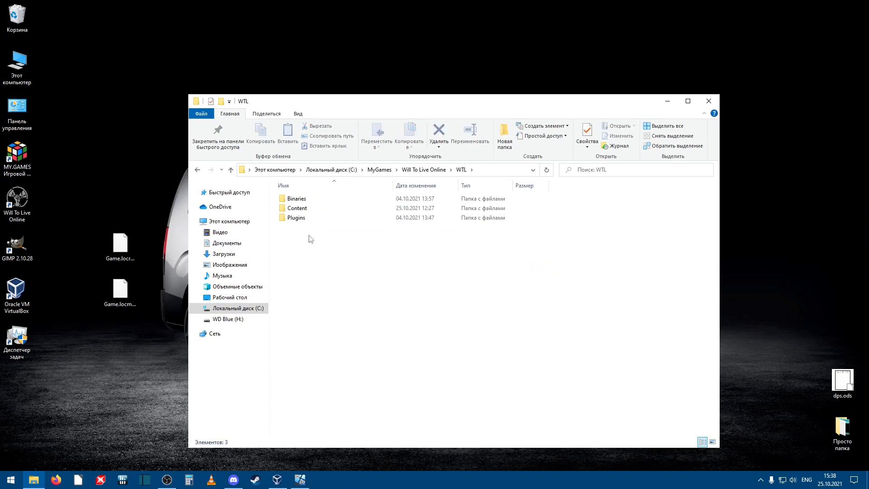
click(297, 208)
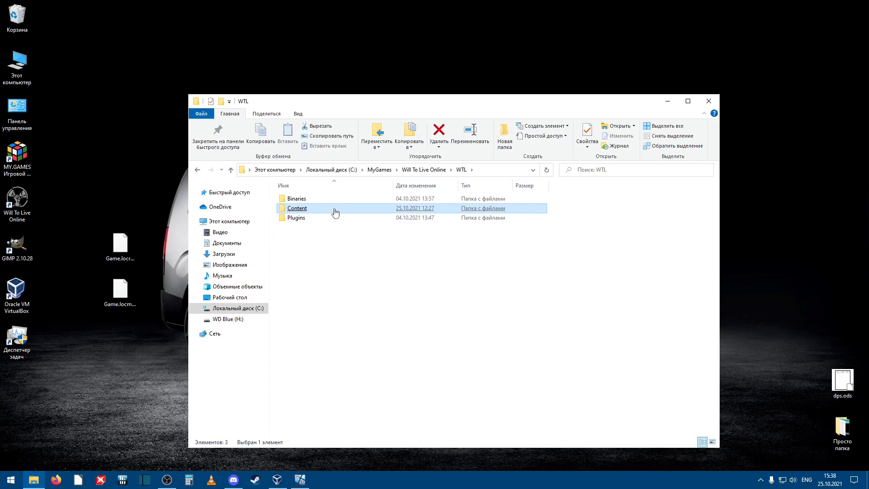
double_click(297, 209)
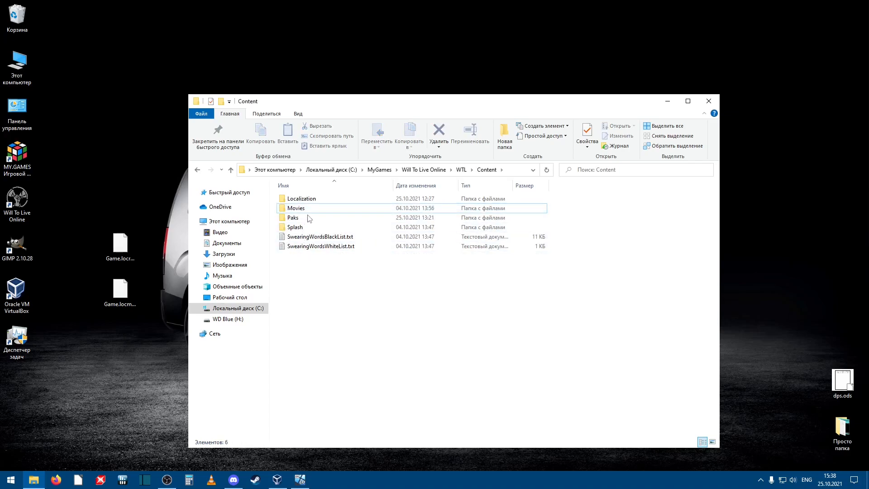
Enter the game's Localization folder and select the Game folder.
click(295, 208)
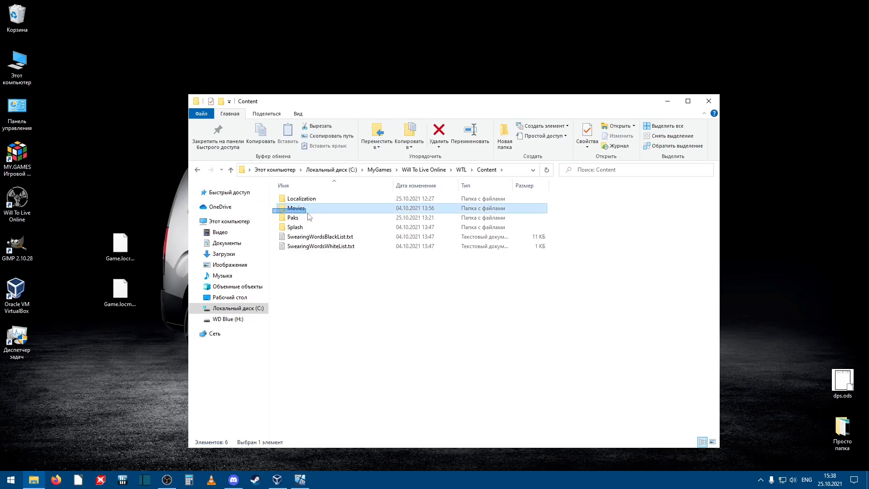
click(295, 226)
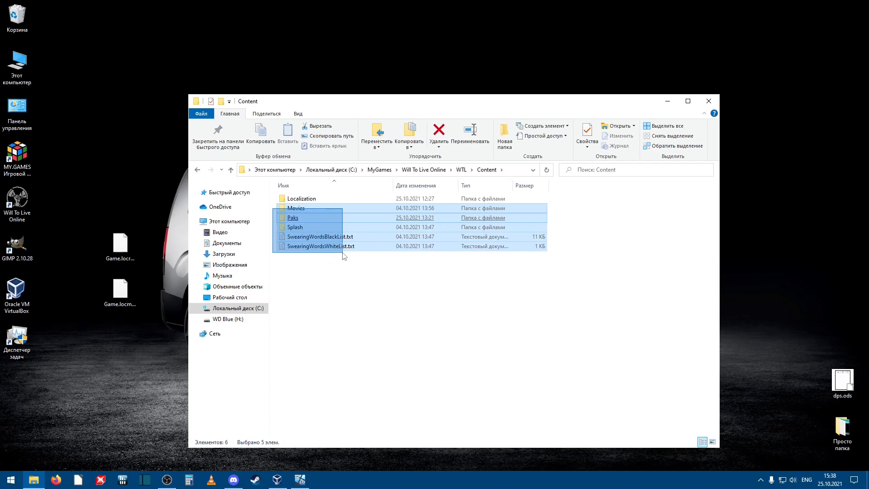
click(310, 215)
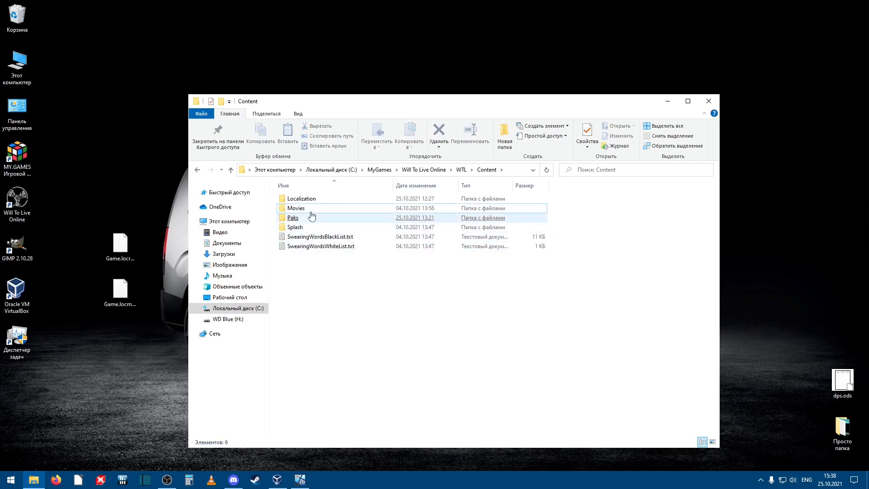
click(300, 198)
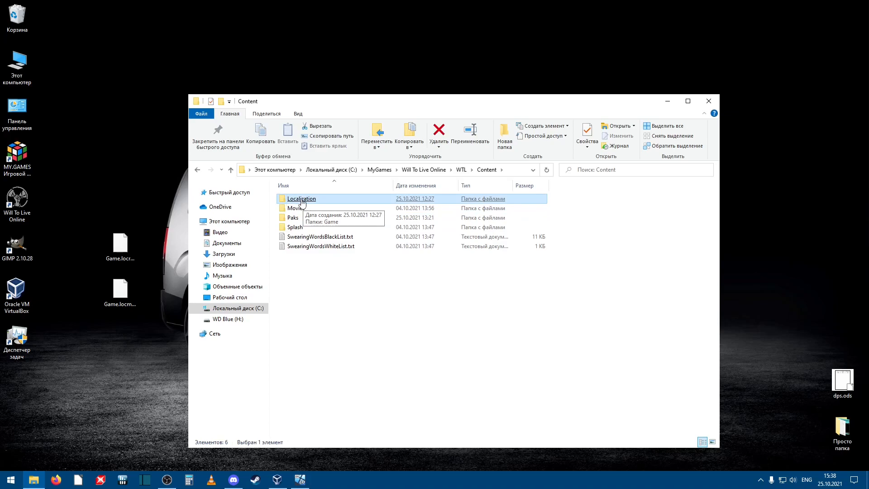
double_click(301, 199)
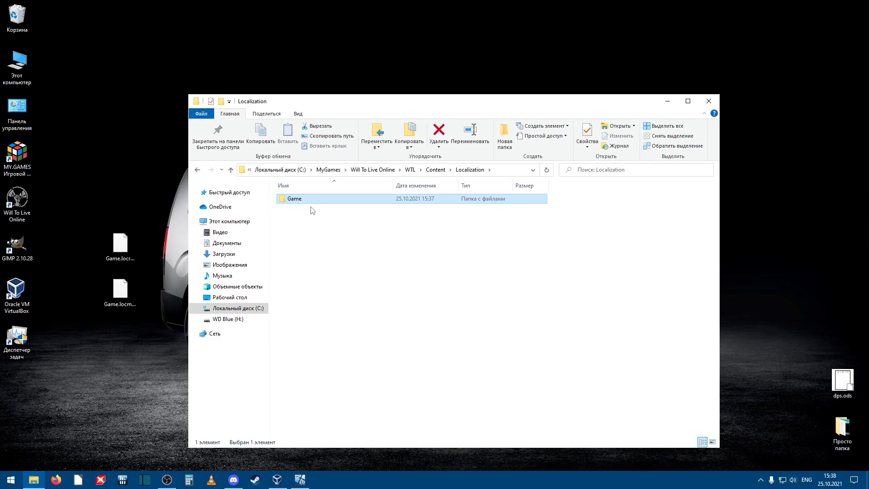
mouse_move(293, 198)
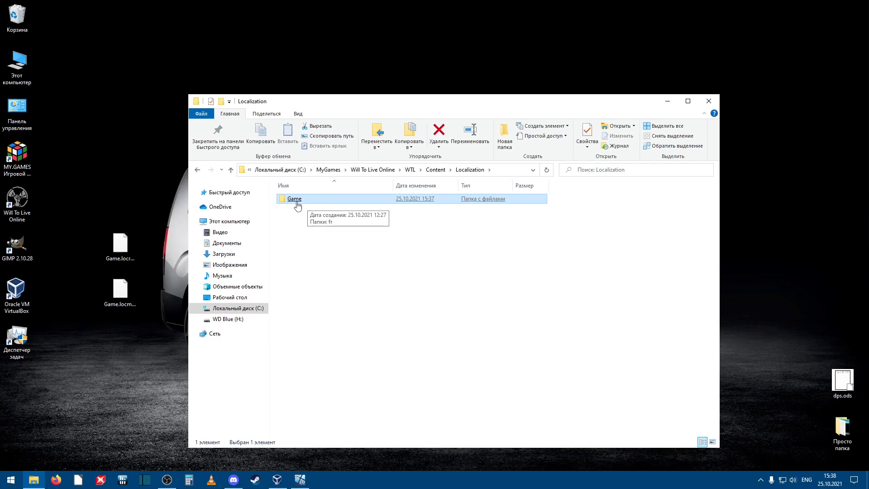
Drop Game.locmeta into Localization\Game beside fr, then enter the fr subfolder.
double_click(293, 198)
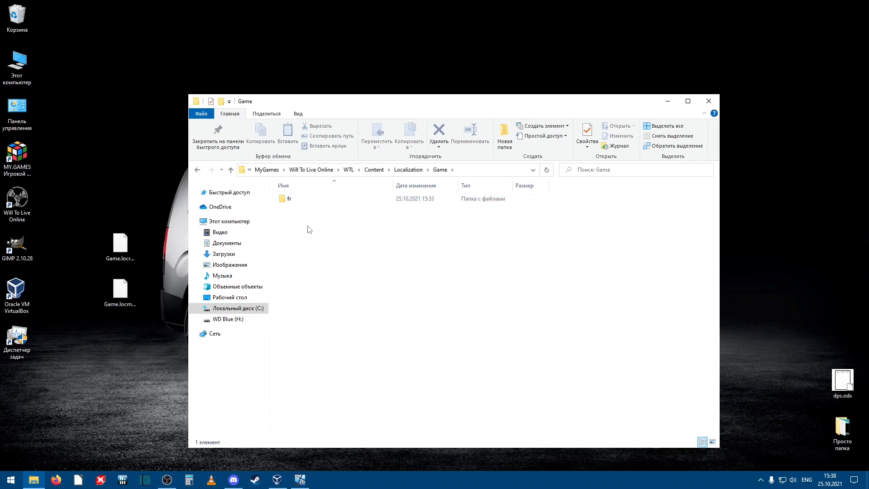
click(288, 198)
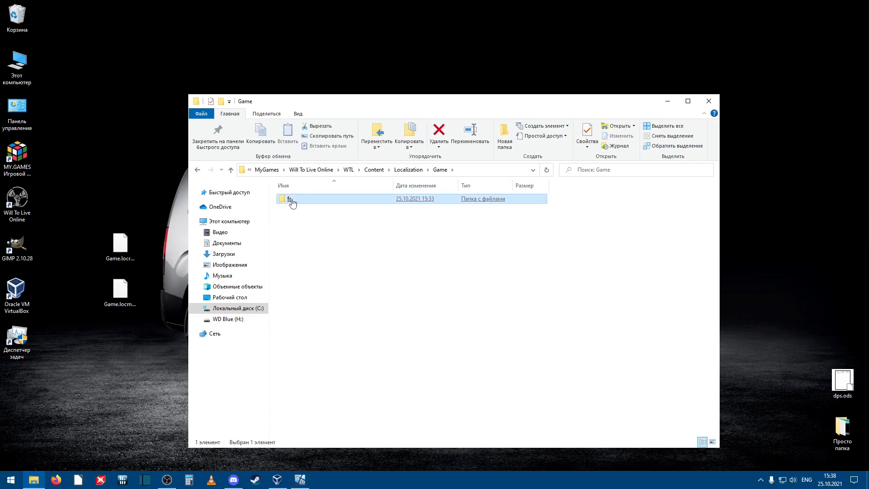
mouse_move(292, 200)
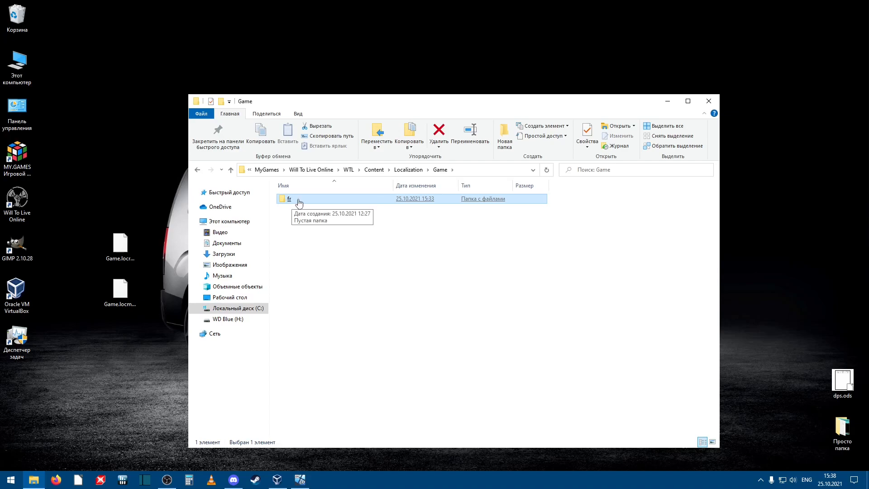
mouse_move(294, 204)
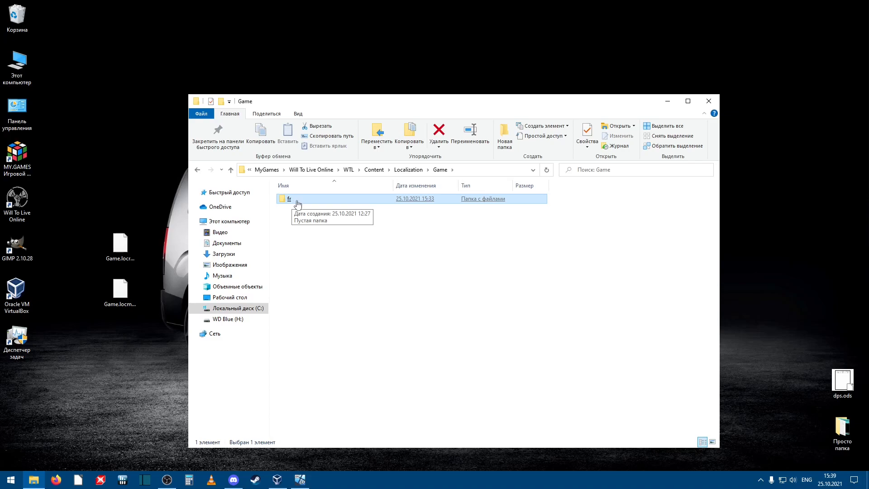
mouse_move(298, 214)
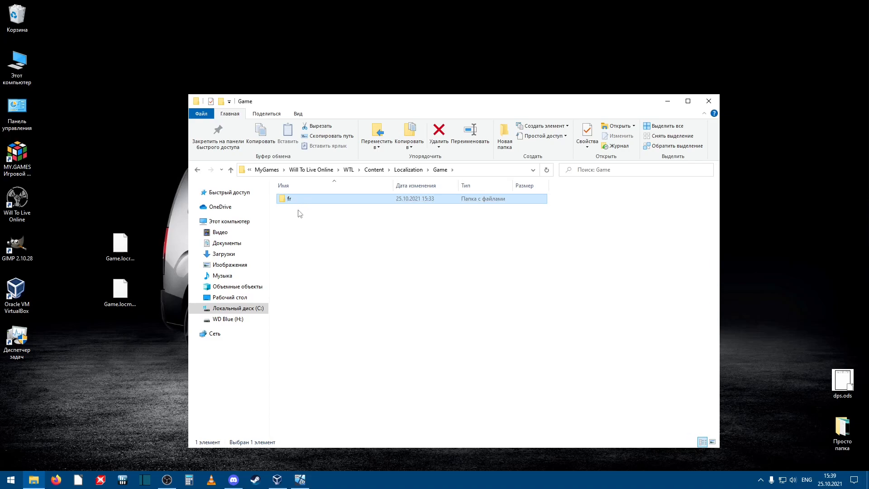
mouse_move(288, 198)
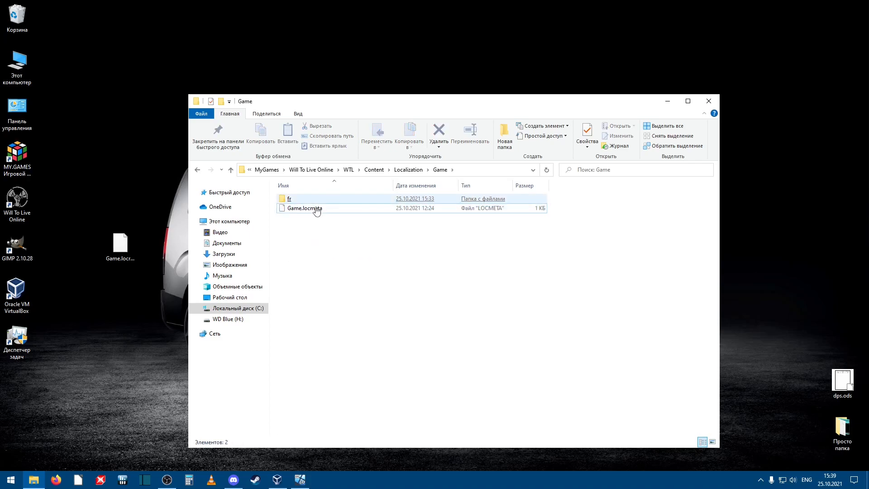
mouse_move(311, 199)
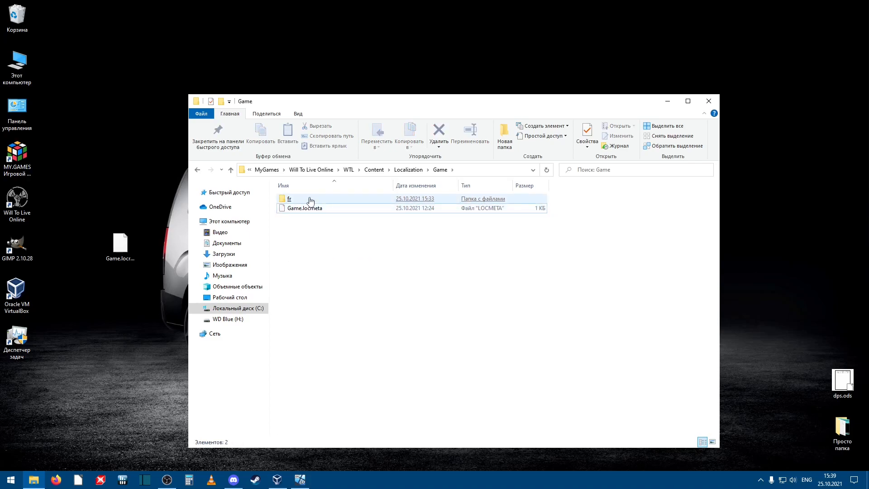
click(289, 198)
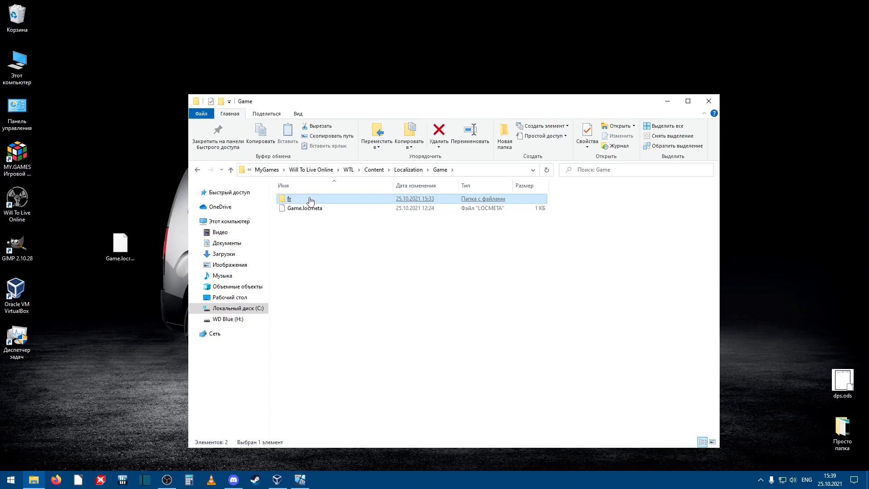
double_click(287, 198)
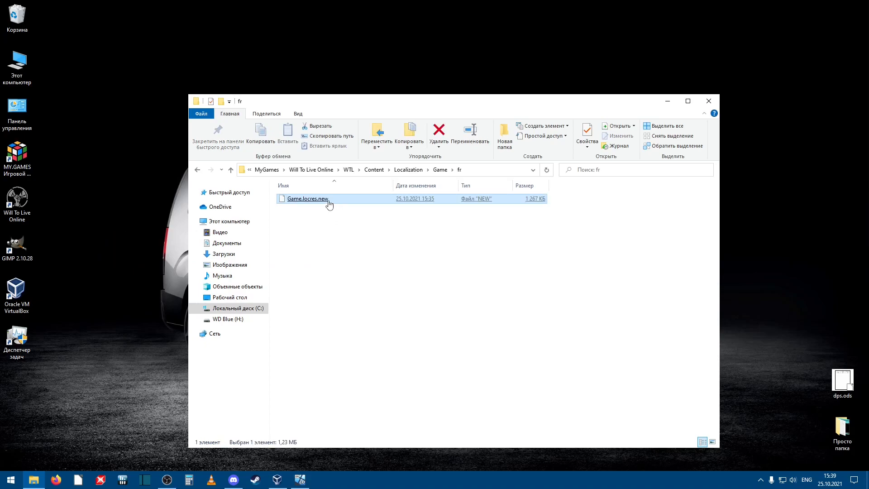
mouse_move(326, 204)
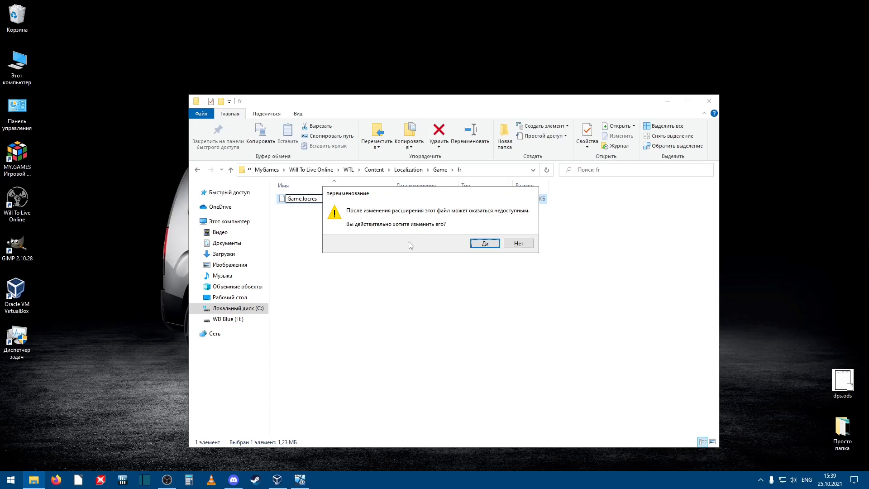
Confirm renaming Game.locres.new to Game.locres and return to the Content folder.
click(483, 243)
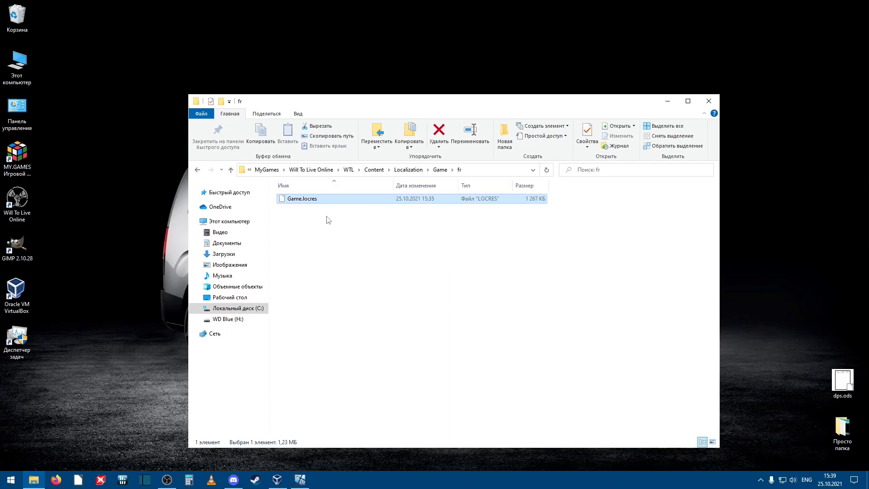
click(334, 231)
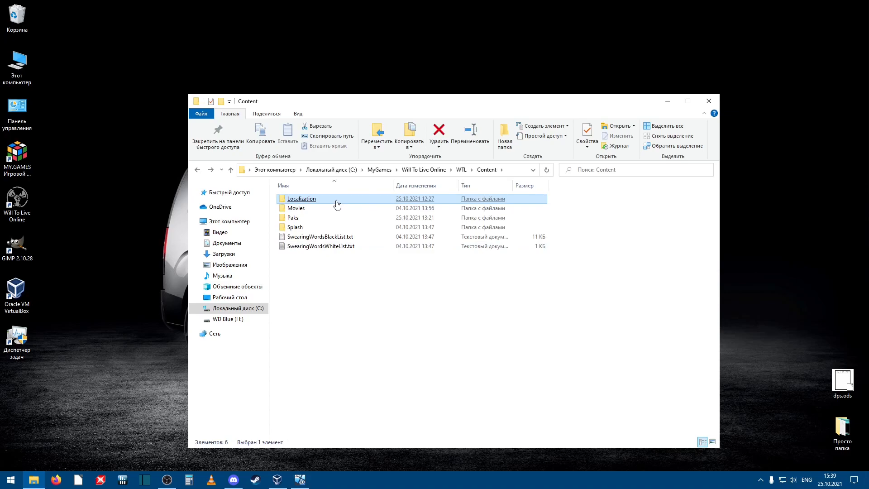
mouse_move(362, 201)
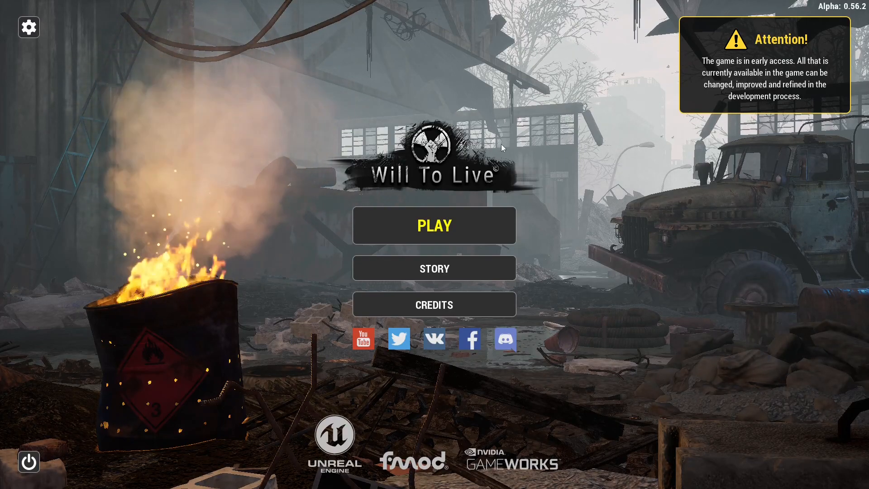
mouse_move(164, 114)
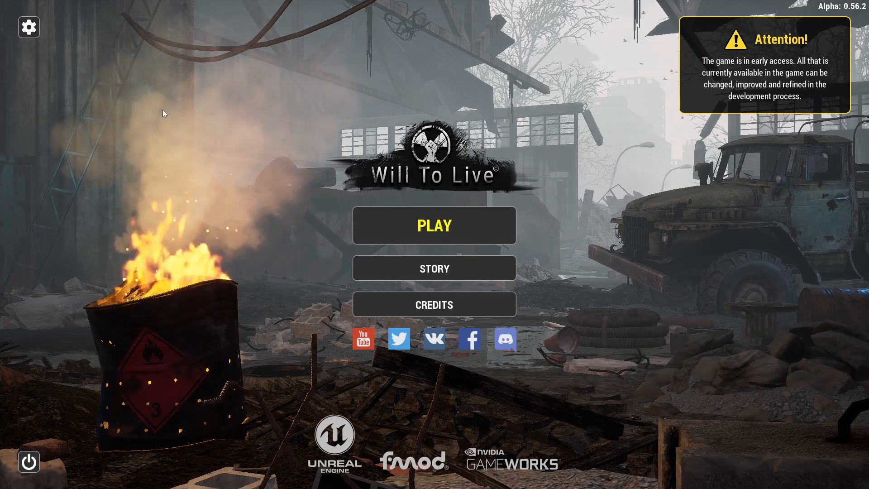
mouse_move(28, 26)
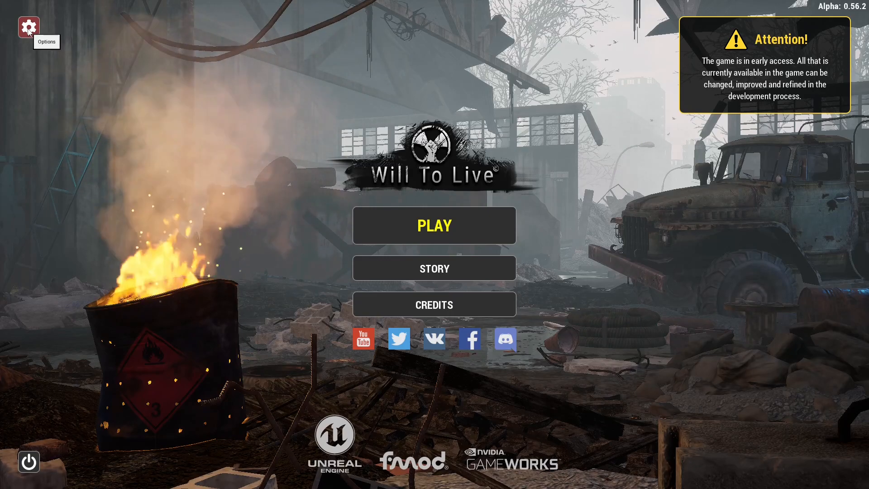
Bring up the Options Game tab from the Will To Live Online main menu.
click(28, 27)
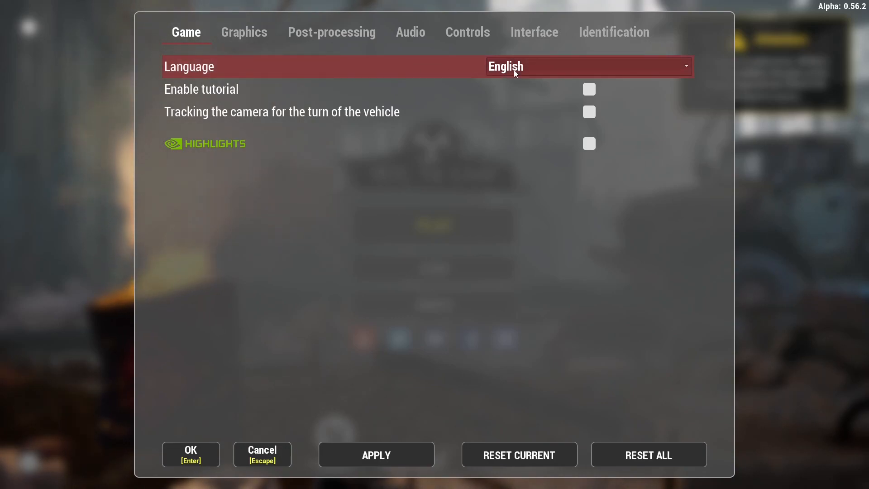
mouse_move(579, 68)
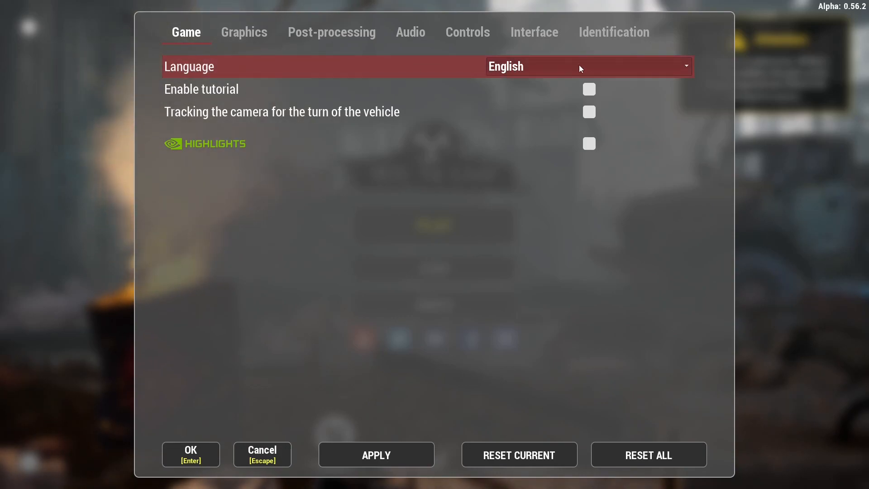
Choose the blank language entry below Deutsches and apply it.
click(587, 66)
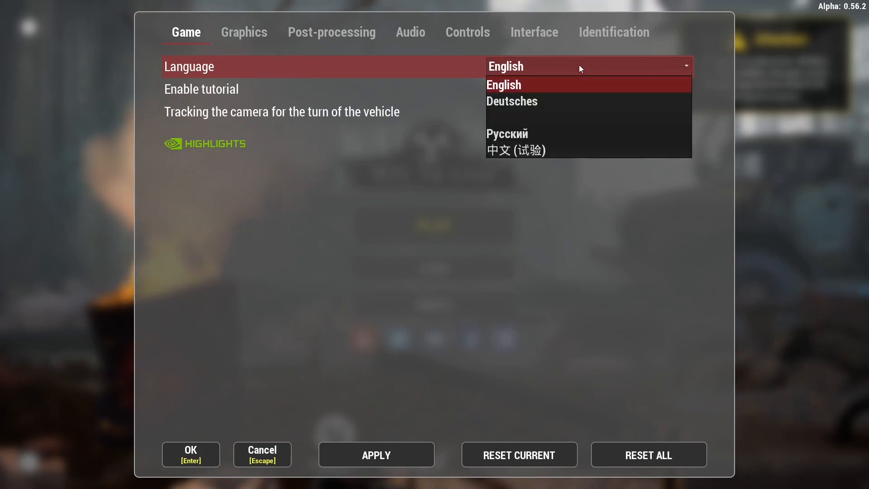
mouse_move(530, 85)
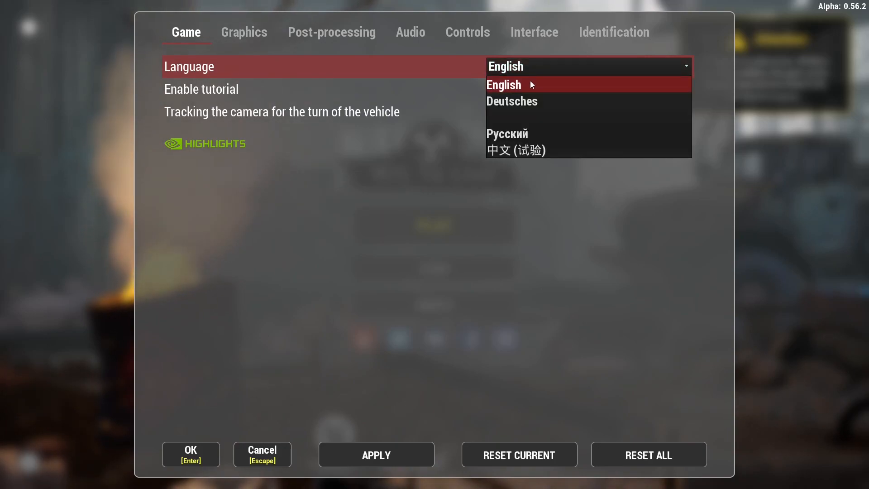
mouse_move(515, 135)
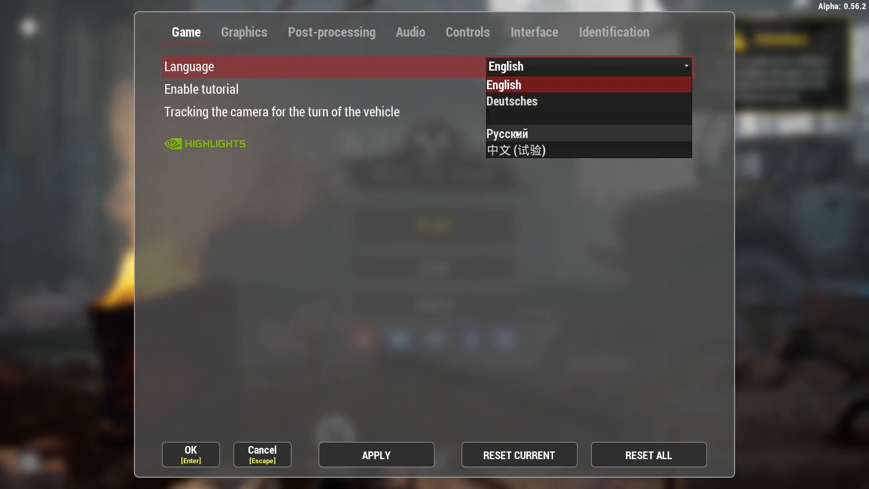
mouse_move(517, 150)
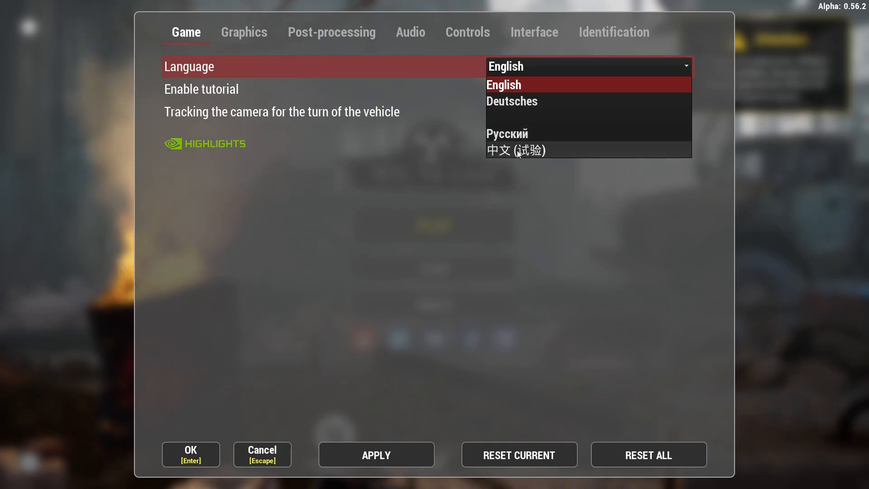
mouse_move(526, 120)
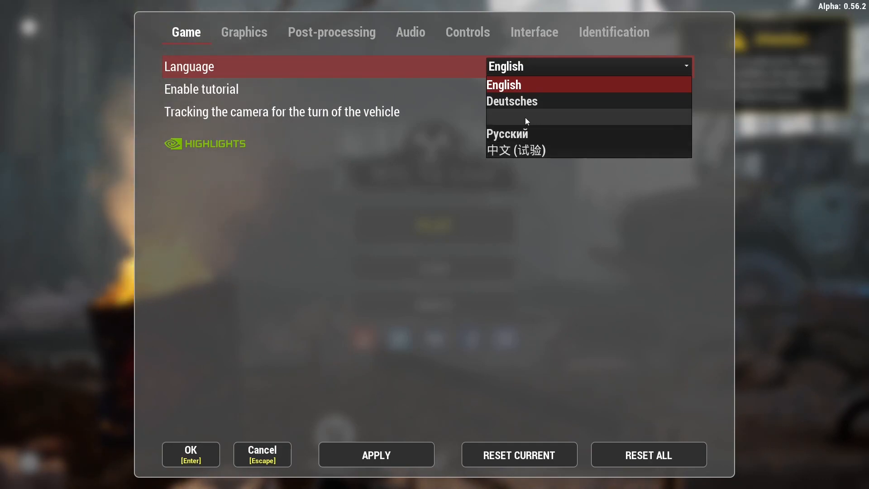
mouse_move(532, 120)
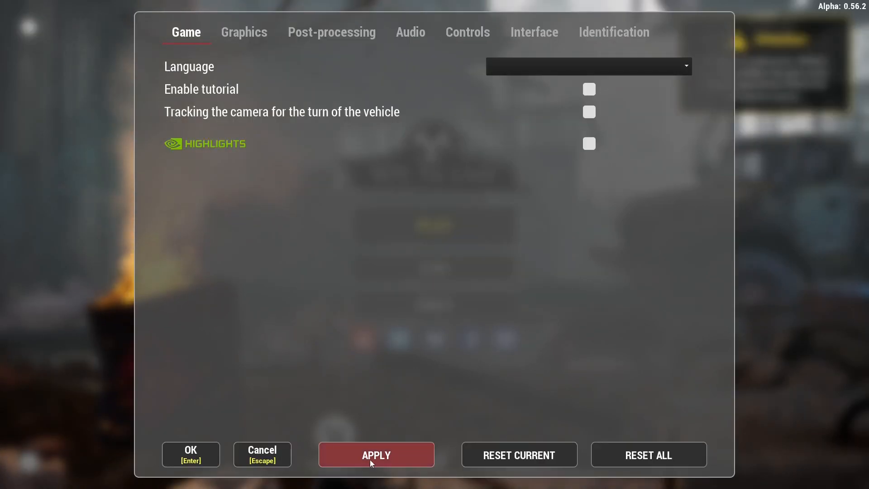
click(376, 455)
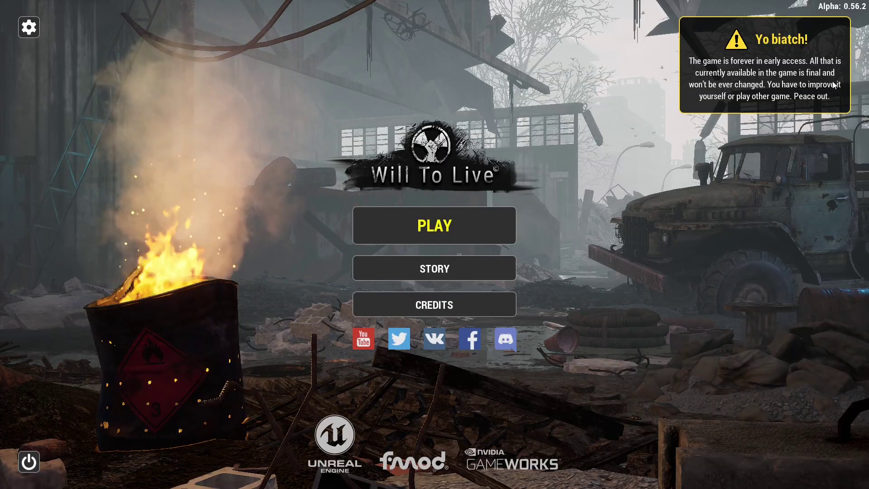
mouse_move(696, 130)
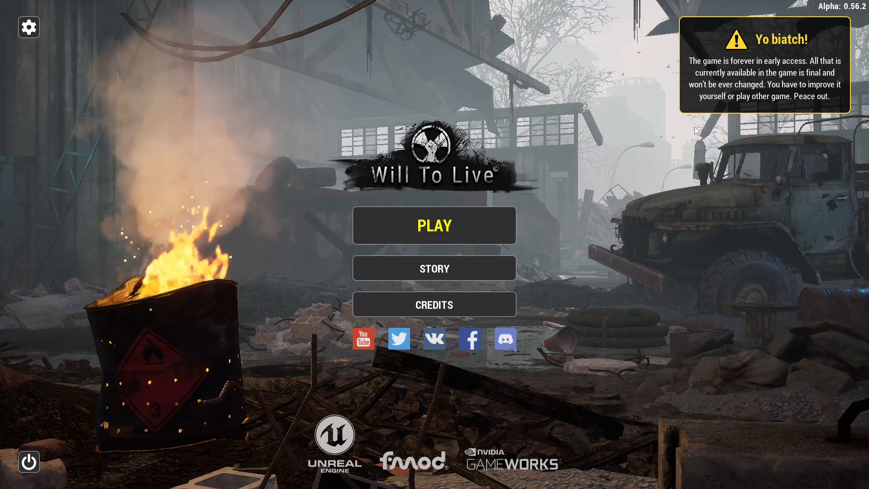